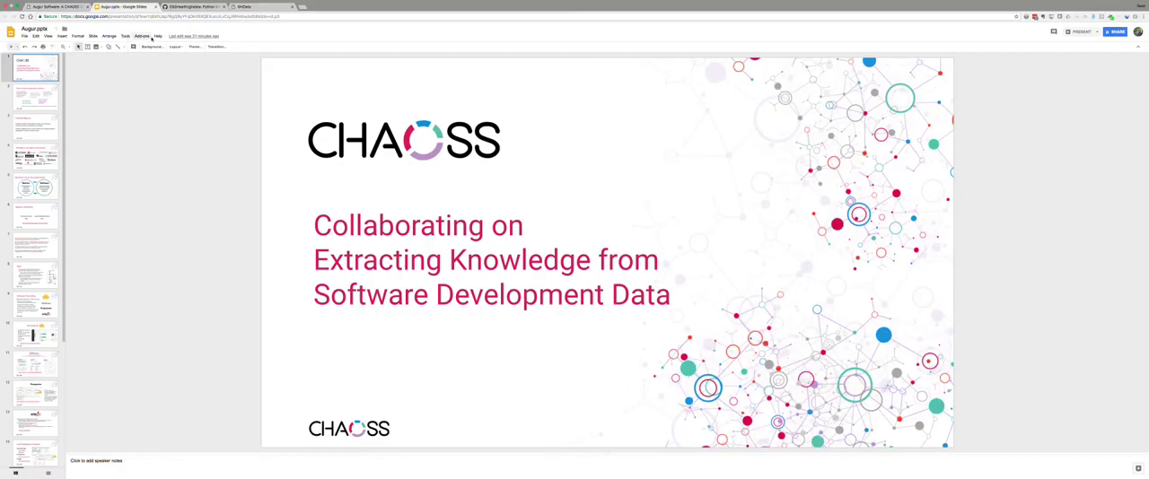
Display slide 9 of the Augur deck, the Software Committee slide listing GrimoireLab, GHData, Prospector and cregit
{"action": "left_click", "coordinate": [92, 36]}
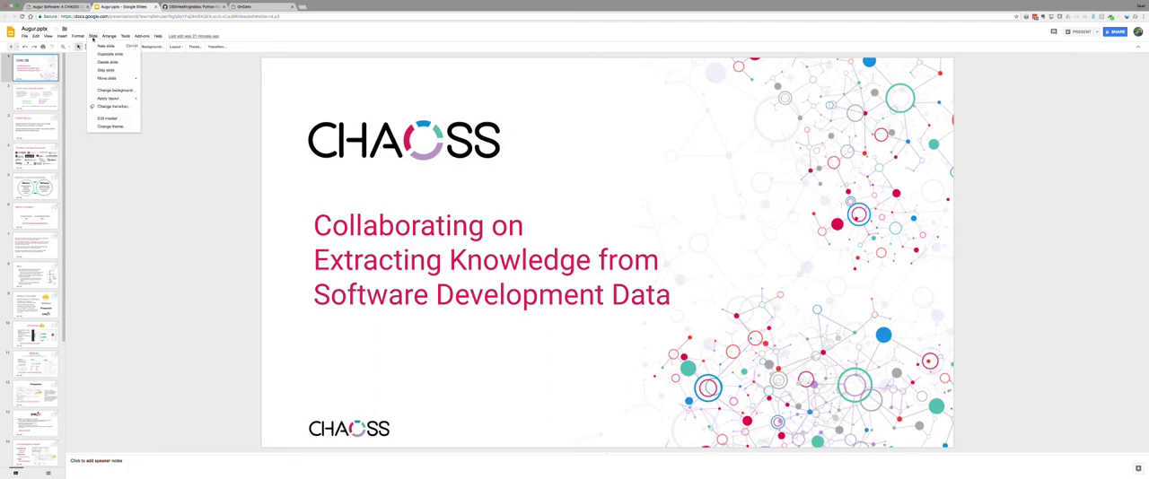
{"action": "left_click", "coordinate": [236, 72]}
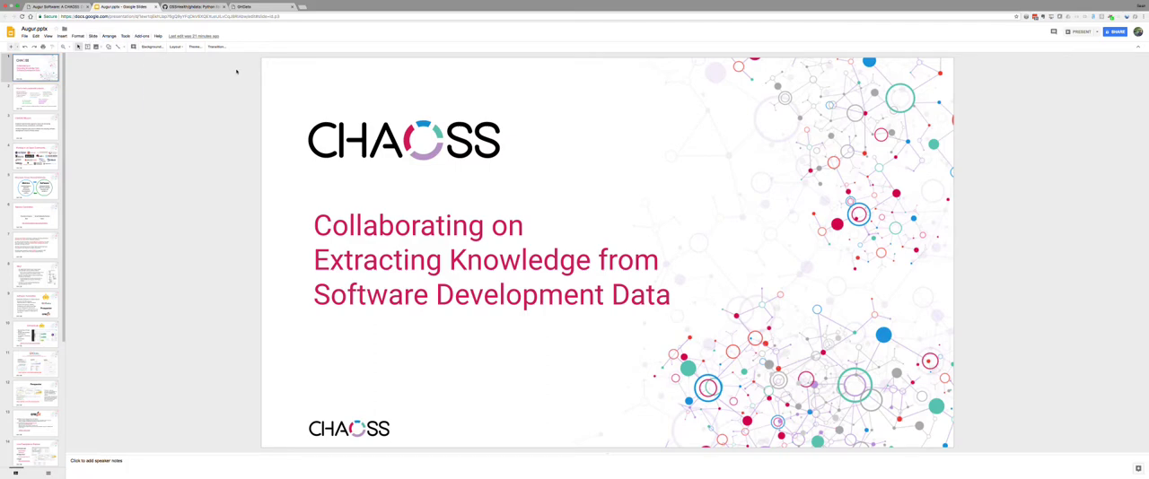
{"action": "left_click", "coordinate": [33, 305]}
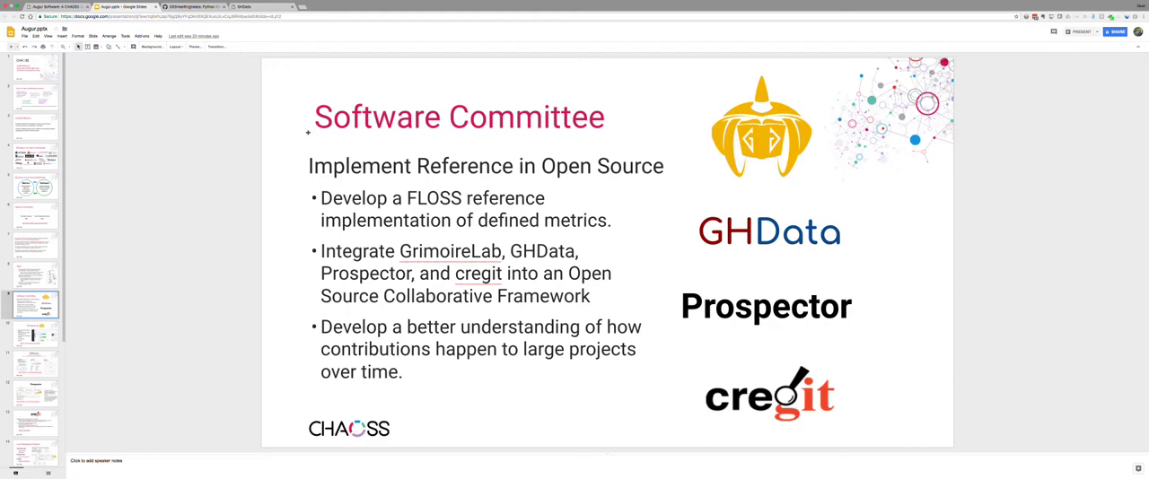
{"action": "mouse_move", "coordinate": [236, 67]}
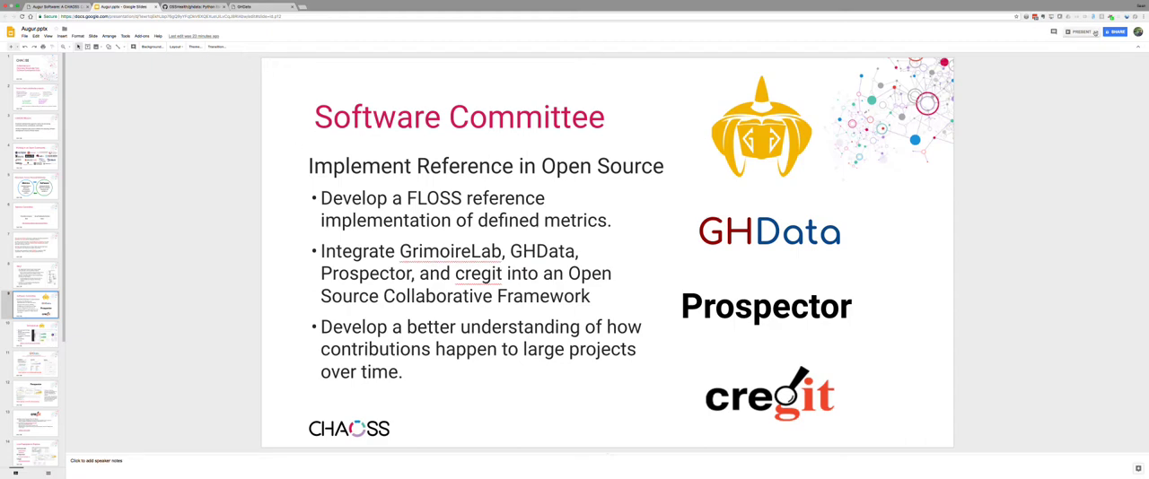
Start the Augur deck in presenter view with audience Q&A tools
{"action": "left_click", "coordinate": [1088, 32]}
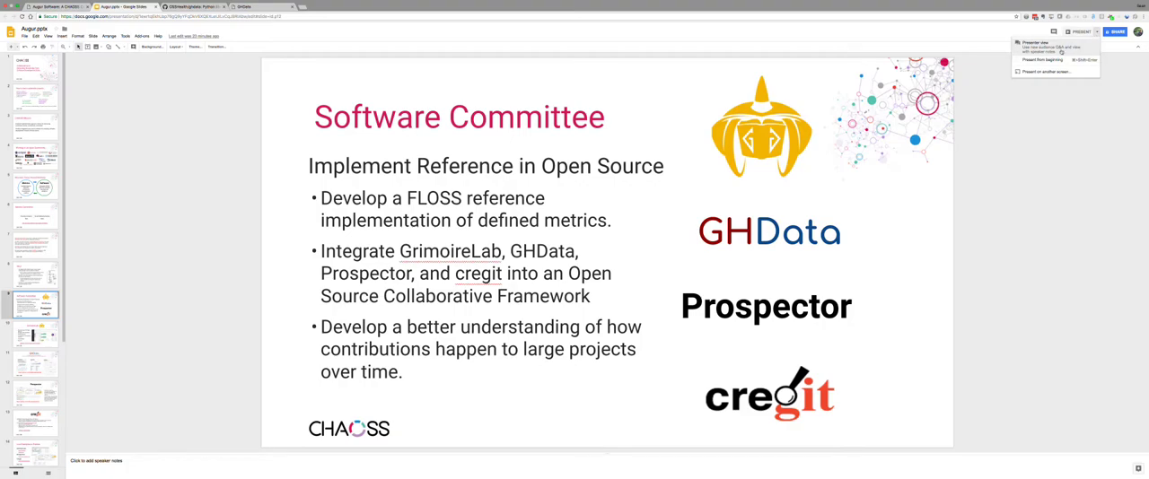
{"action": "left_click", "coordinate": [1034, 43]}
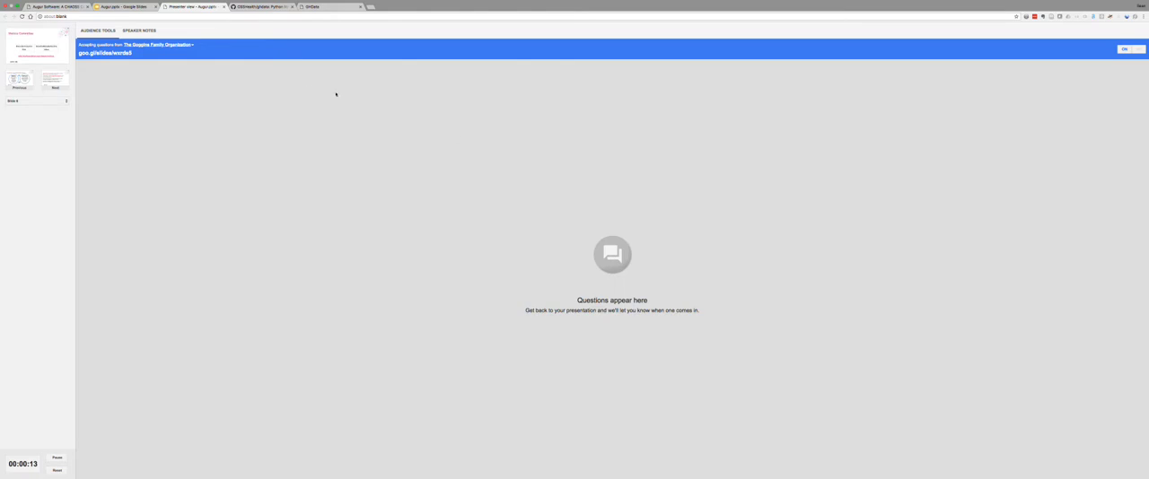
{"action": "mouse_move", "coordinate": [980, 103]}
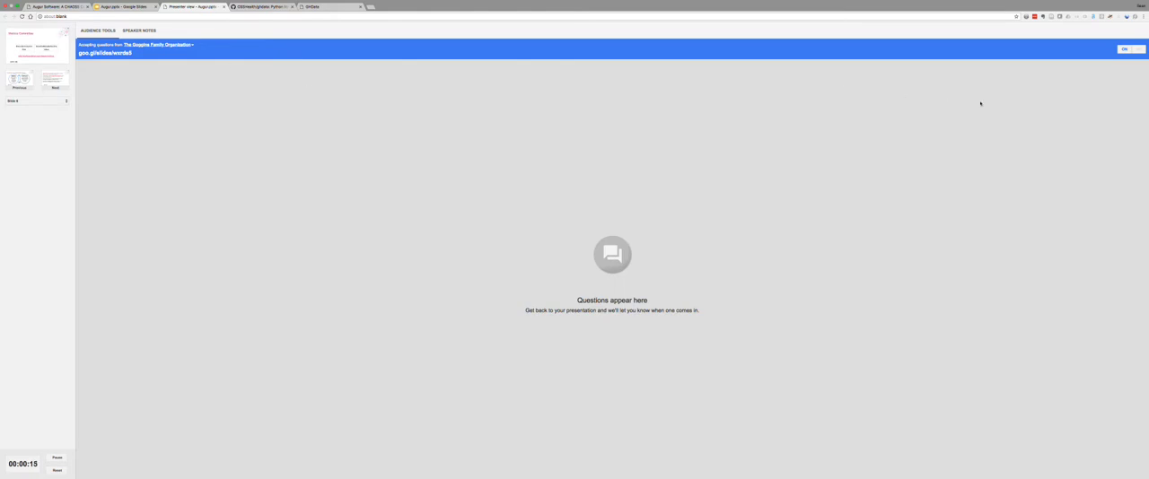
{"action": "mouse_move", "coordinate": [345, 87]}
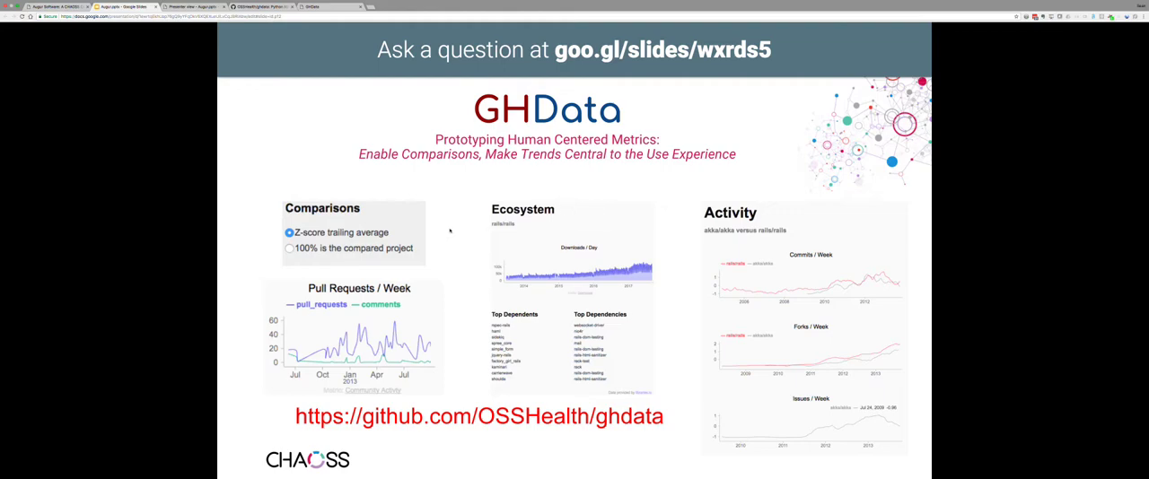
{"action": "mouse_move", "coordinate": [431, 235]}
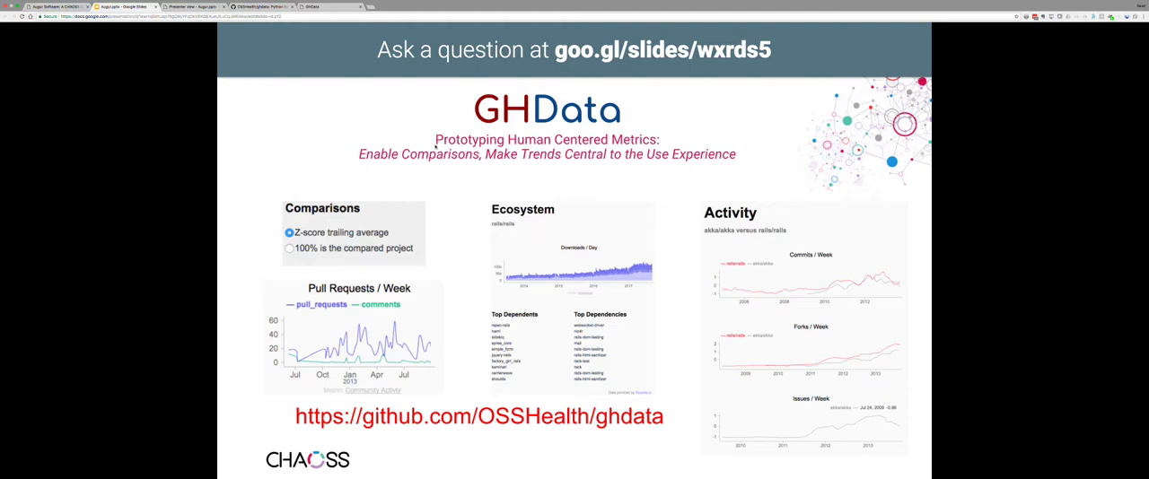
{"action": "mouse_move", "coordinate": [432, 121]}
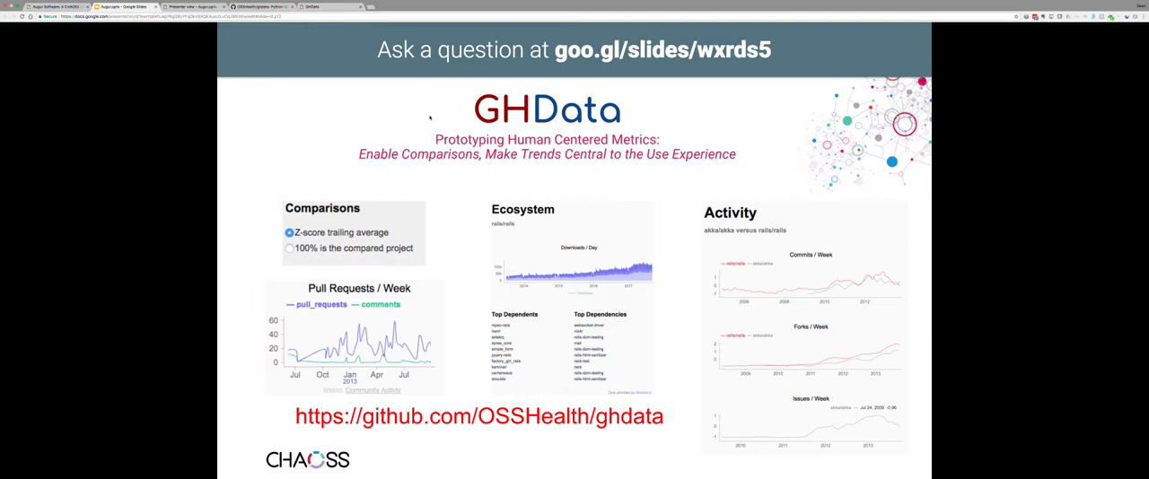
{"action": "mouse_move", "coordinate": [384, 101]}
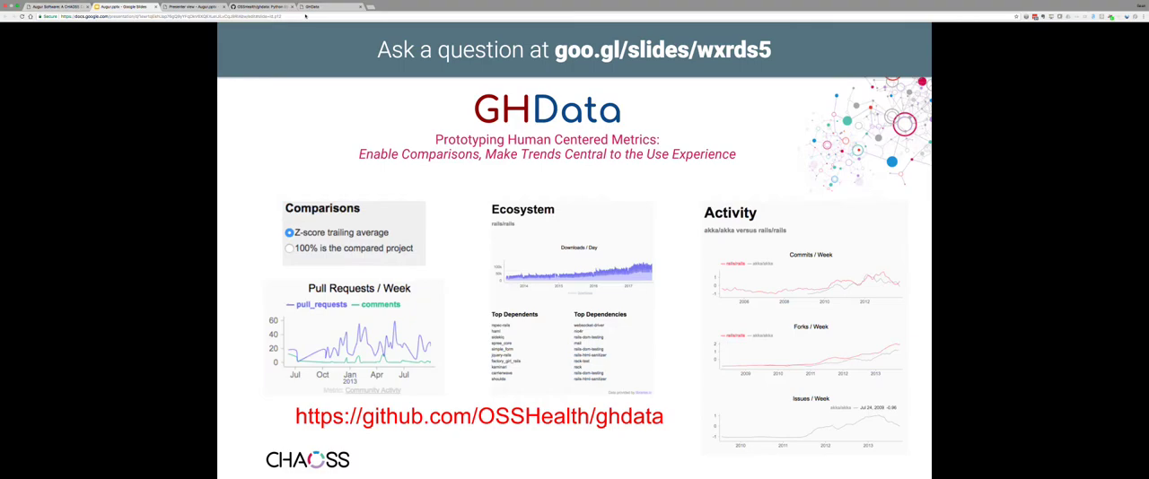
In GHData, set rails/rails Start Year 2015, End Year 2017, and baseline comparison
{"action": "left_click", "coordinate": [312, 6]}
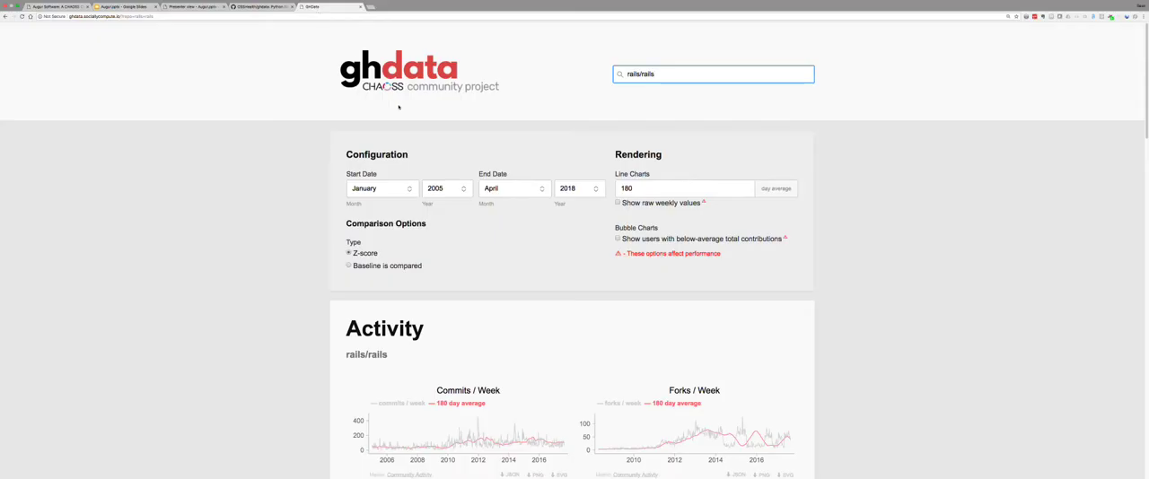
{"action": "mouse_move", "coordinate": [691, 106]}
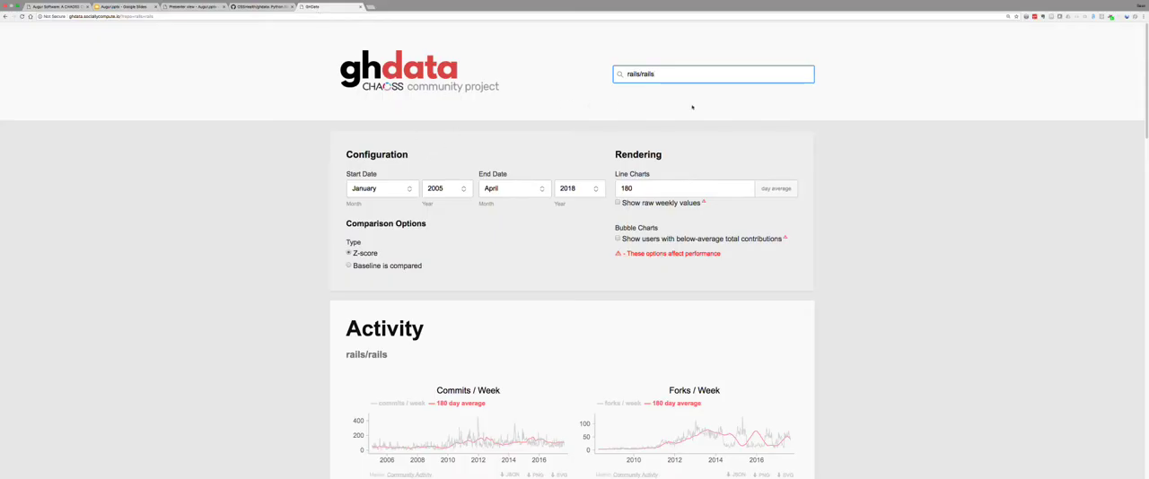
{"action": "mouse_move", "coordinate": [691, 108]}
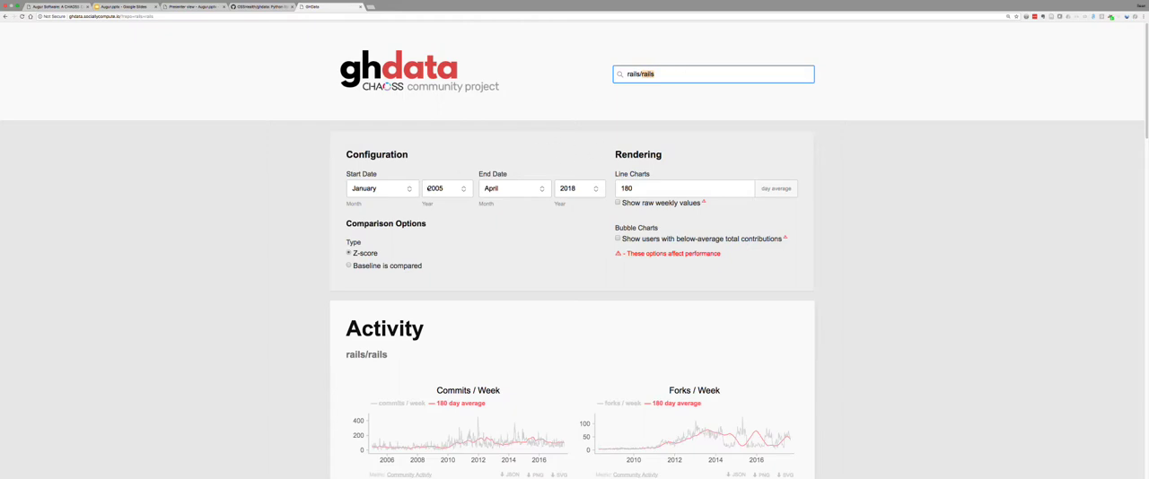
{"action": "left_click", "coordinate": [446, 188]}
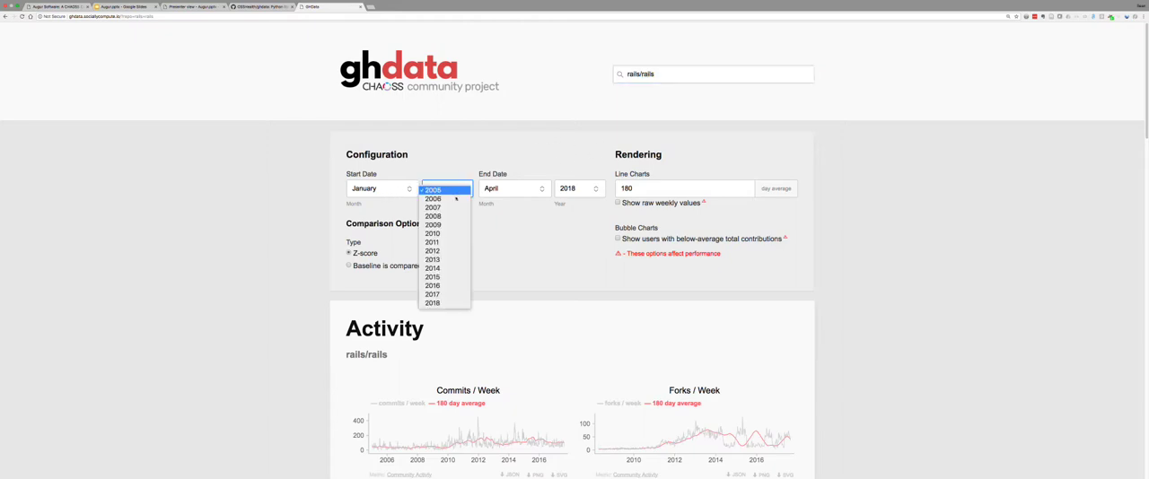
{"action": "left_click", "coordinate": [431, 276]}
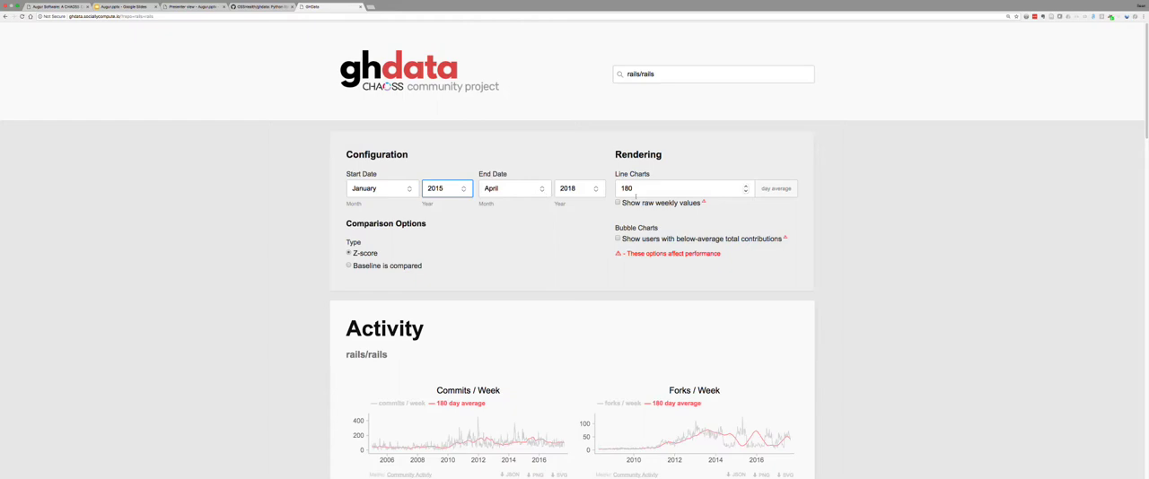
{"action": "left_click", "coordinate": [577, 189]}
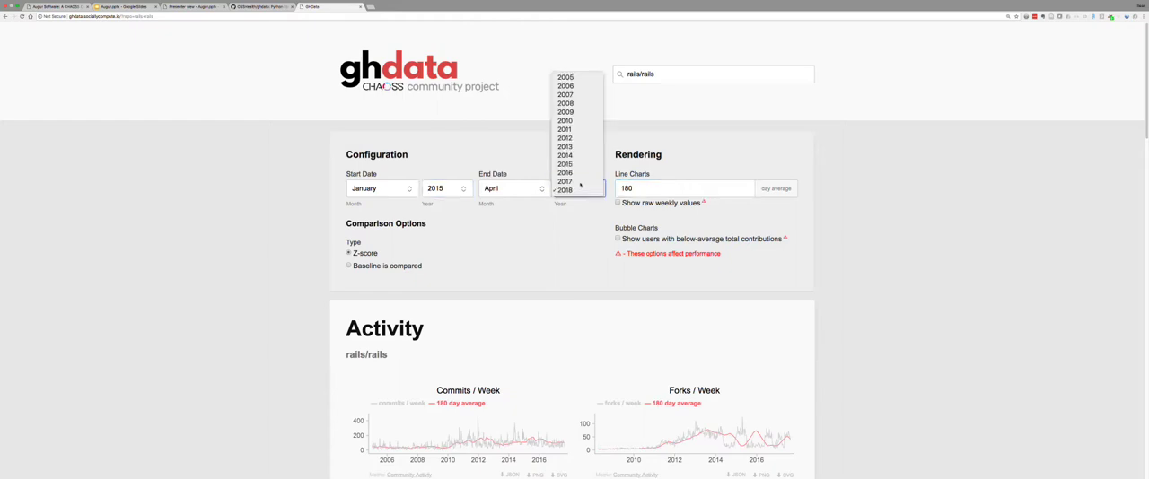
{"action": "left_click", "coordinate": [564, 173]}
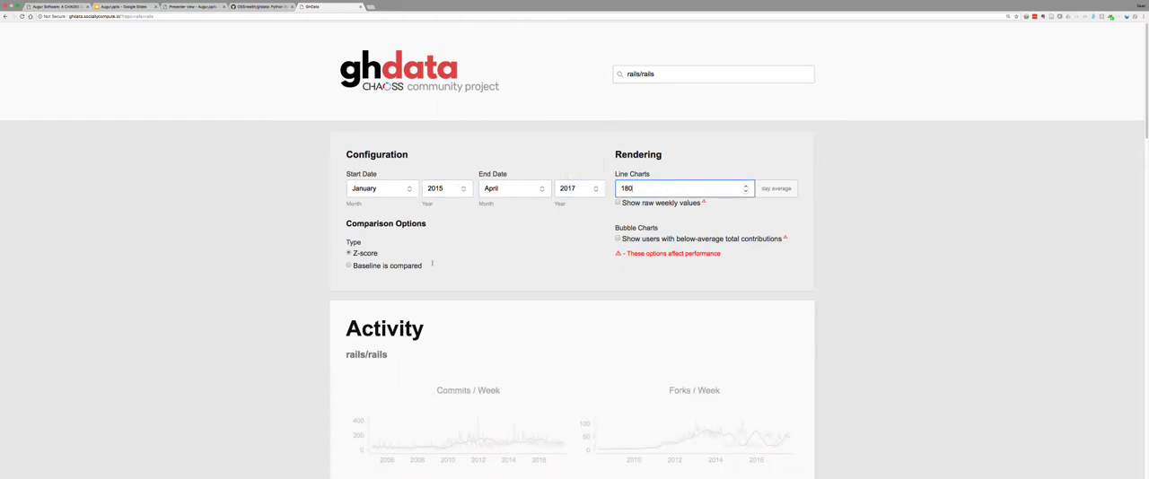
{"action": "left_click", "coordinate": [348, 265]}
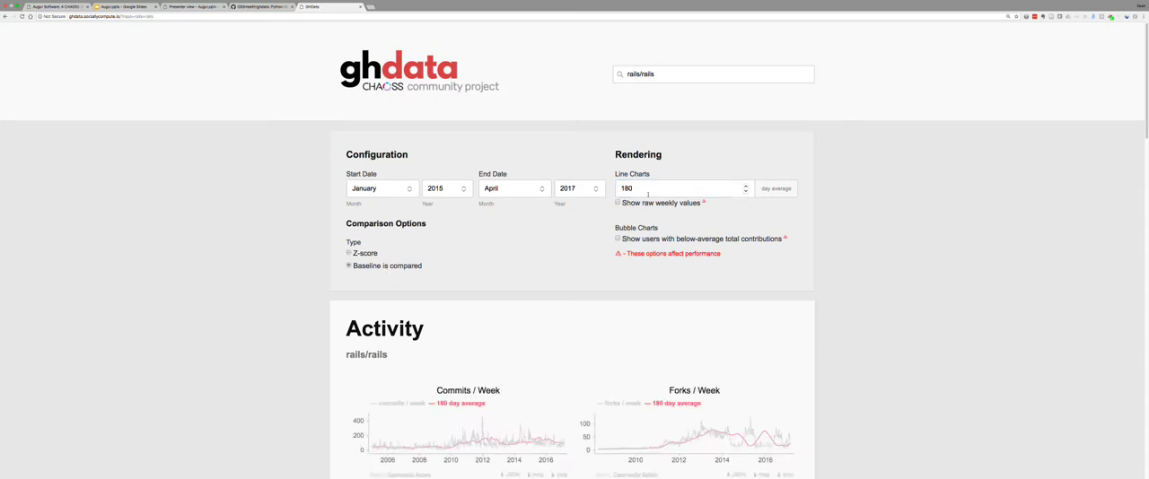
Select the averaging period field, then focus and edit the repository search box
{"action": "left_click", "coordinate": [682, 188]}
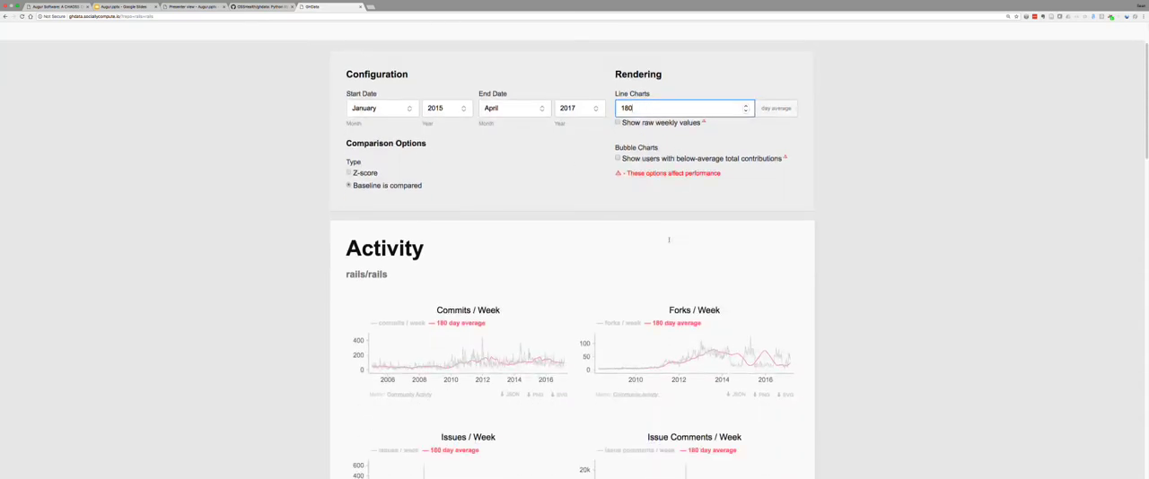
{"action": "scroll", "scroll_direction": "up", "scroll_amount": 3}
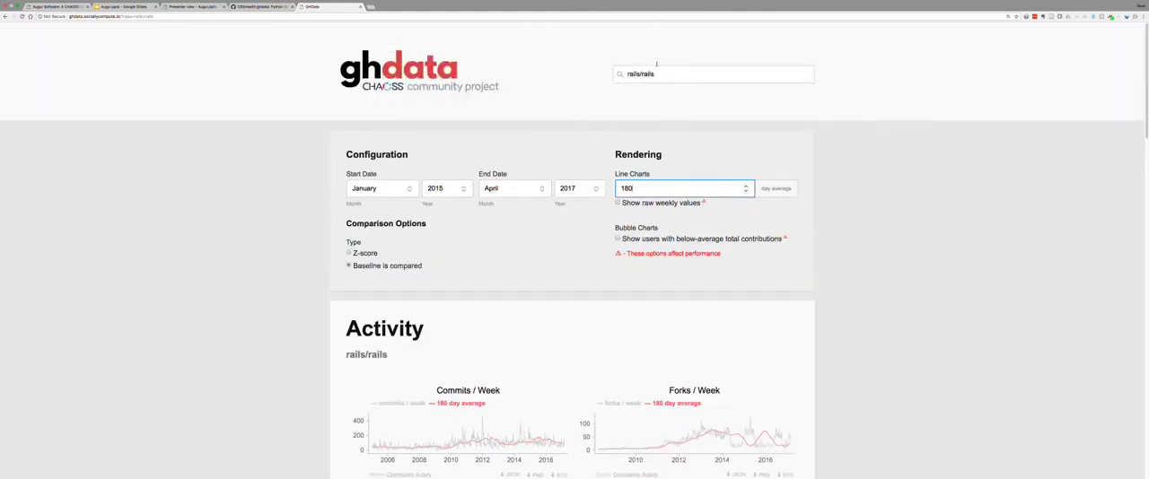
{"action": "left_click", "coordinate": [712, 74]}
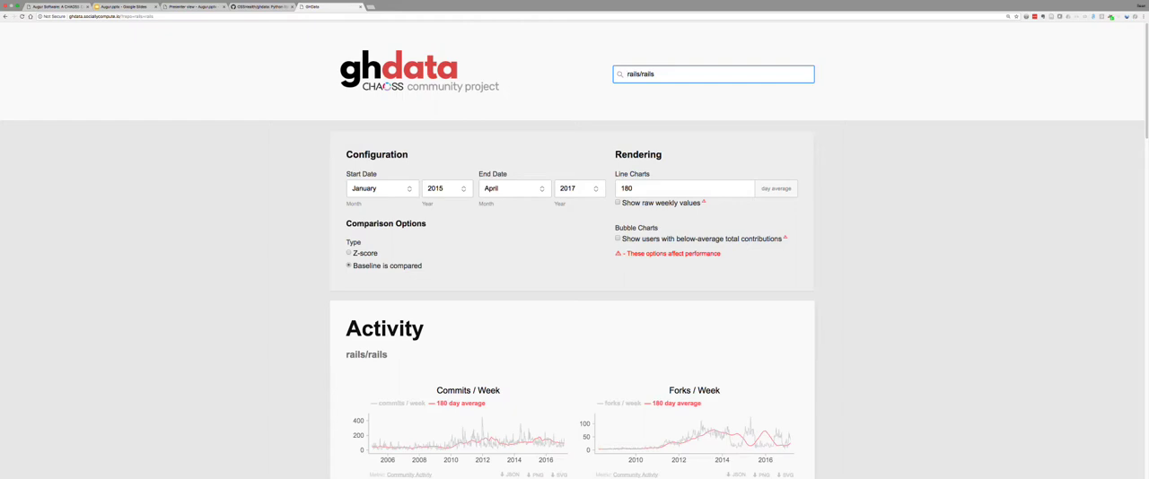
{"action": "key", "text": "Backspace"}
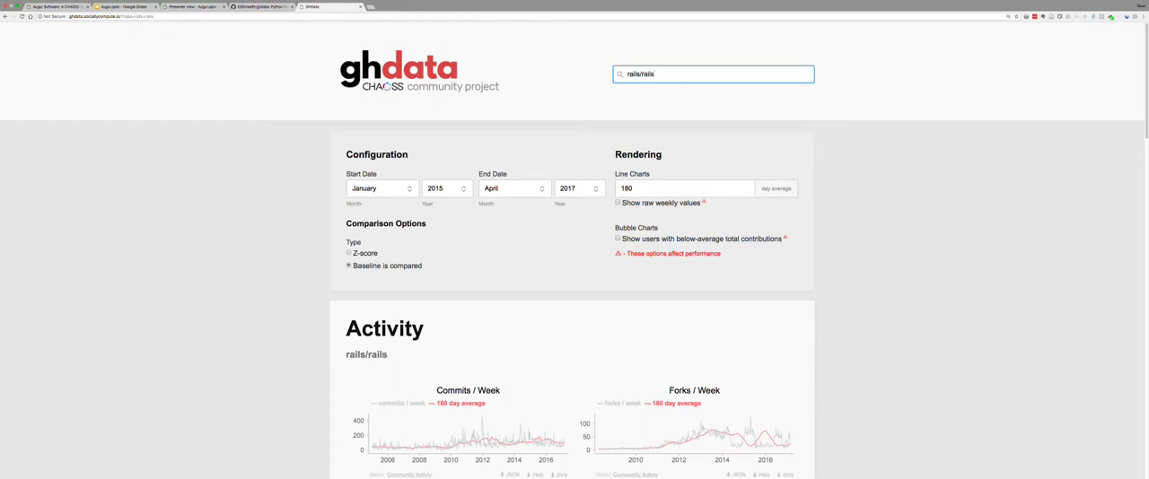
Select the line-chart averaging period field on the rails/rails dashboard
{"action": "scroll", "scroll_direction": "down", "scroll_amount": 3}
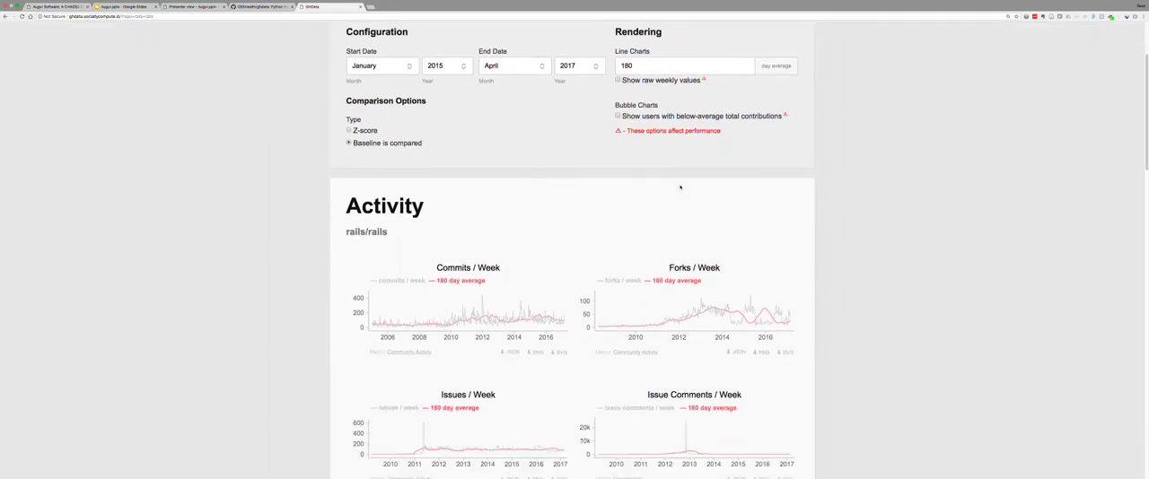
{"action": "scroll", "scroll_direction": "up", "scroll_amount": 3}
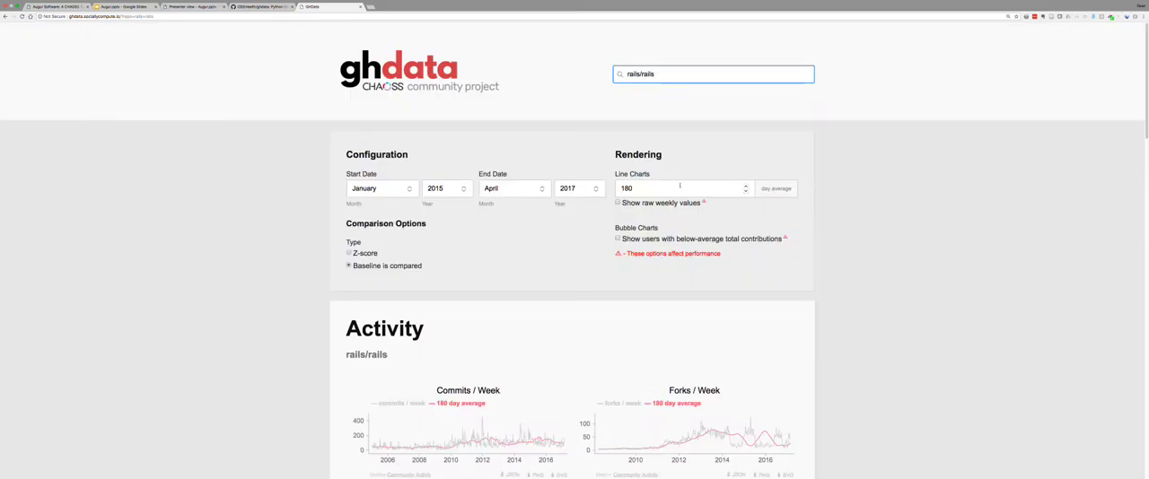
{"action": "left_click", "coordinate": [682, 188]}
{"action": "type", "text": "90"}
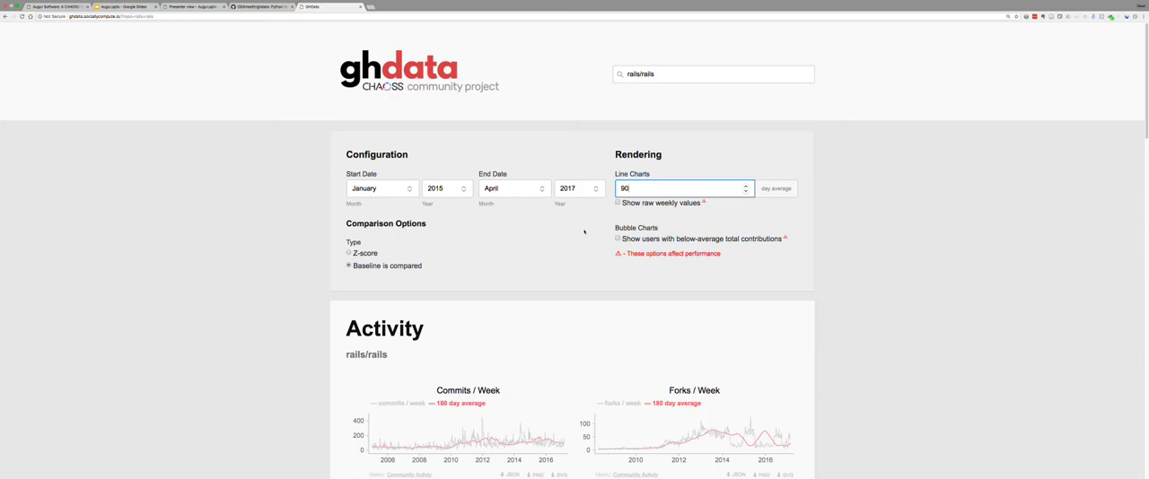
{"action": "scroll", "scroll_direction": "down", "scroll_amount": 3}
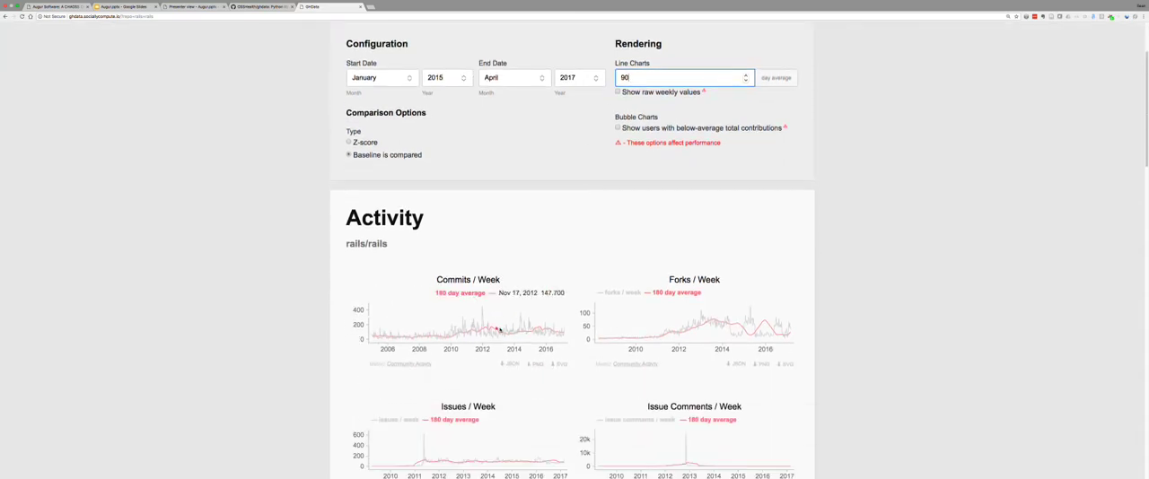
{"action": "mouse_move", "coordinate": [520, 330]}
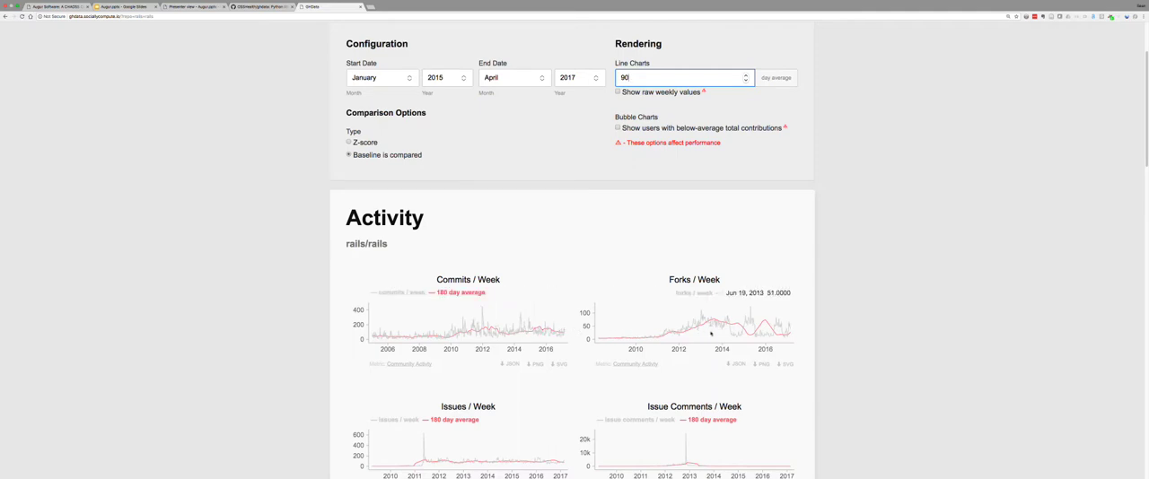
Scroll to Issues Closed, Total Committers and the Code and Community Engagement plots
{"action": "scroll", "scroll_direction": "down", "scroll_amount": 3}
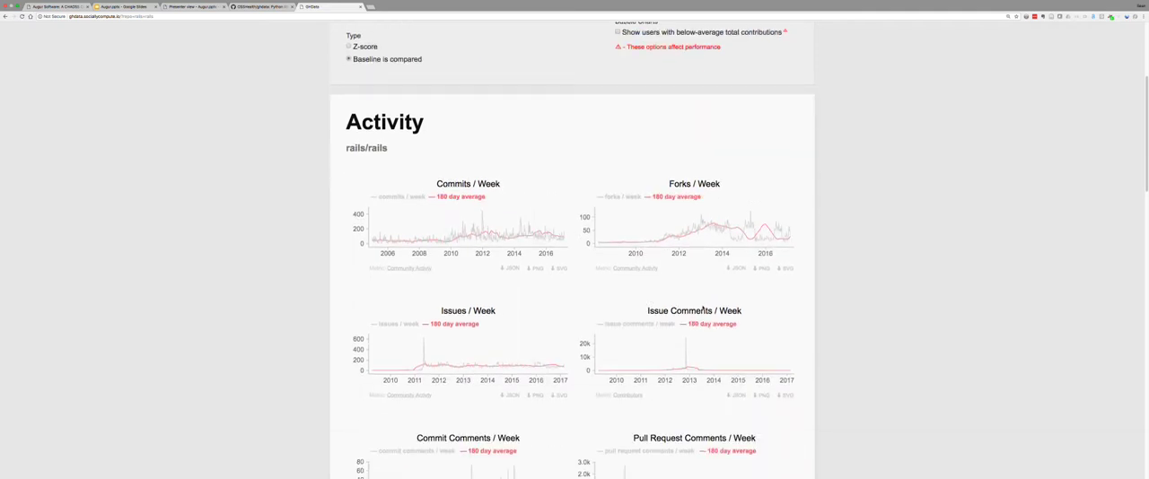
{"action": "scroll", "scroll_direction": "down", "scroll_amount": 3}
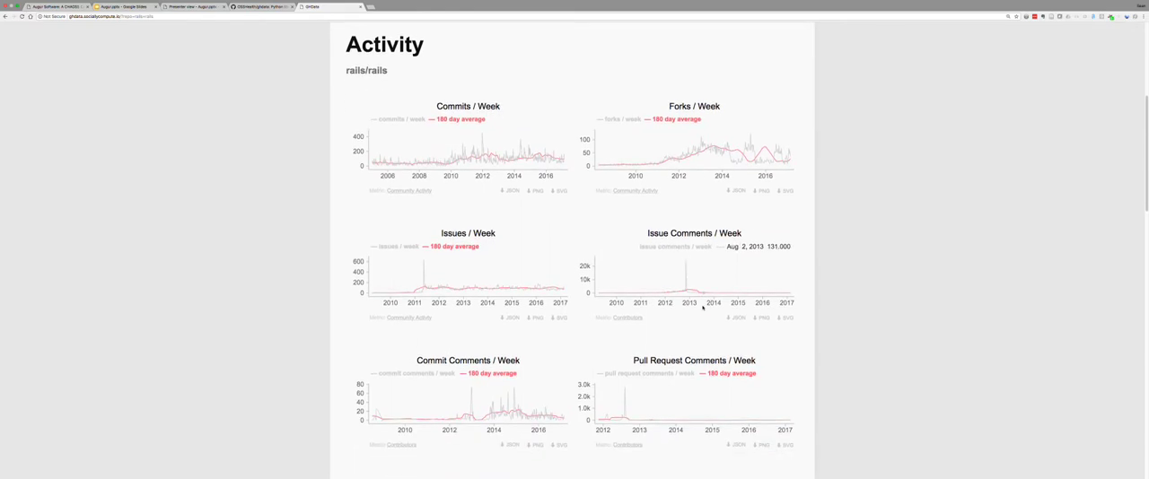
{"action": "scroll", "scroll_direction": "down", "scroll_amount": 3}
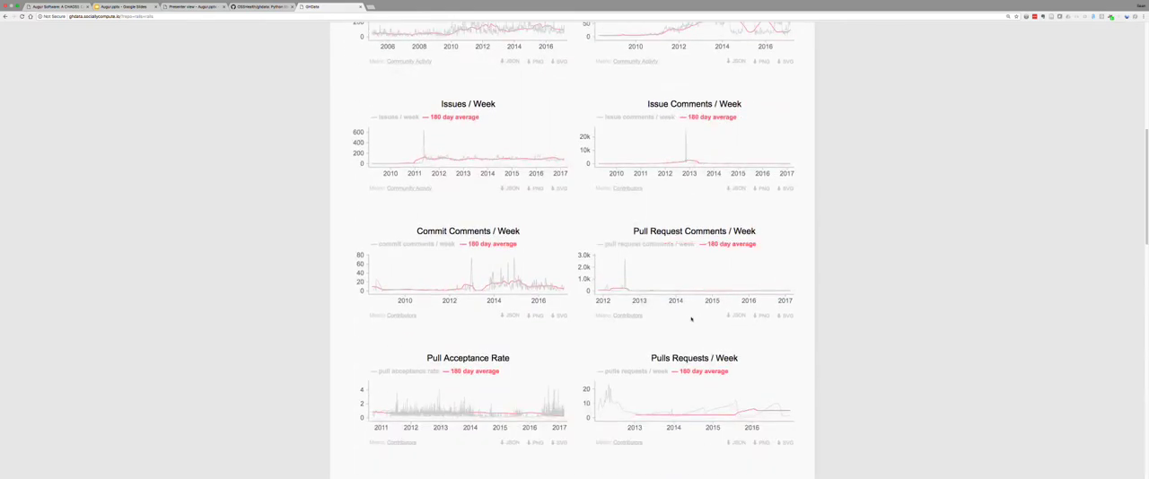
{"action": "scroll", "scroll_direction": "down", "scroll_amount": 3}
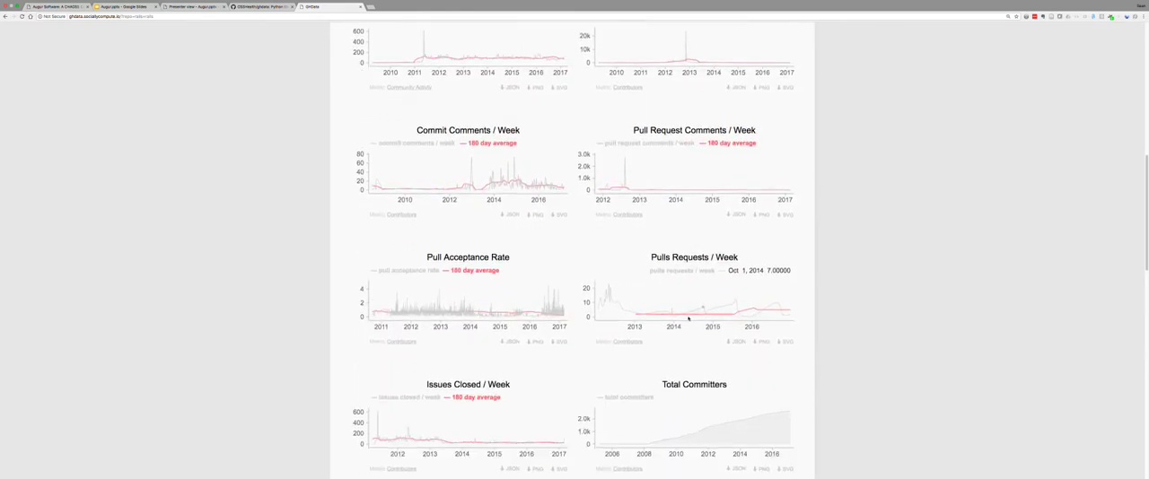
{"action": "scroll", "scroll_direction": "down", "scroll_amount": 3}
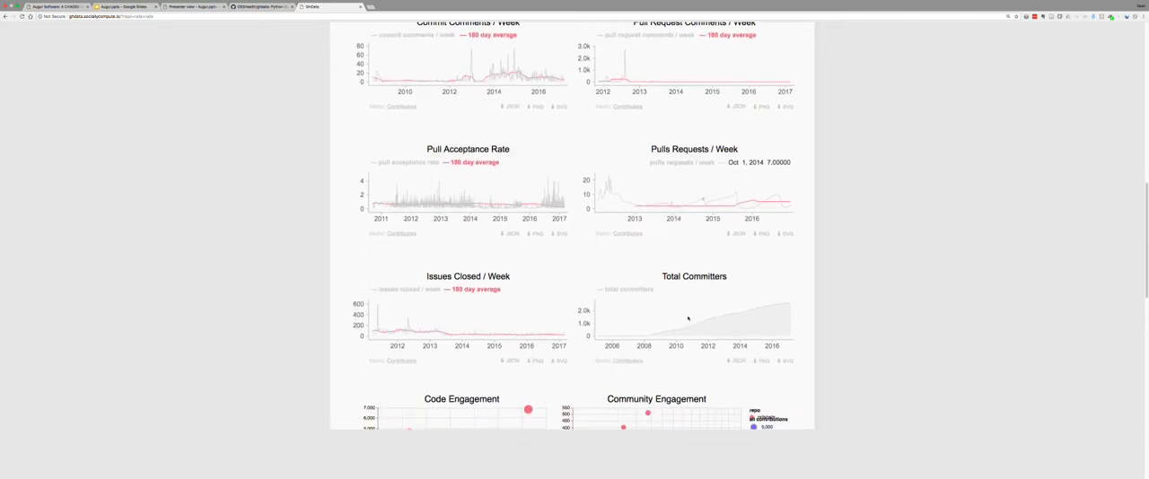
{"action": "scroll", "scroll_direction": "down", "scroll_amount": 3}
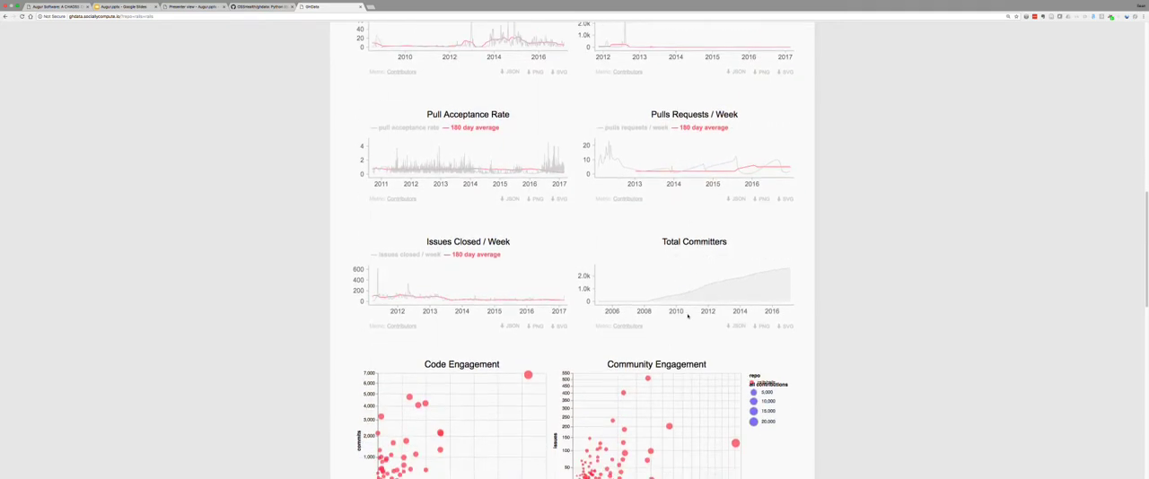
{"action": "scroll", "scroll_direction": "up", "scroll_amount": 3}
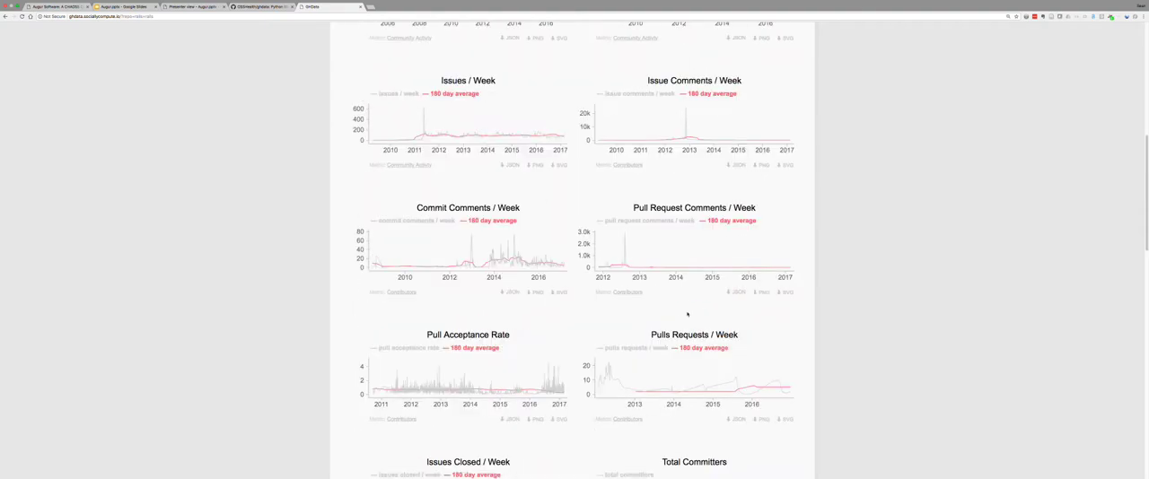
{"action": "scroll", "scroll_direction": "up", "scroll_amount": 3}
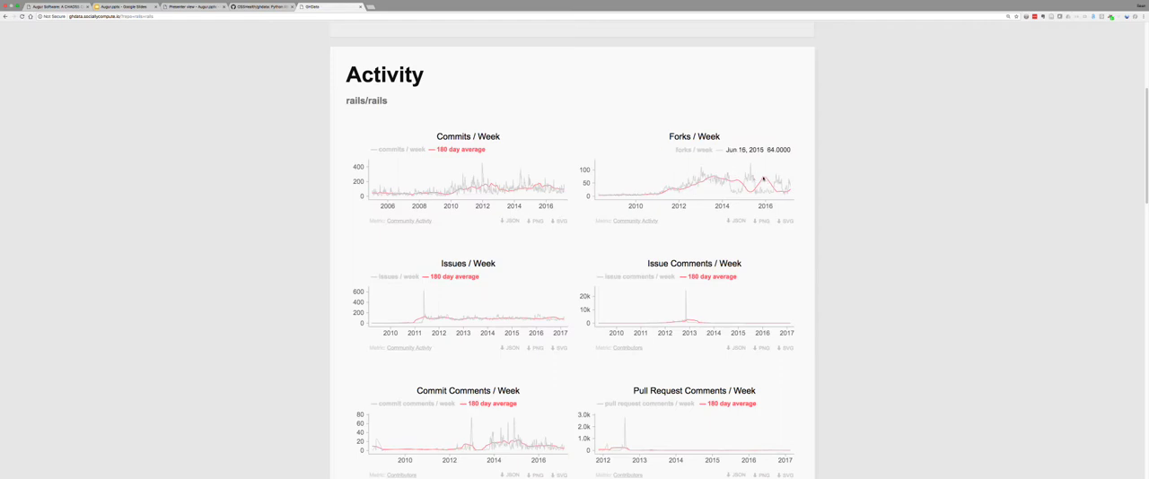
{"action": "mouse_move", "coordinate": [599, 199]}
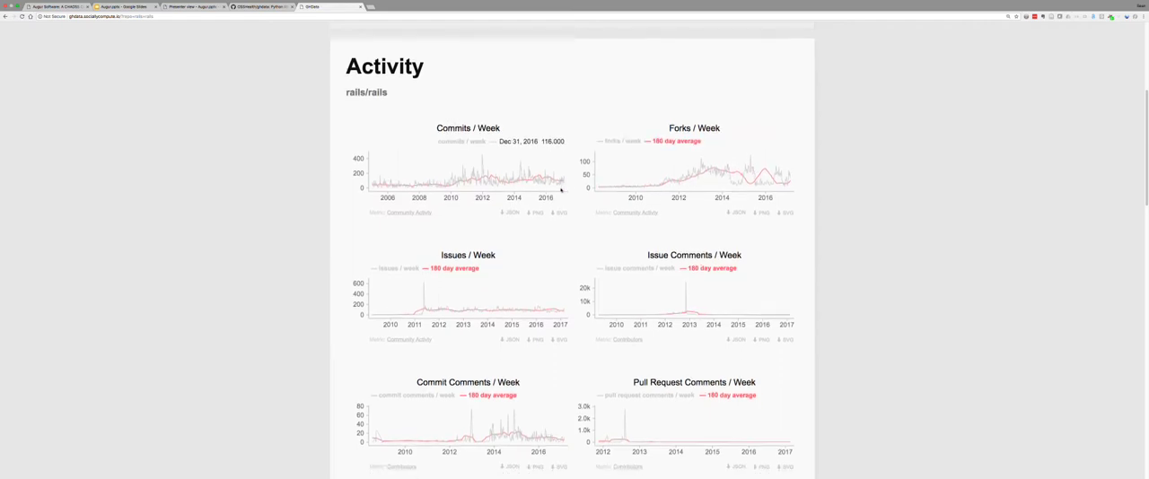
{"action": "scroll", "scroll_direction": "down", "scroll_amount": 3}
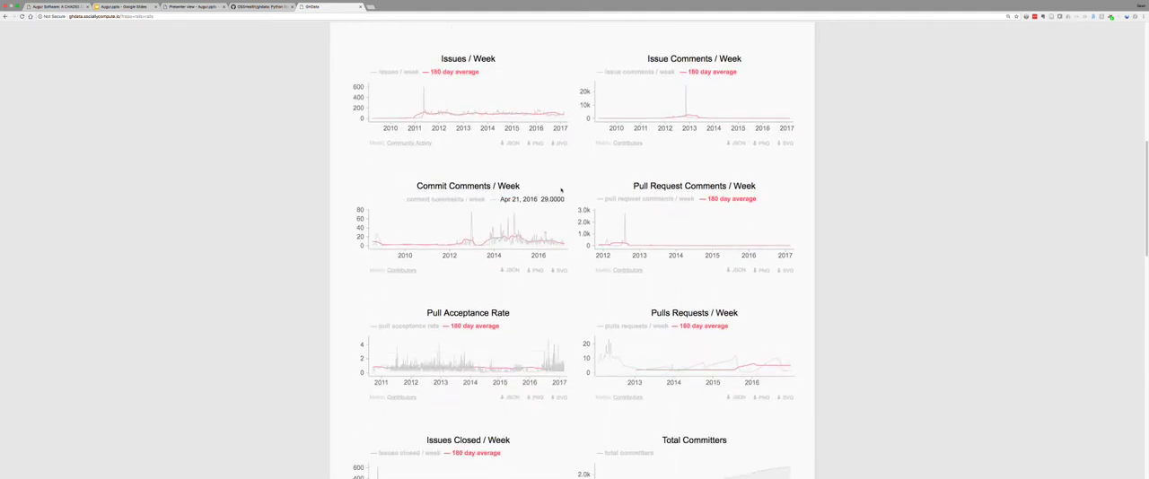
{"action": "scroll", "scroll_direction": "down", "scroll_amount": 3}
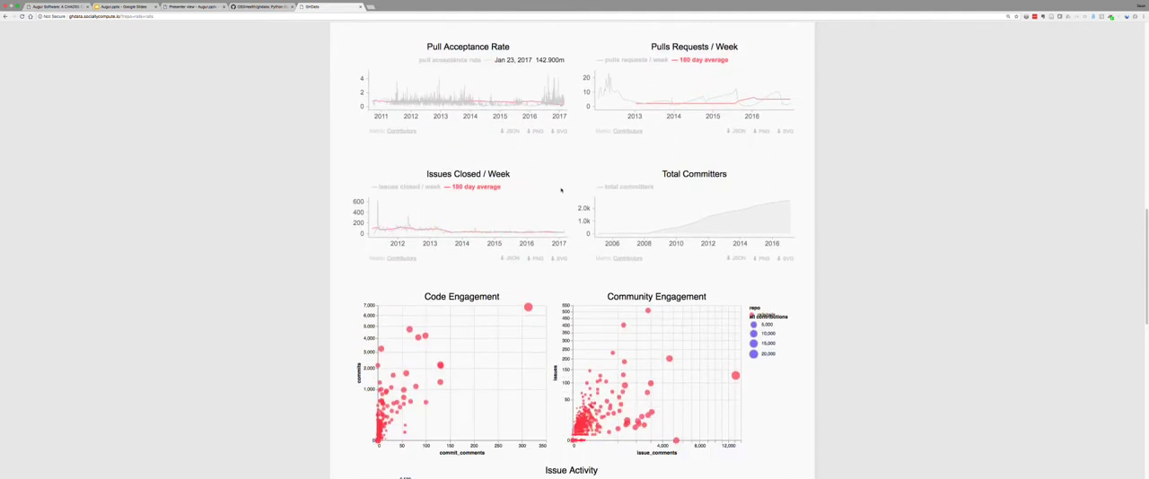
{"action": "scroll", "scroll_direction": "down", "scroll_amount": 3}
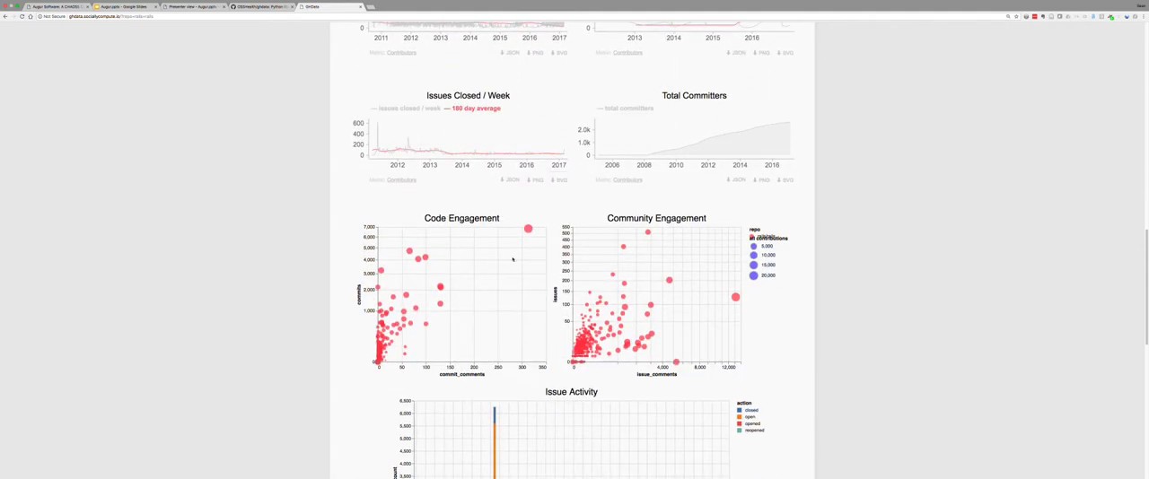
{"action": "mouse_move", "coordinate": [649, 250]}
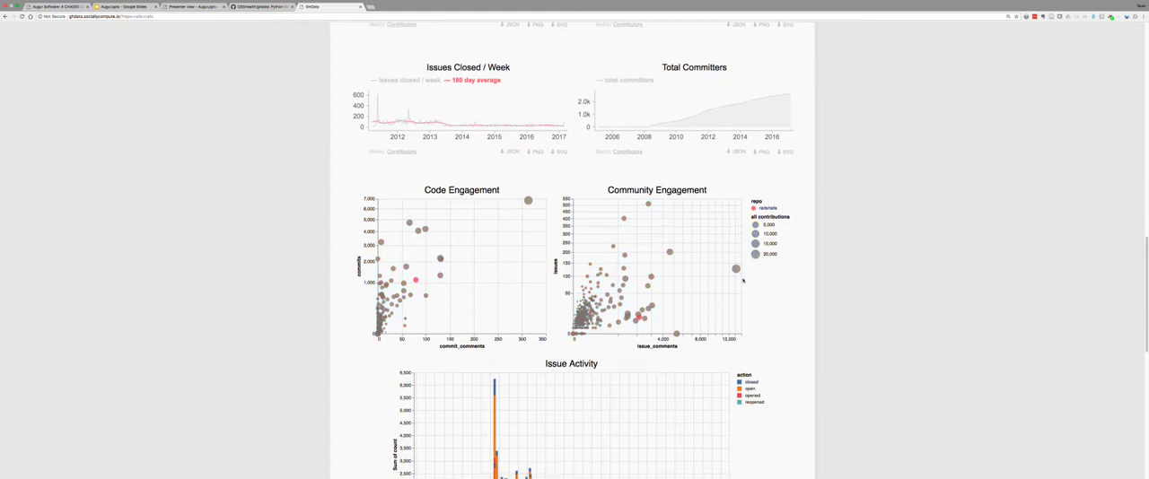
Scroll past Issue Activity to the Ecosystem Downloads/Day and Stars/Week charts and the Compare box
{"action": "scroll", "scroll_direction": "down", "scroll_amount": 3}
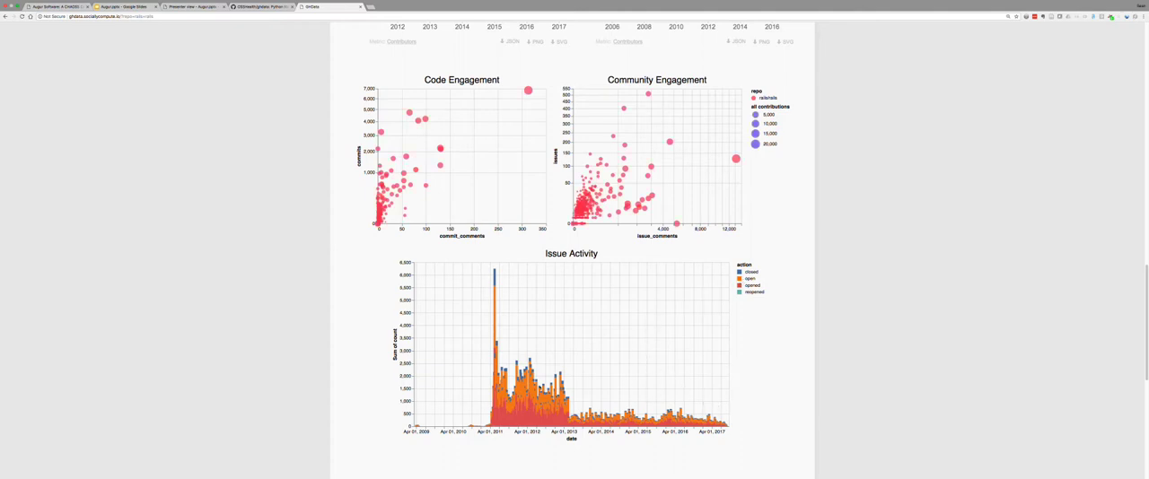
{"action": "mouse_move", "coordinate": [559, 333]}
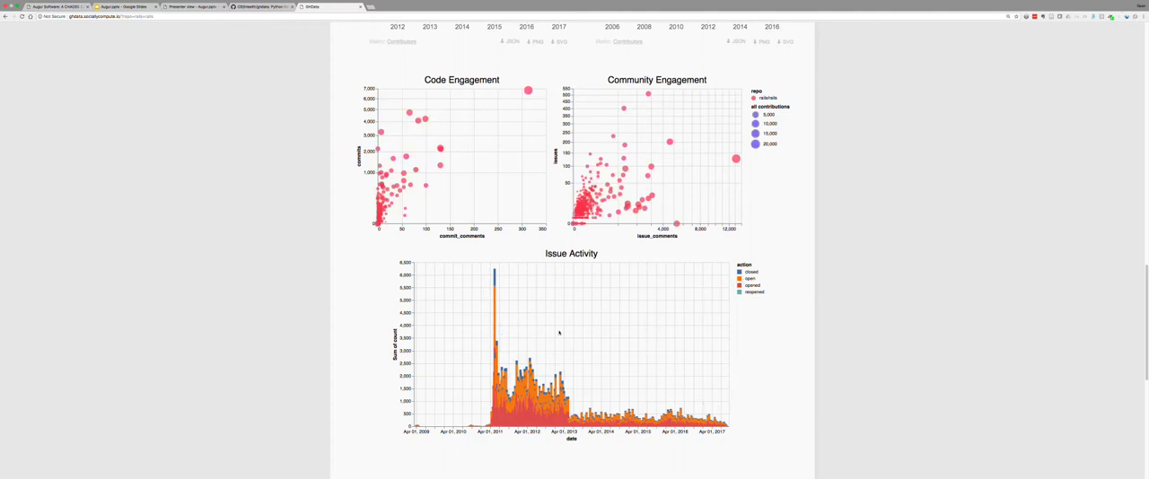
{"action": "scroll", "scroll_direction": "down", "scroll_amount": 3}
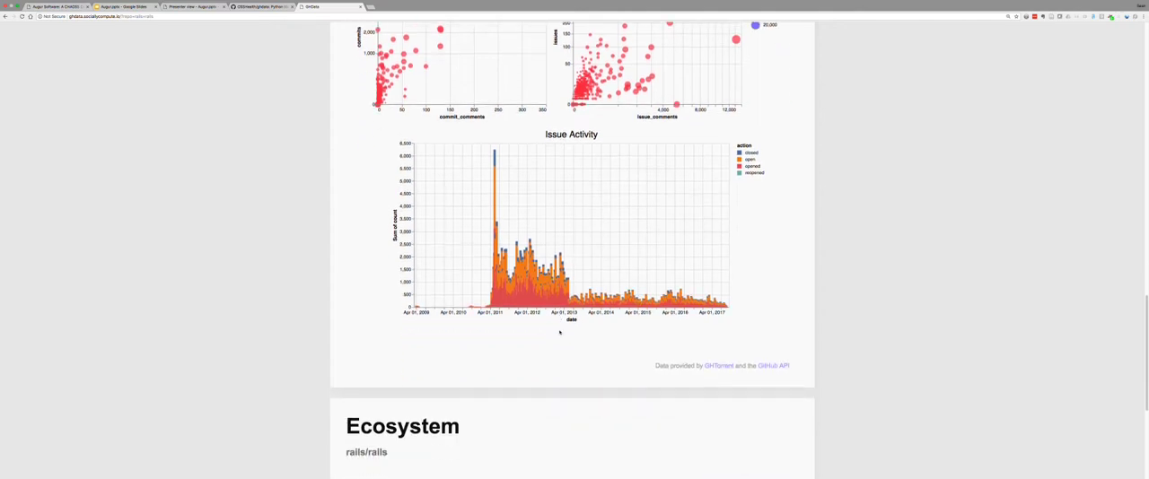
{"action": "scroll", "scroll_direction": "down", "scroll_amount": 3}
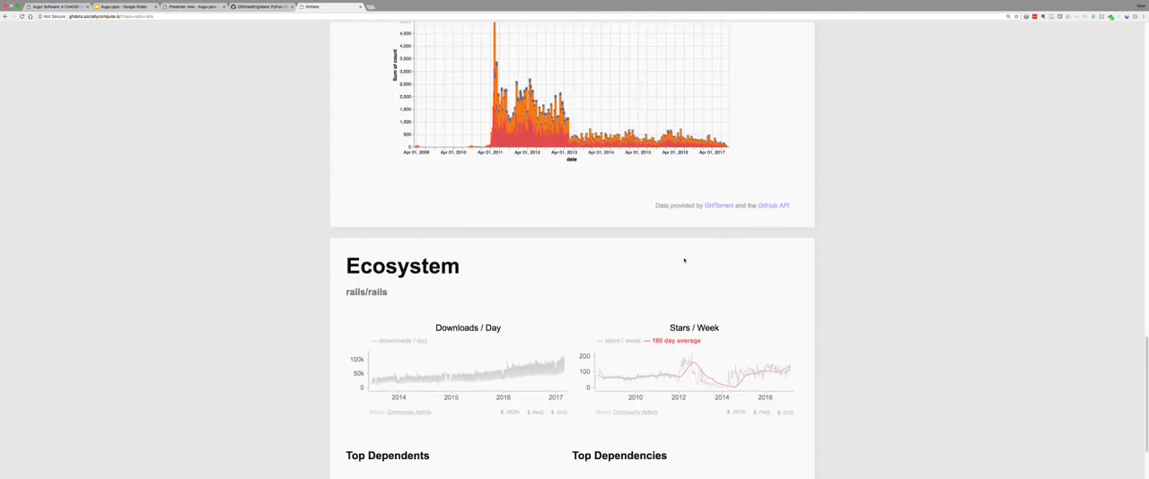
{"action": "scroll", "scroll_direction": "down", "scroll_amount": 3}
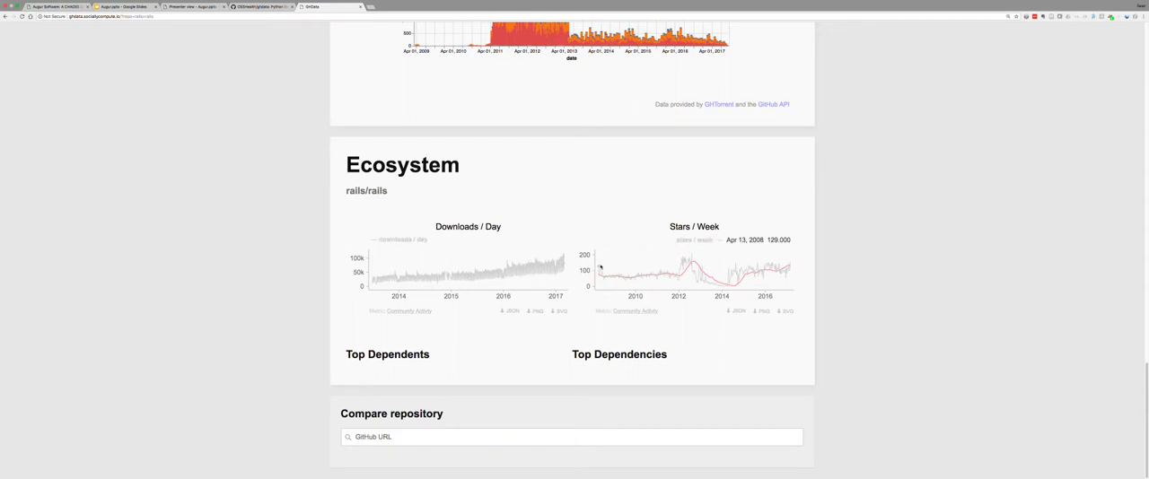
{"action": "mouse_move", "coordinate": [693, 273]}
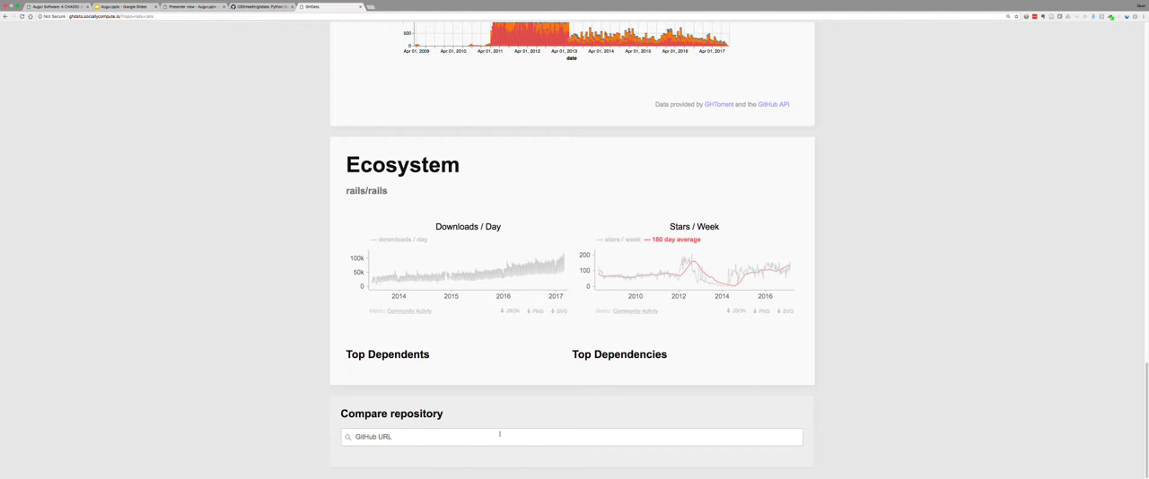
Add cakephp/cakephp as the comparison repository against rails/rails
{"action": "left_click", "coordinate": [570, 437]}
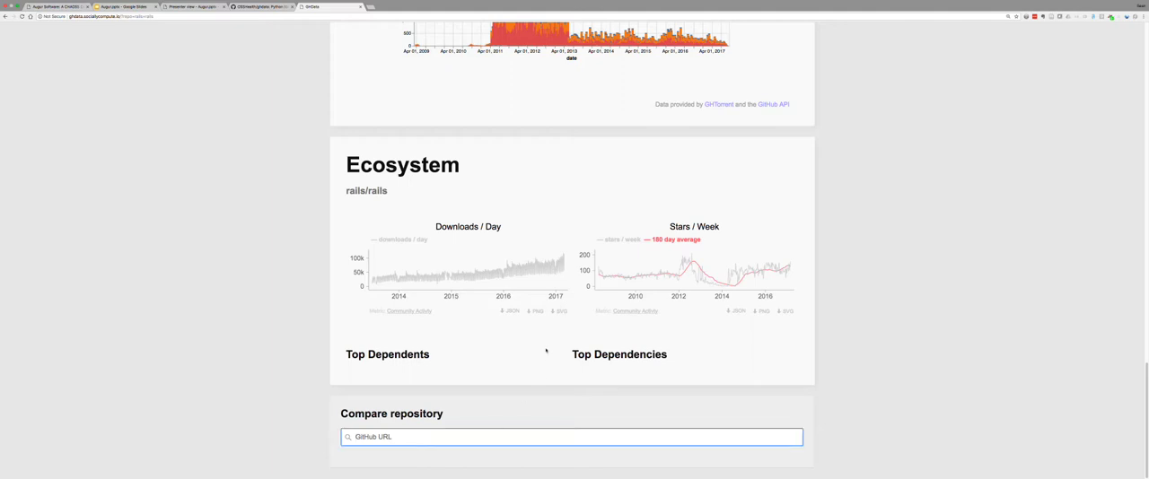
{"action": "mouse_move", "coordinate": [568, 338]}
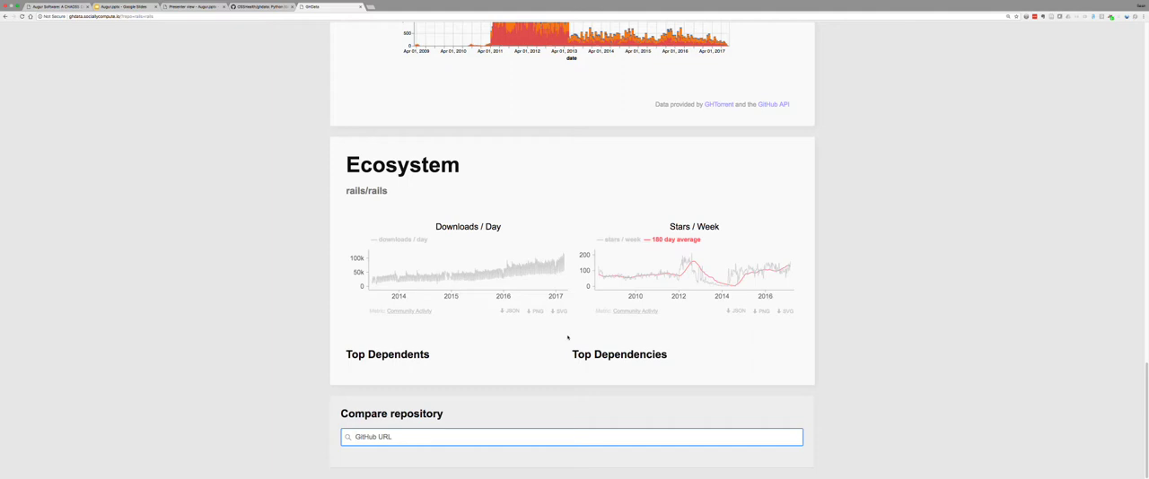
{"action": "type", "text": "cakephp/cake"}
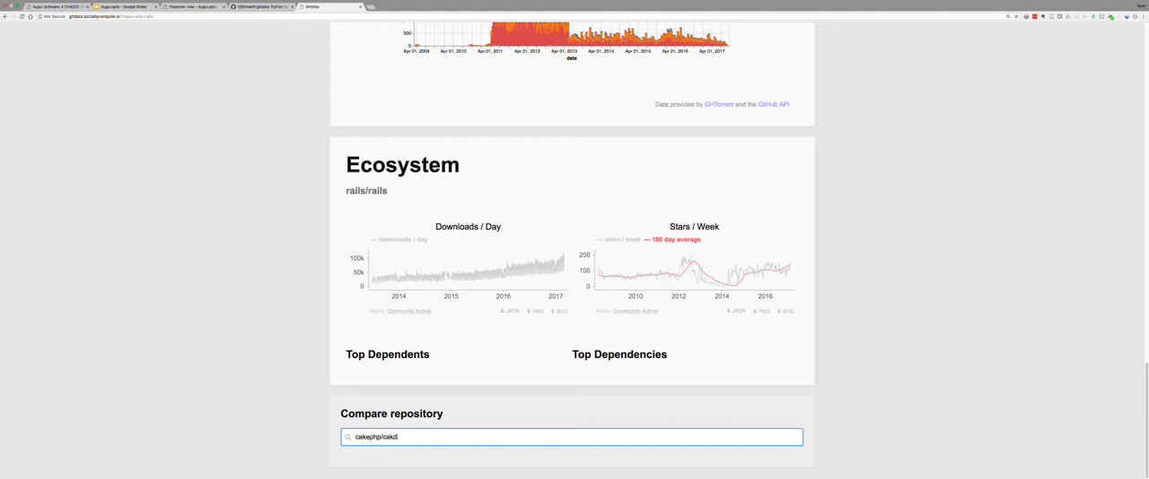
{"action": "key", "text": "Return"}
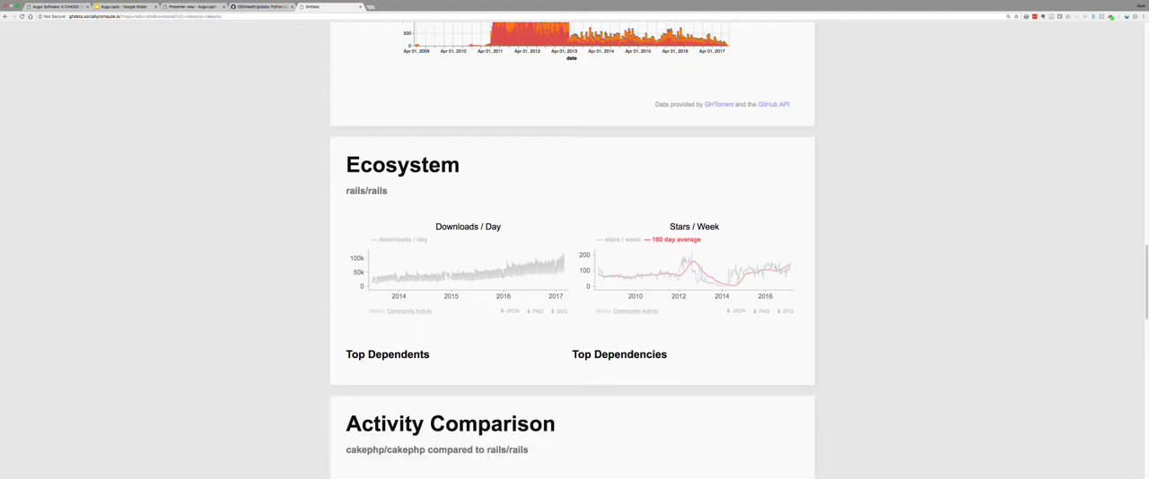
Scroll through the cakephp vs rails comparison charts down to Pull Acceptance Rate, then back up
{"action": "scroll", "scroll_direction": "down", "scroll_amount": 3}
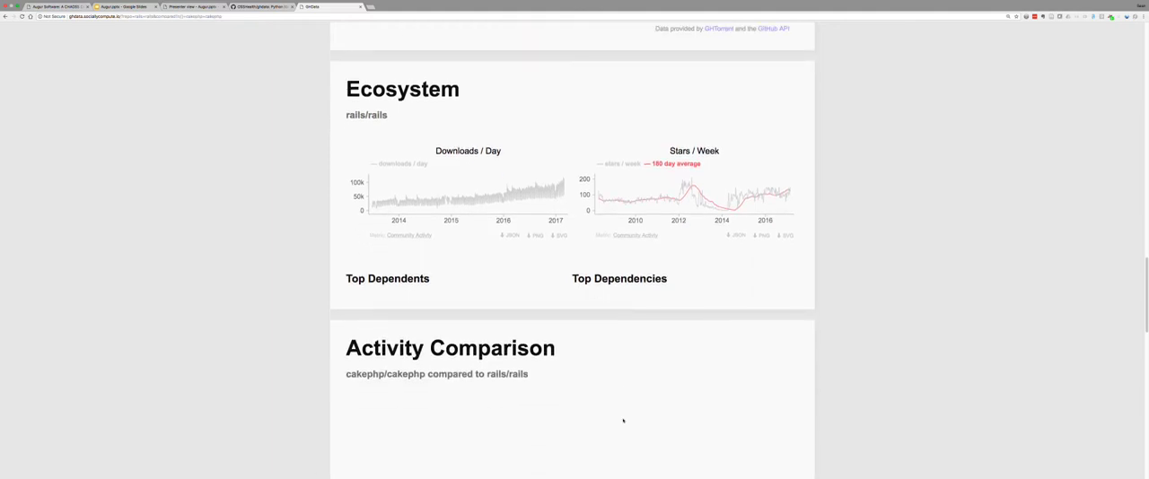
{"action": "scroll", "scroll_direction": "down", "scroll_amount": 3}
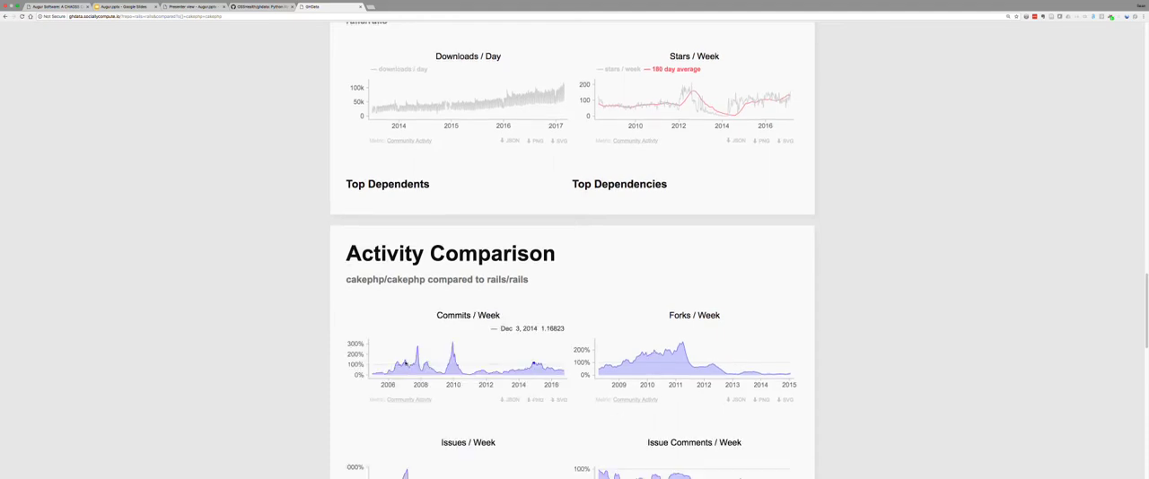
{"action": "mouse_move", "coordinate": [531, 362]}
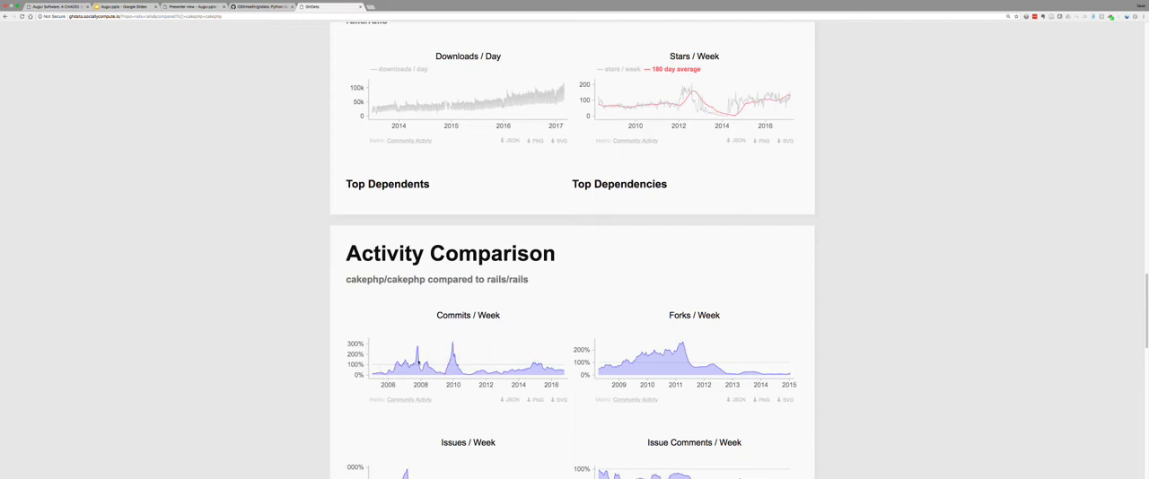
{"action": "mouse_move", "coordinate": [543, 368]}
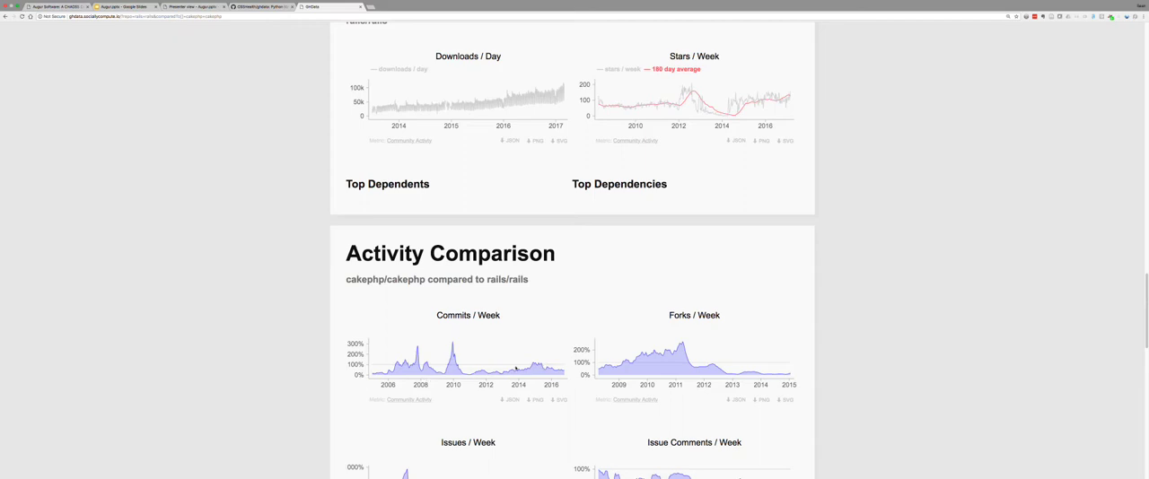
{"action": "mouse_move", "coordinate": [463, 381]}
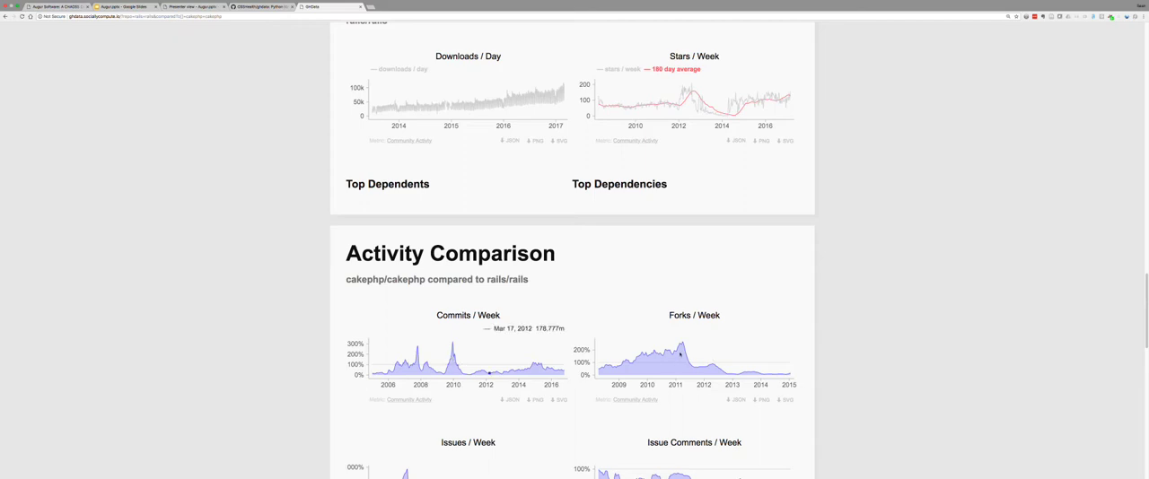
{"action": "mouse_move", "coordinate": [682, 347]}
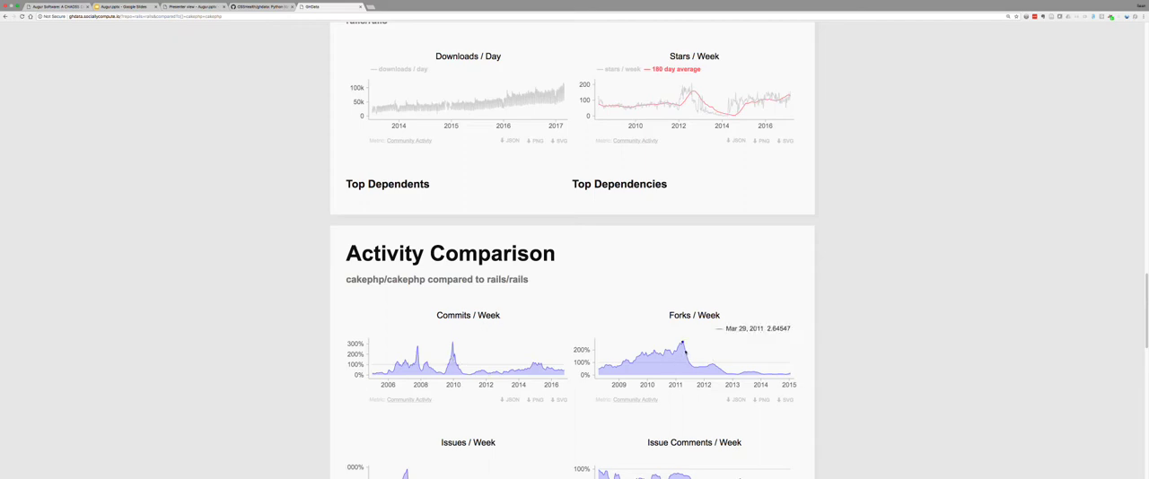
{"action": "mouse_move", "coordinate": [686, 359]}
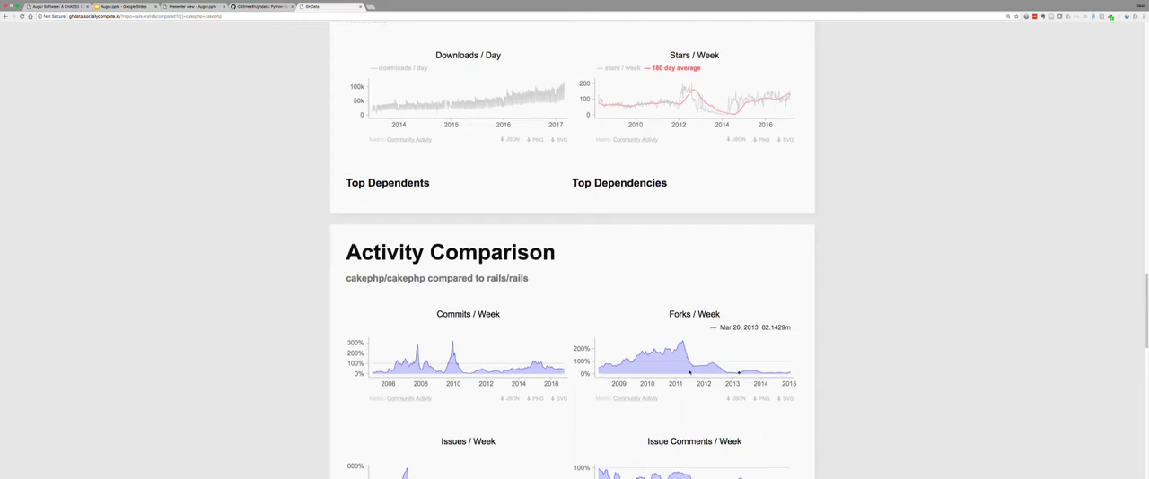
{"action": "scroll", "scroll_direction": "down", "scroll_amount": 3}
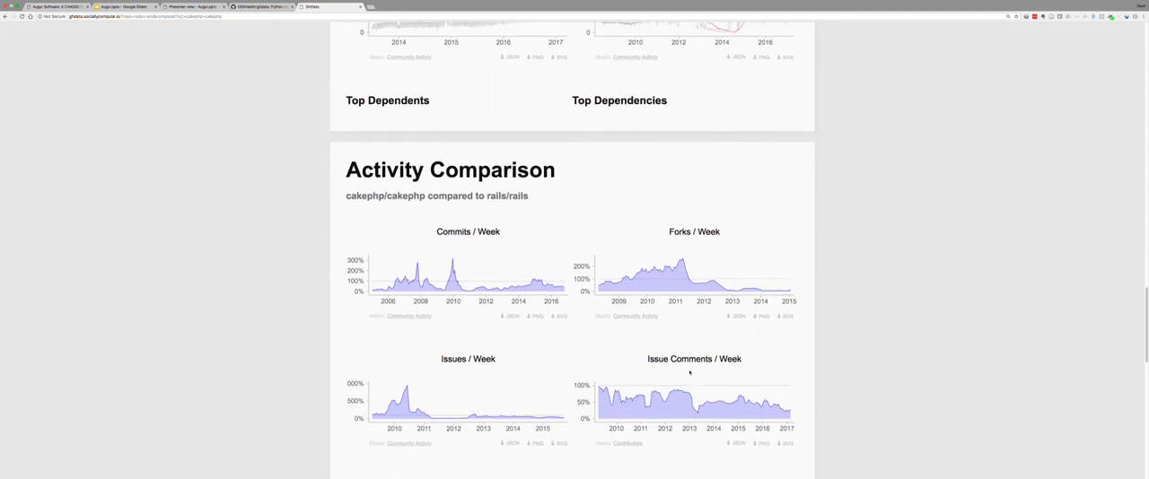
{"action": "scroll", "scroll_direction": "down", "scroll_amount": 3}
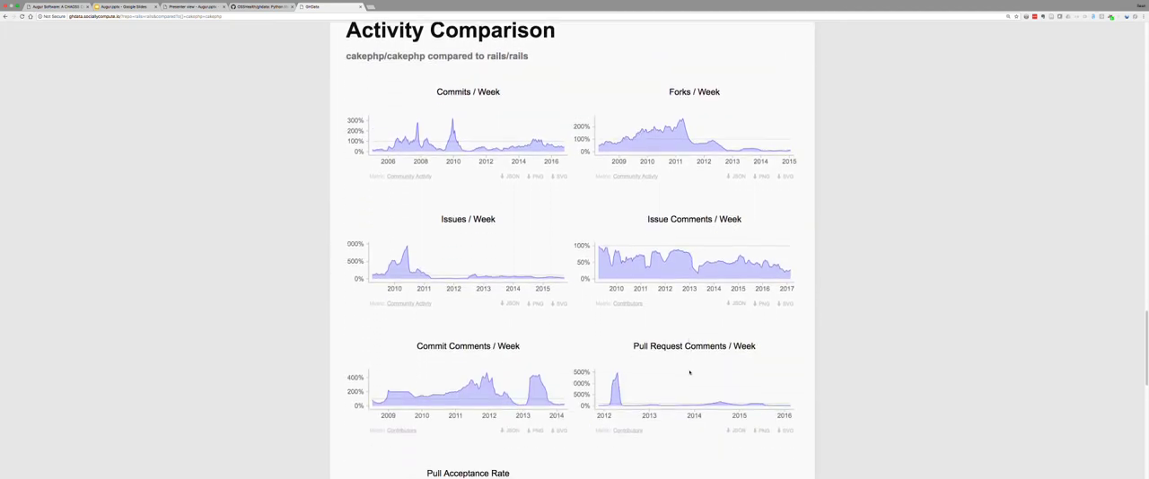
{"action": "scroll", "scroll_direction": "down", "scroll_amount": 3}
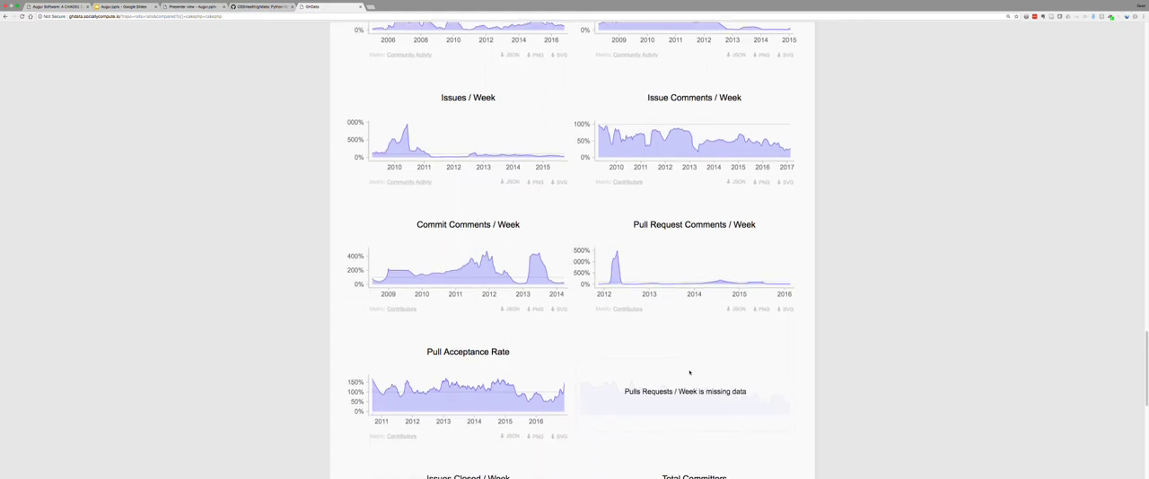
{"action": "scroll", "scroll_direction": "down", "scroll_amount": 3}
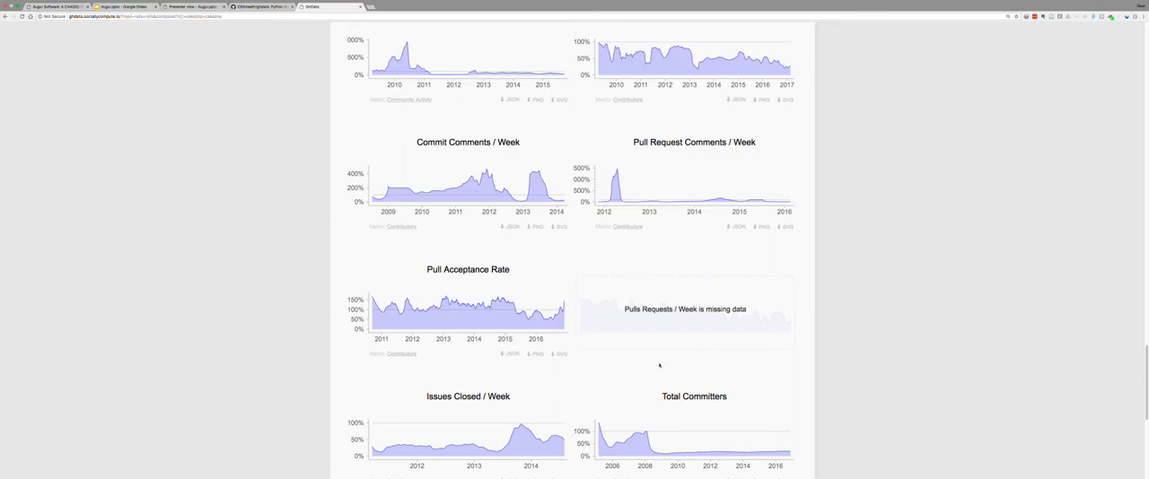
{"action": "scroll", "scroll_direction": "up", "scroll_amount": 3}
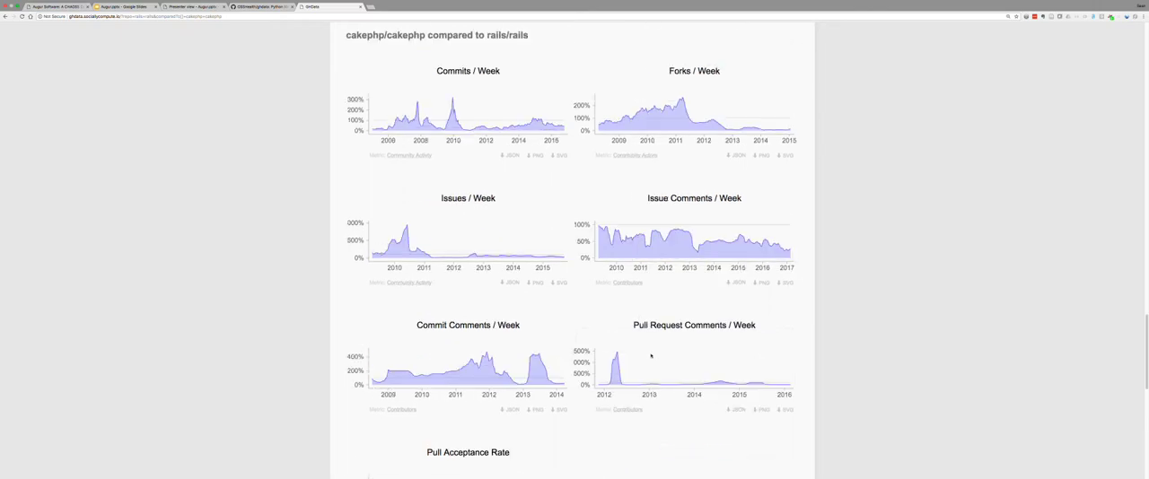
Scroll the rails/rails 180-day Activity charts down to Issue Activity and Ecosystem
{"action": "scroll", "scroll_direction": "down", "scroll_amount": 3}
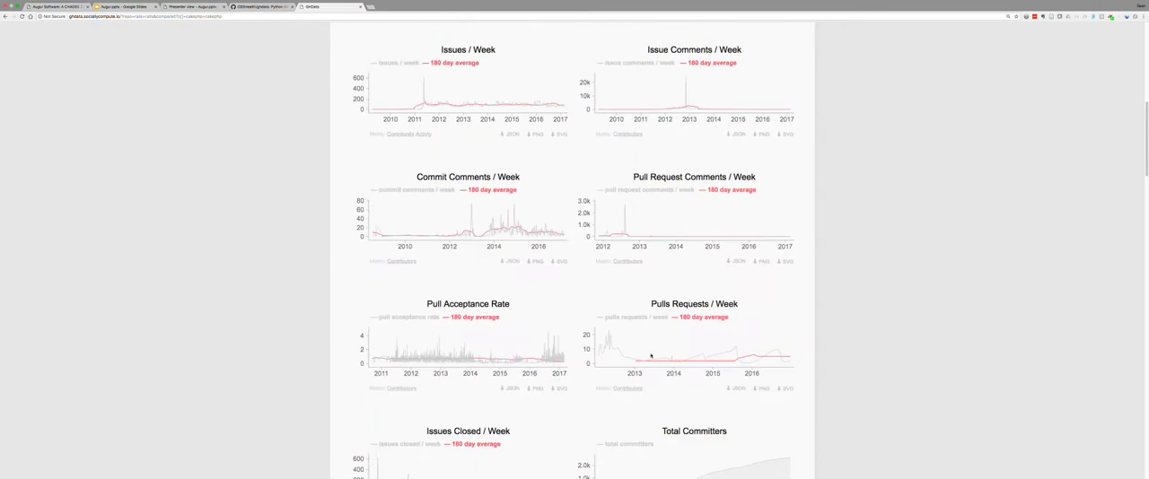
{"action": "scroll", "scroll_direction": "up", "scroll_amount": 3}
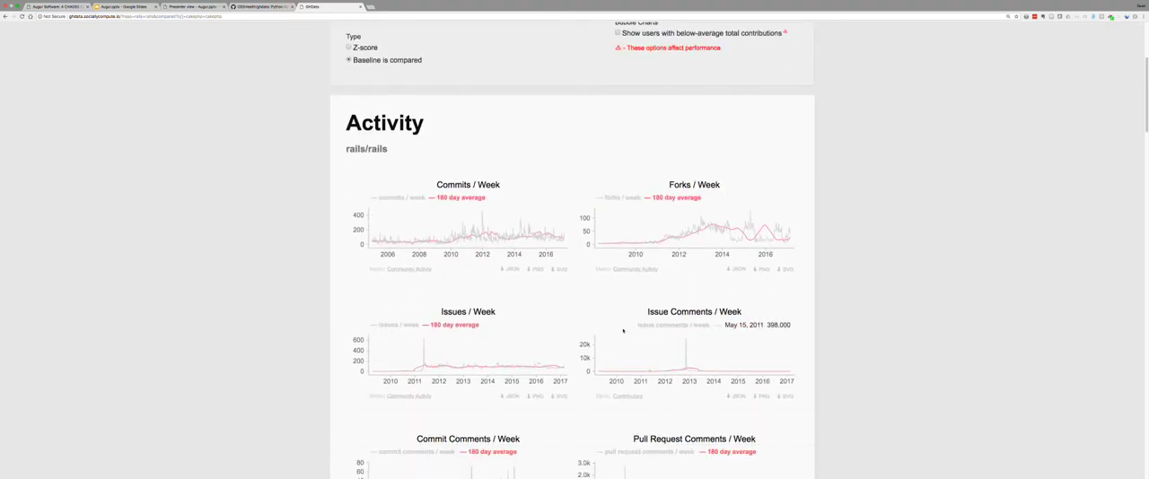
{"action": "mouse_move", "coordinate": [556, 238]}
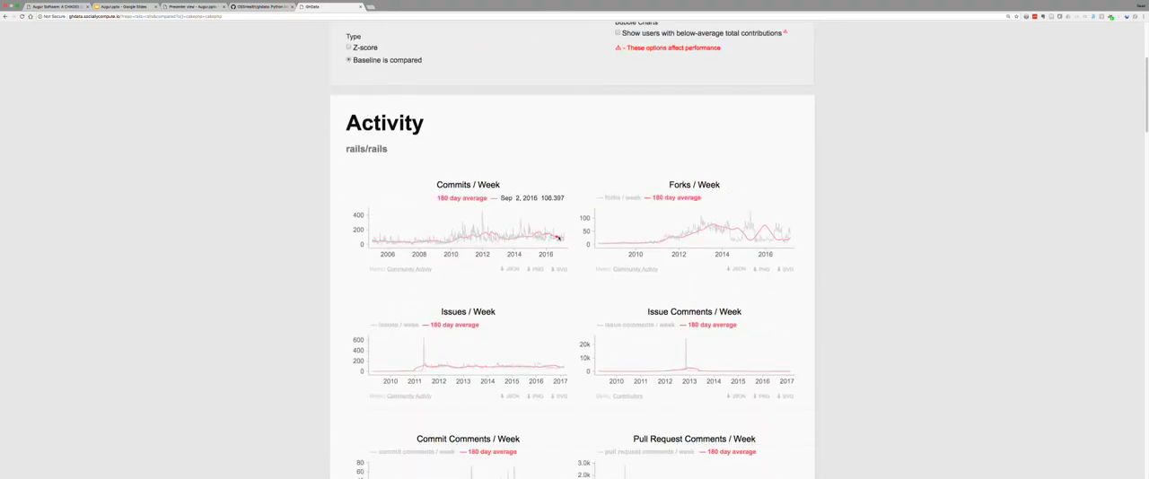
{"action": "mouse_move", "coordinate": [480, 220]}
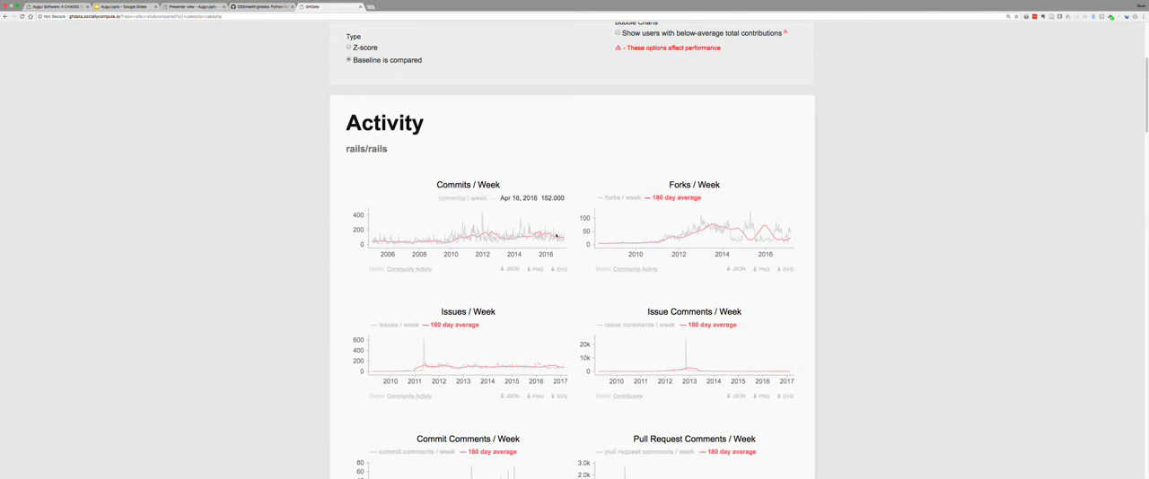
{"action": "mouse_move", "coordinate": [532, 238]}
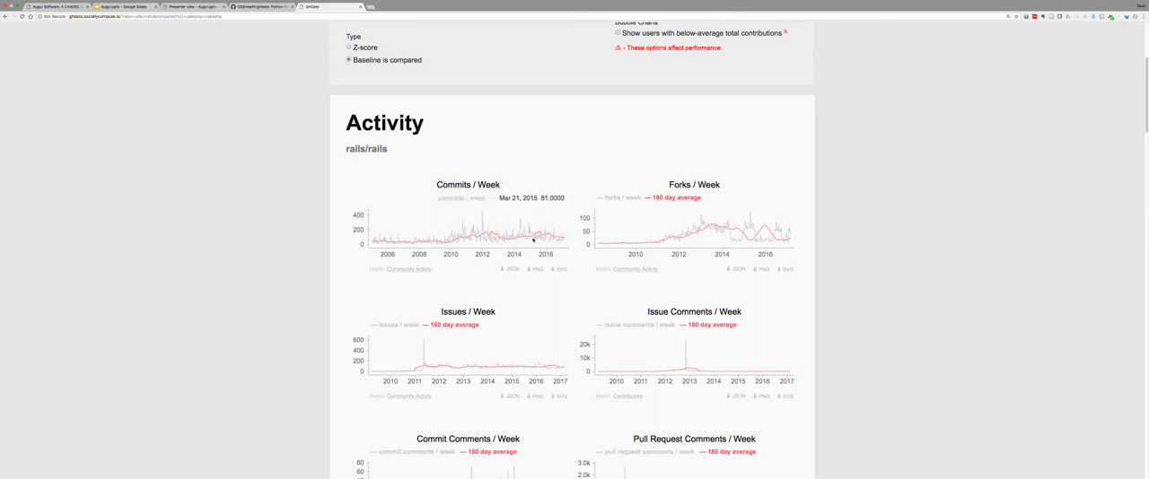
{"action": "mouse_move", "coordinate": [558, 237]}
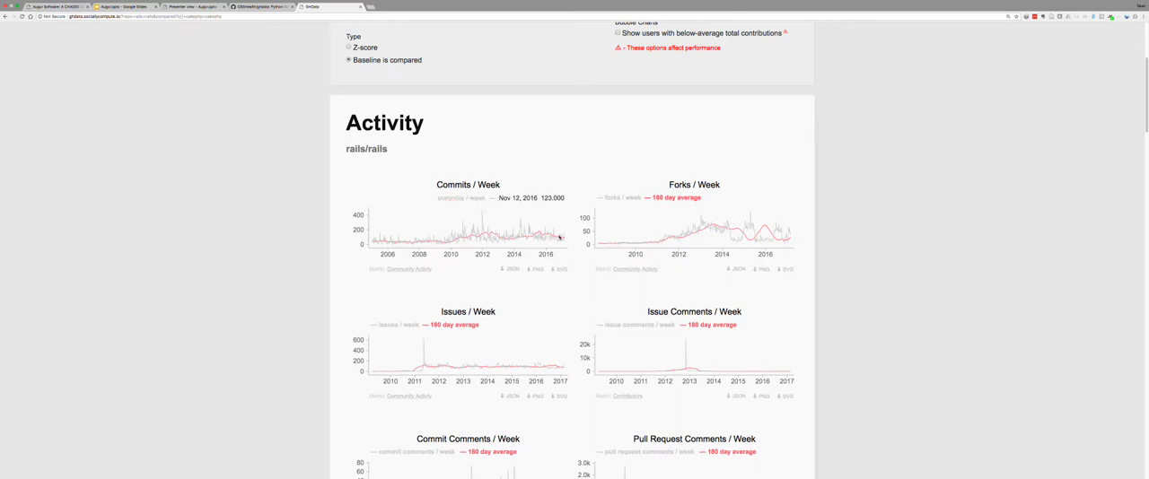
{"action": "mouse_move", "coordinate": [781, 231]}
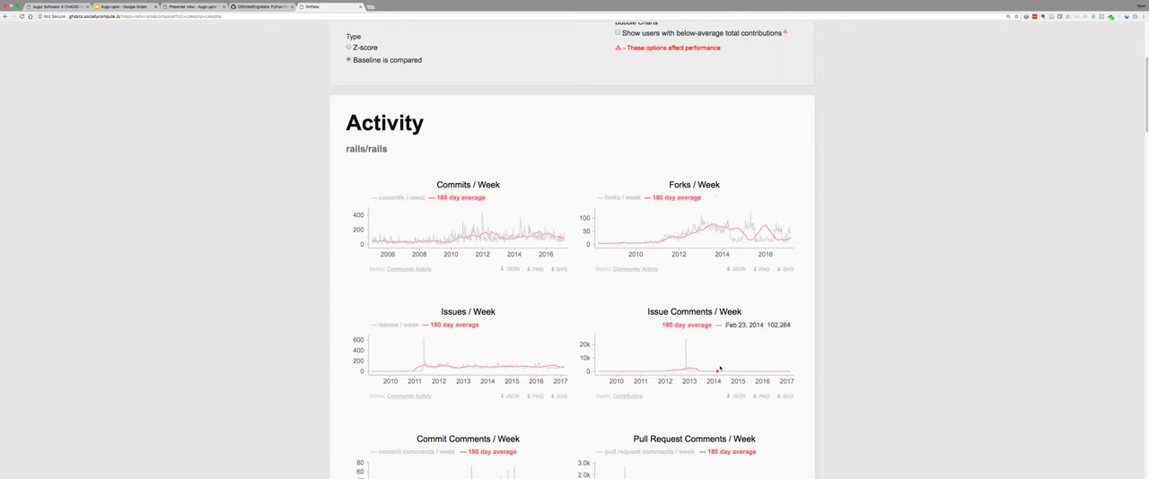
{"action": "scroll", "scroll_direction": "down", "scroll_amount": 3}
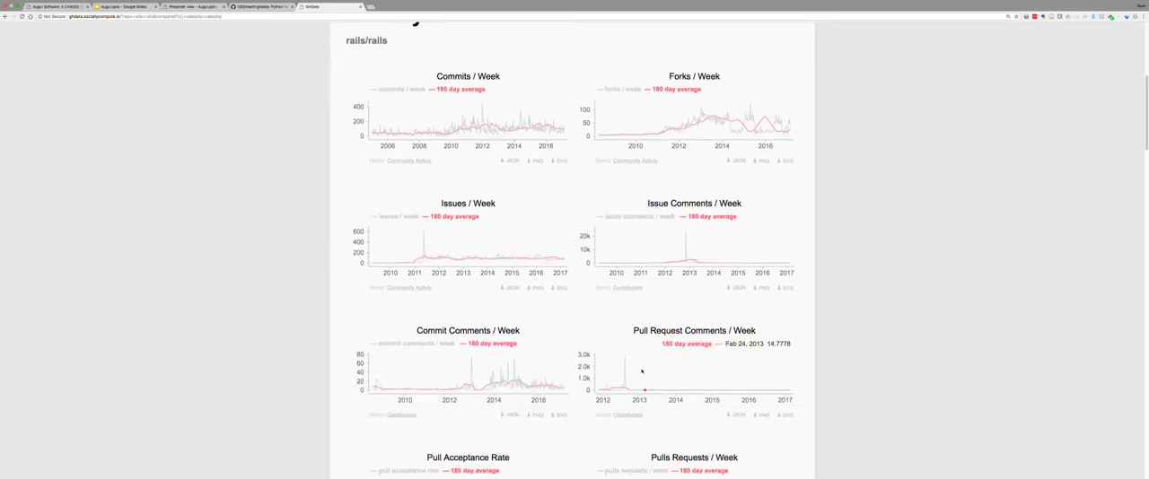
{"action": "scroll", "scroll_direction": "down", "scroll_amount": 3}
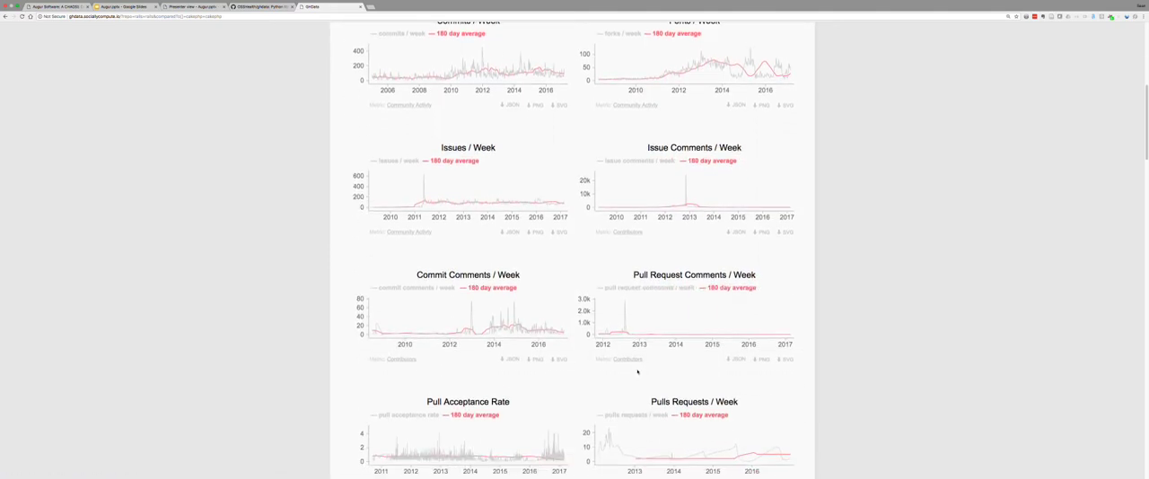
{"action": "scroll", "scroll_direction": "down", "scroll_amount": 3}
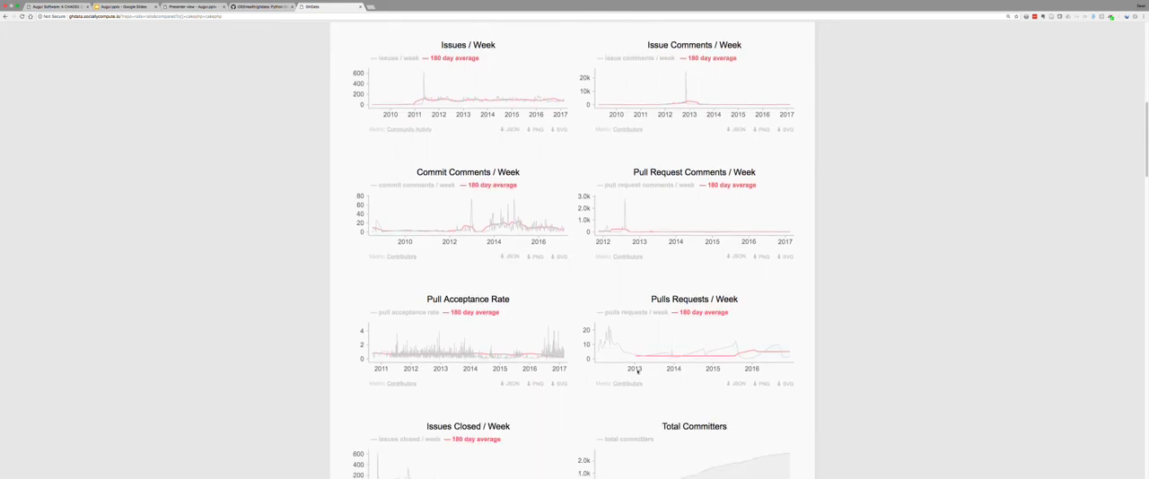
{"action": "mouse_move", "coordinate": [637, 355]}
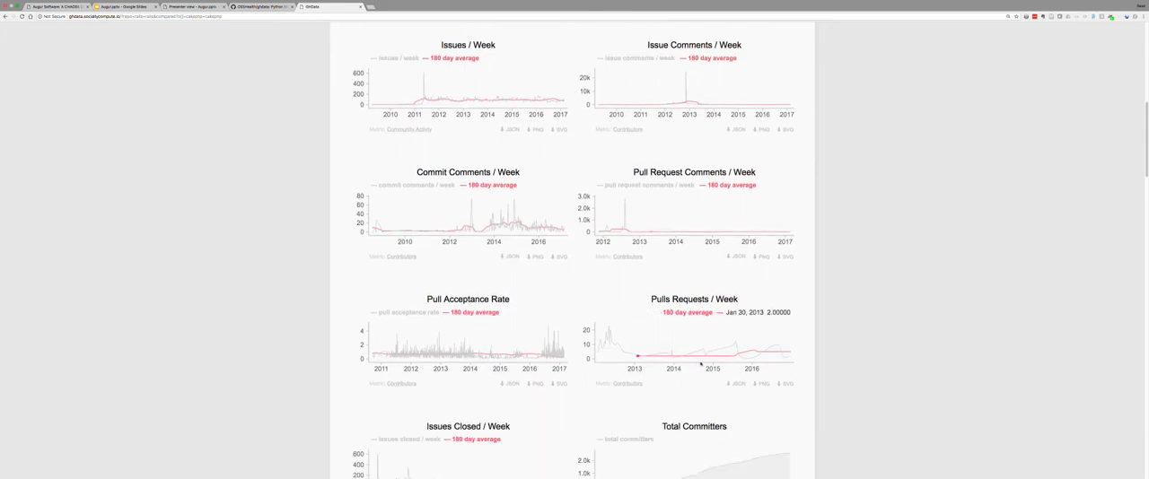
{"action": "scroll", "scroll_direction": "down", "scroll_amount": 3}
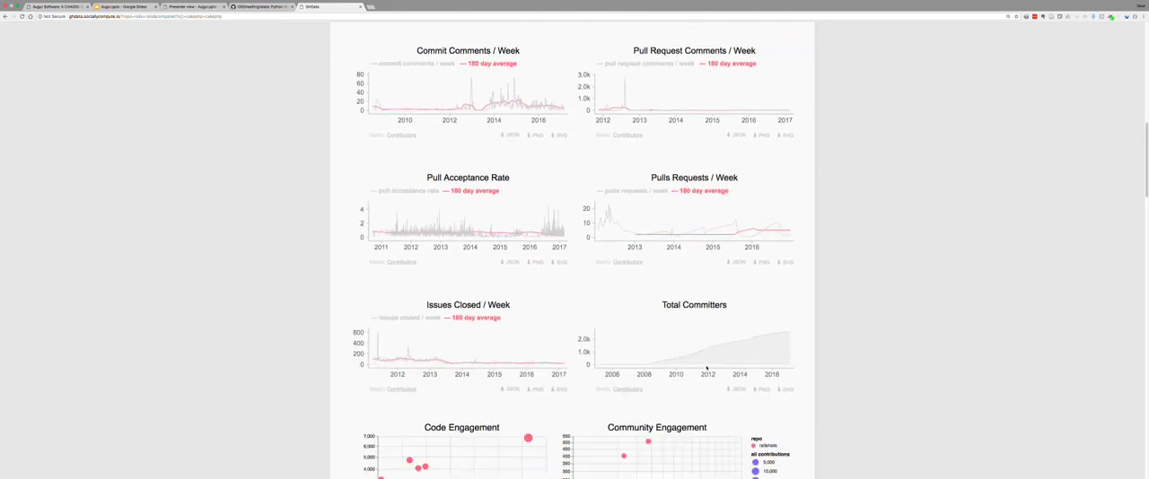
{"action": "scroll", "scroll_direction": "down", "scroll_amount": 3}
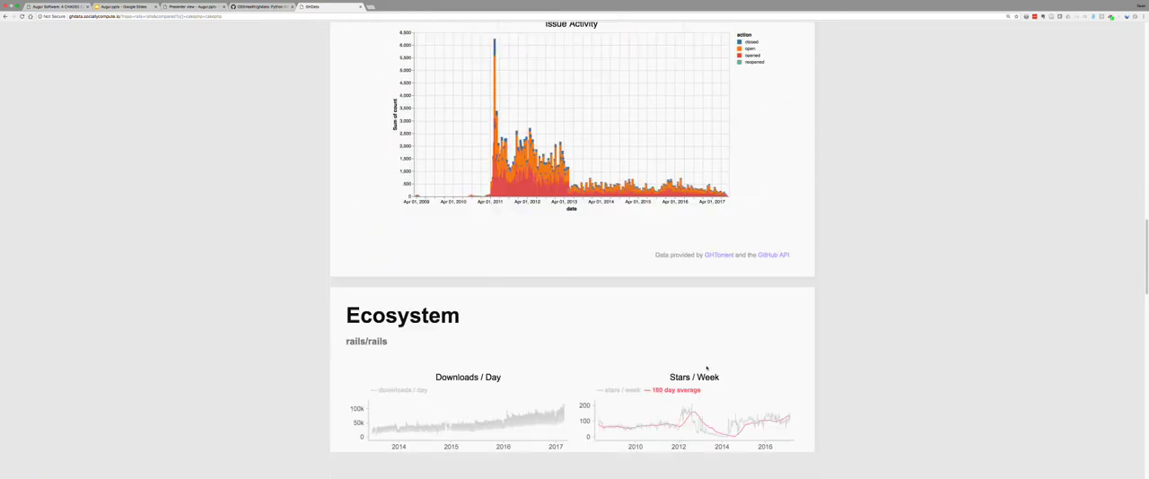
Return to the cakephp vs rails Activity Comparison and read Forks / Week values
{"action": "scroll", "scroll_direction": "down", "scroll_amount": 3}
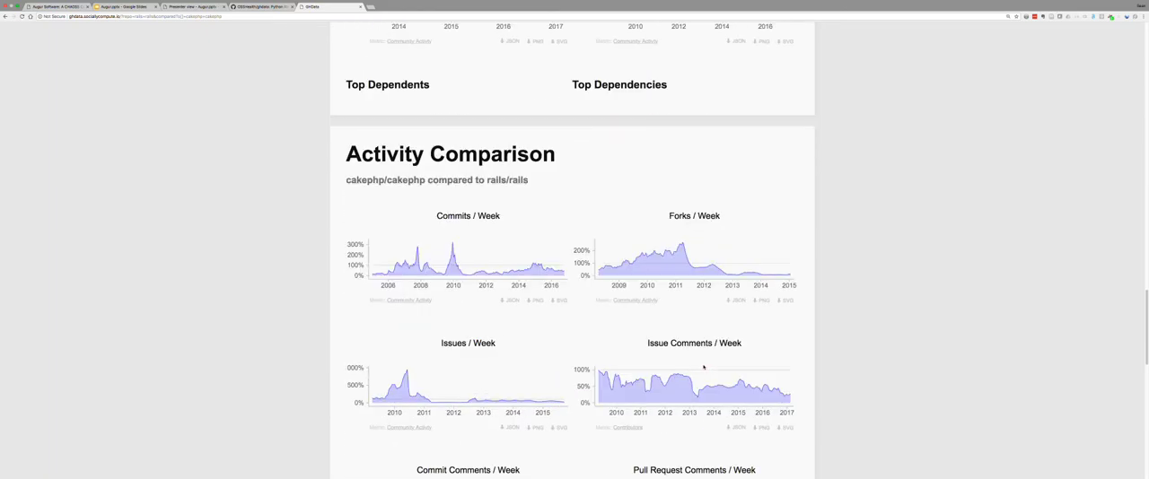
{"action": "mouse_move", "coordinate": [704, 267]}
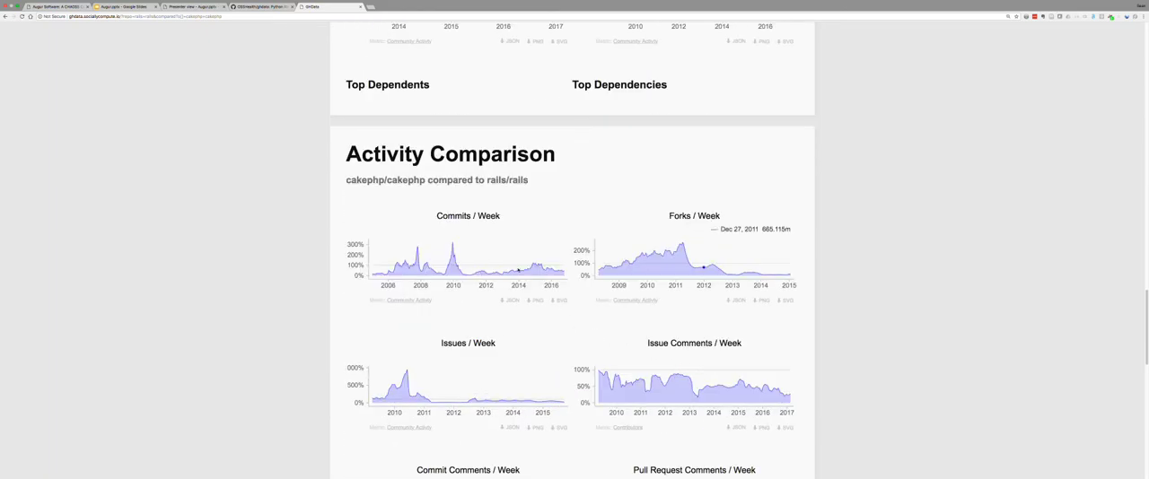
{"action": "mouse_move", "coordinate": [533, 267]}
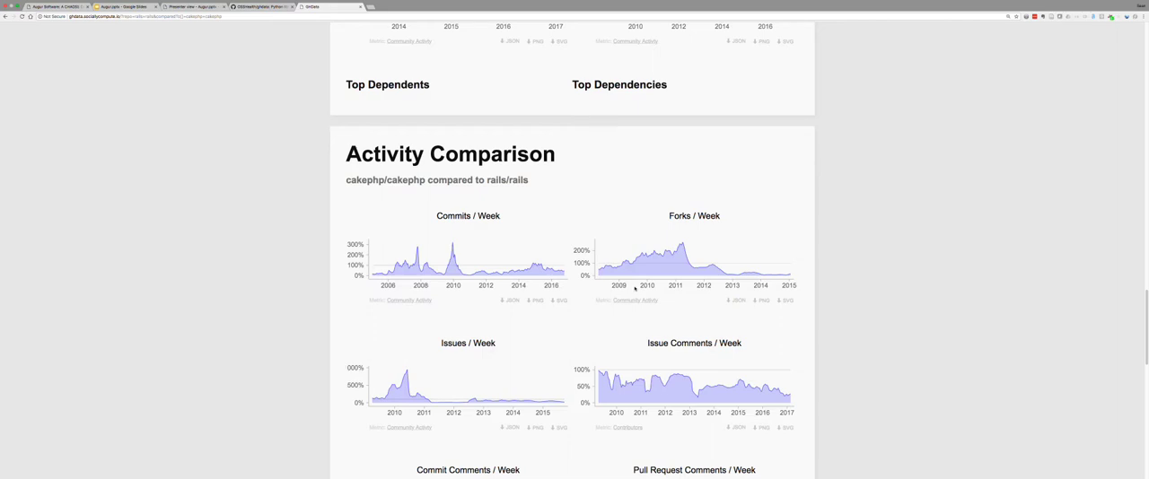
{"action": "mouse_move", "coordinate": [764, 269]}
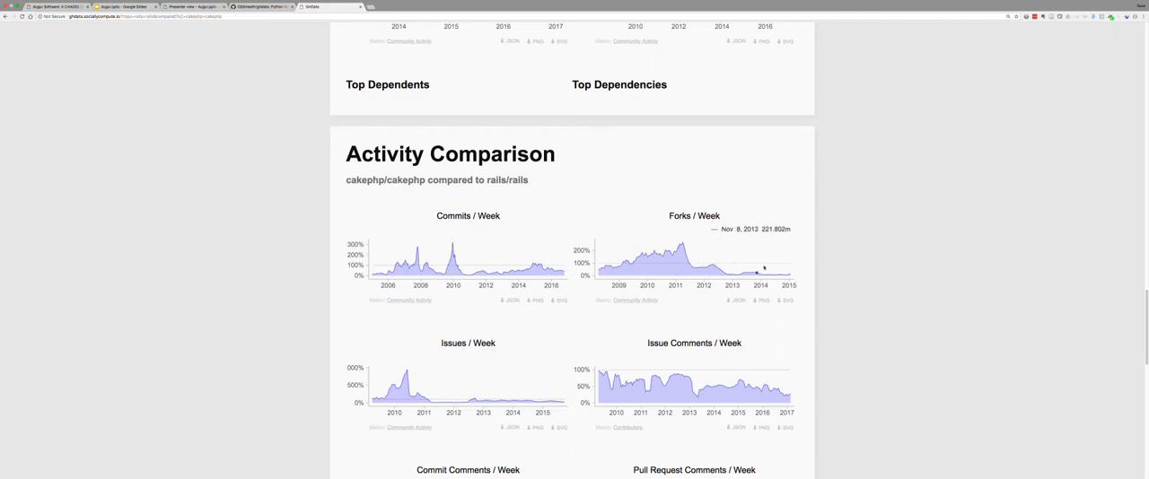
{"action": "mouse_move", "coordinate": [787, 267]}
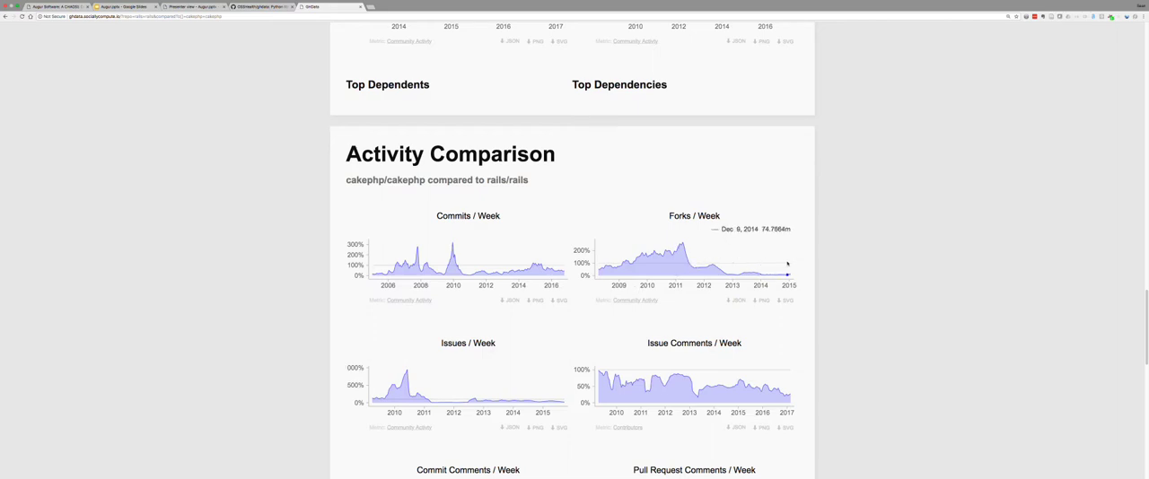
{"action": "mouse_move", "coordinate": [788, 268]}
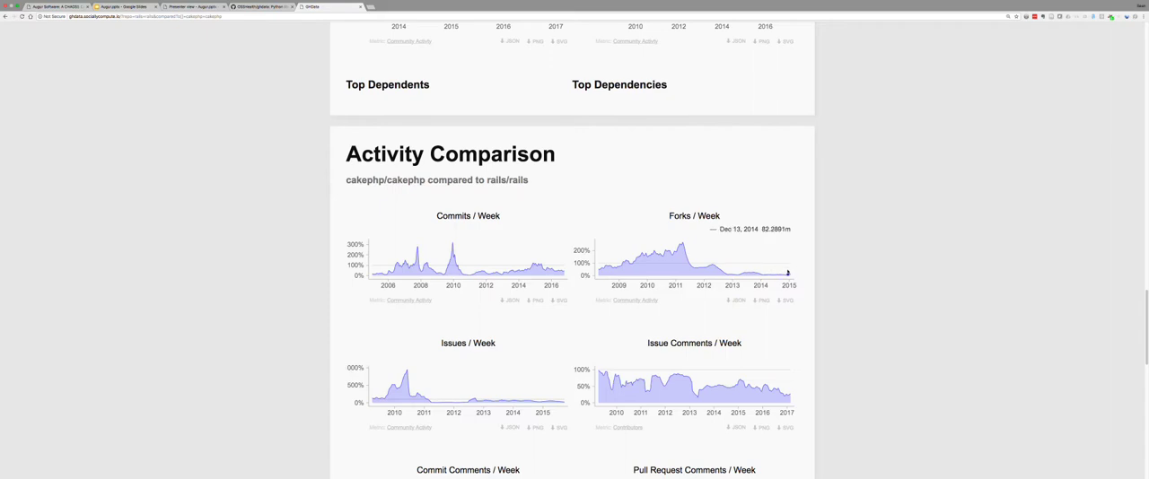
{"action": "mouse_move", "coordinate": [687, 269]}
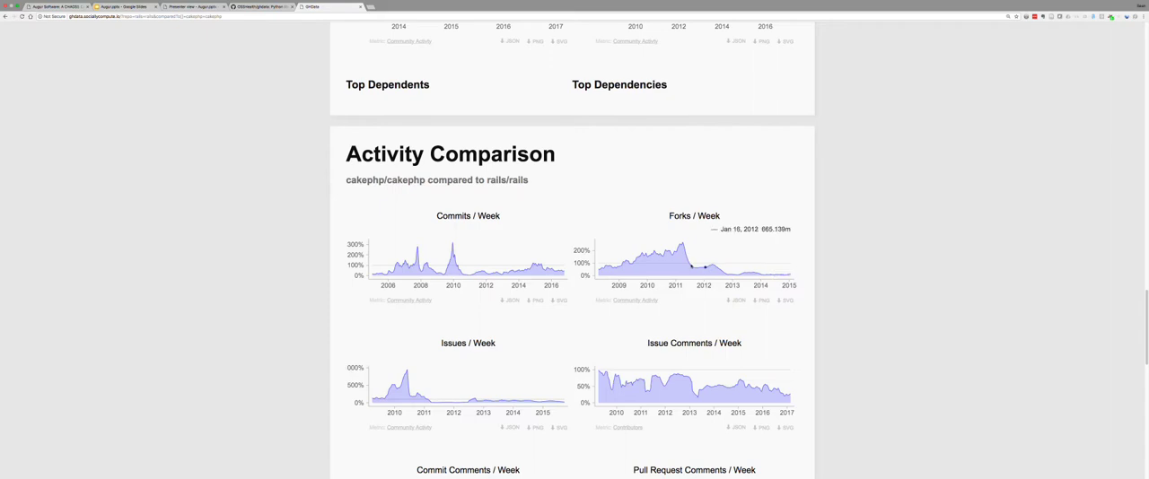
{"action": "mouse_move", "coordinate": [699, 267]}
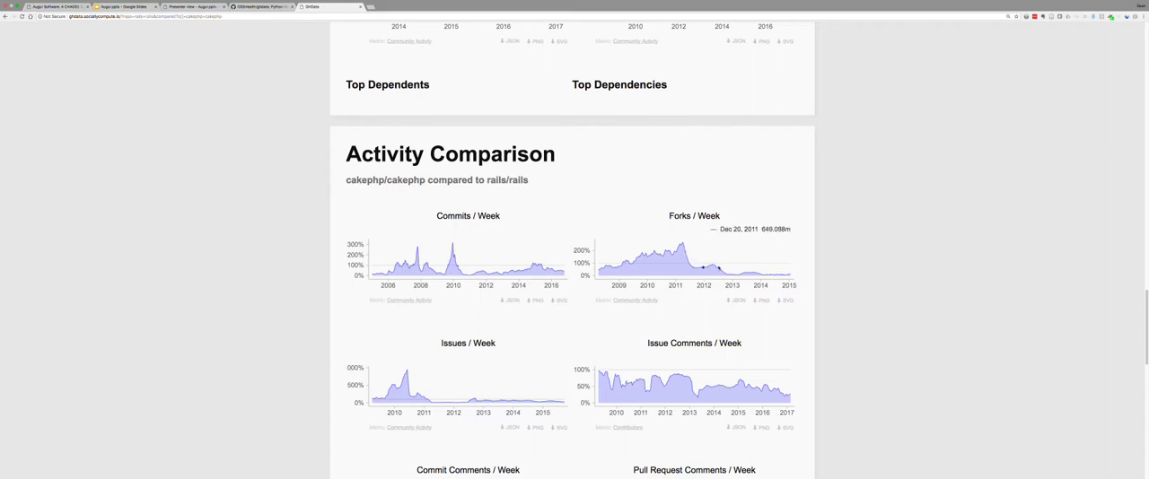
{"action": "mouse_move", "coordinate": [780, 273]}
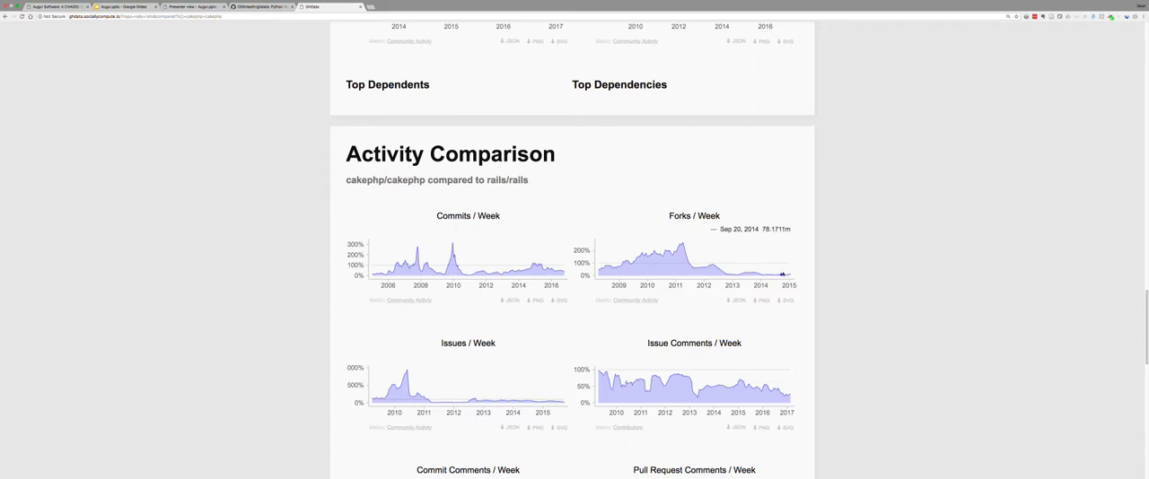
{"action": "scroll", "scroll_direction": "down", "scroll_amount": 3}
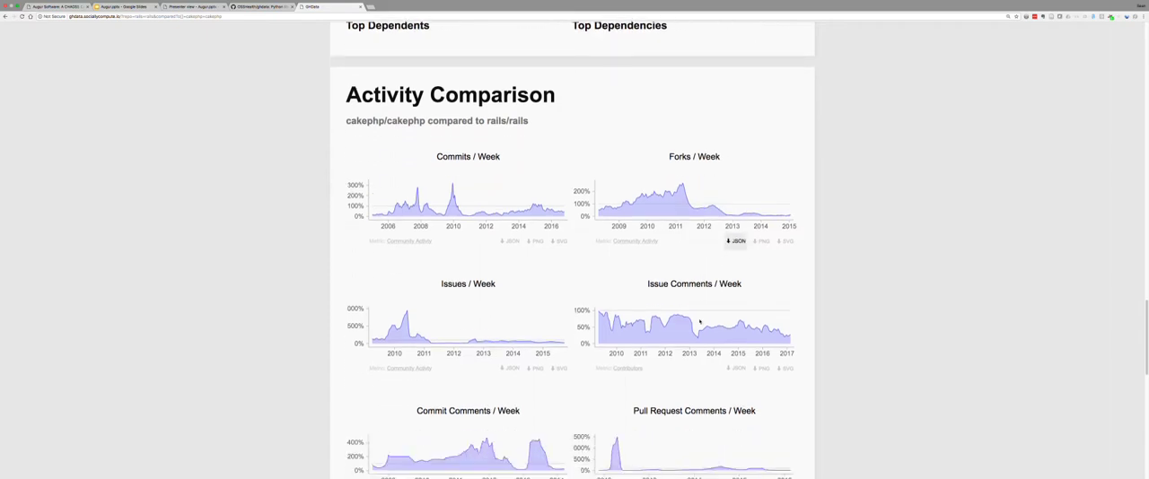
{"action": "scroll", "scroll_direction": "down", "scroll_amount": 3}
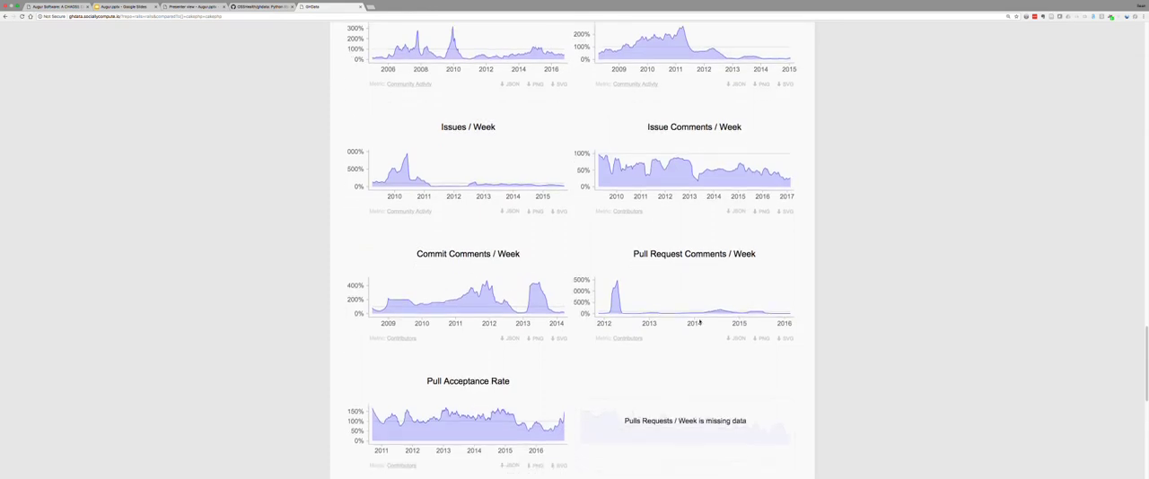
{"action": "scroll", "scroll_direction": "down", "scroll_amount": 3}
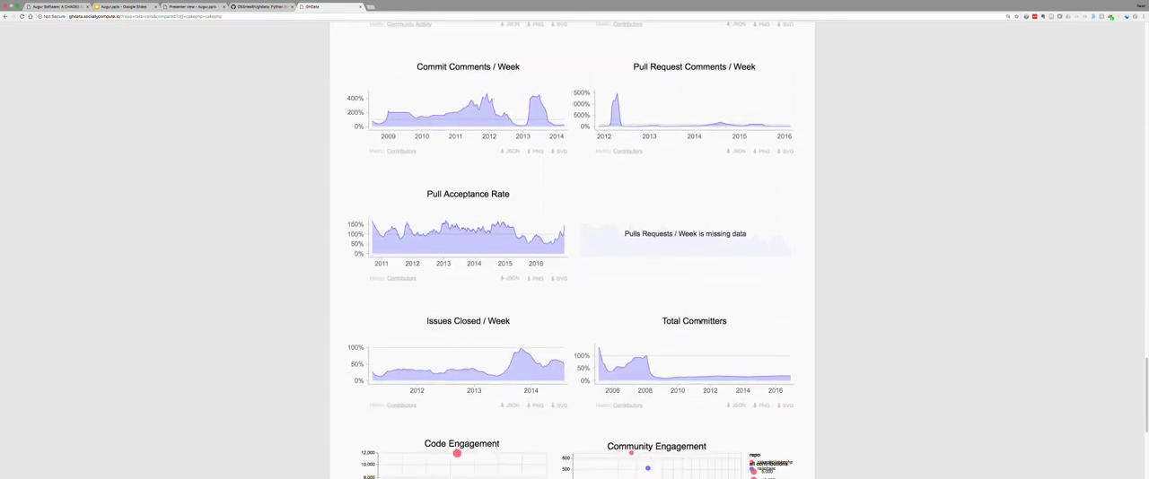
{"action": "scroll", "scroll_direction": "down", "scroll_amount": 3}
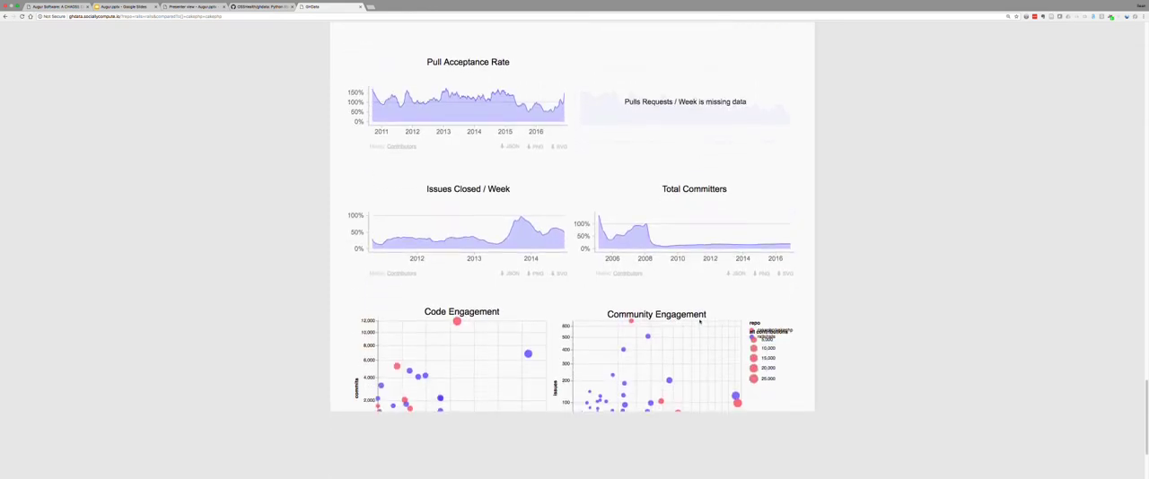
{"action": "scroll", "scroll_direction": "down", "scroll_amount": 3}
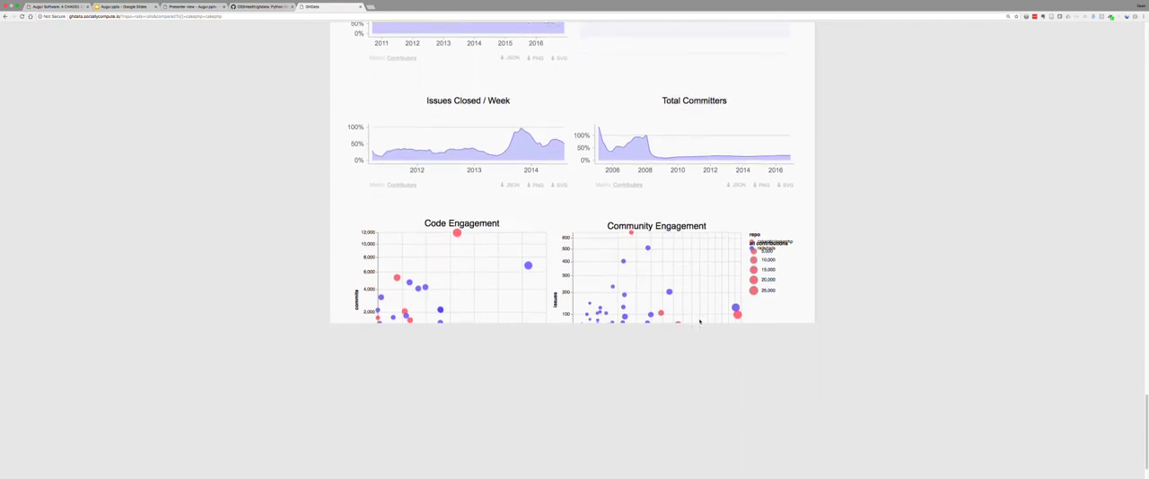
{"action": "scroll", "scroll_direction": "down", "scroll_amount": 3}
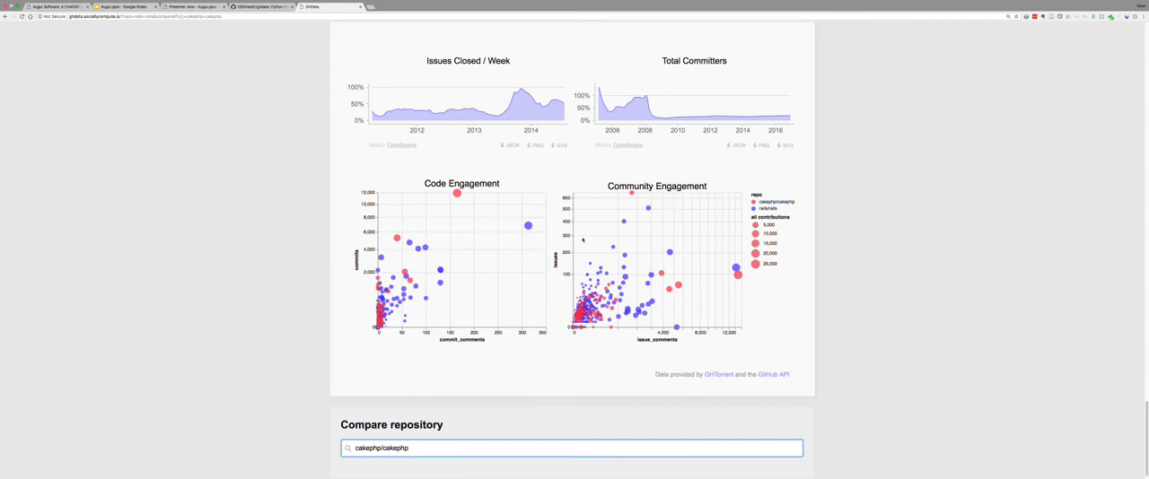
{"action": "mouse_move", "coordinate": [527, 227]}
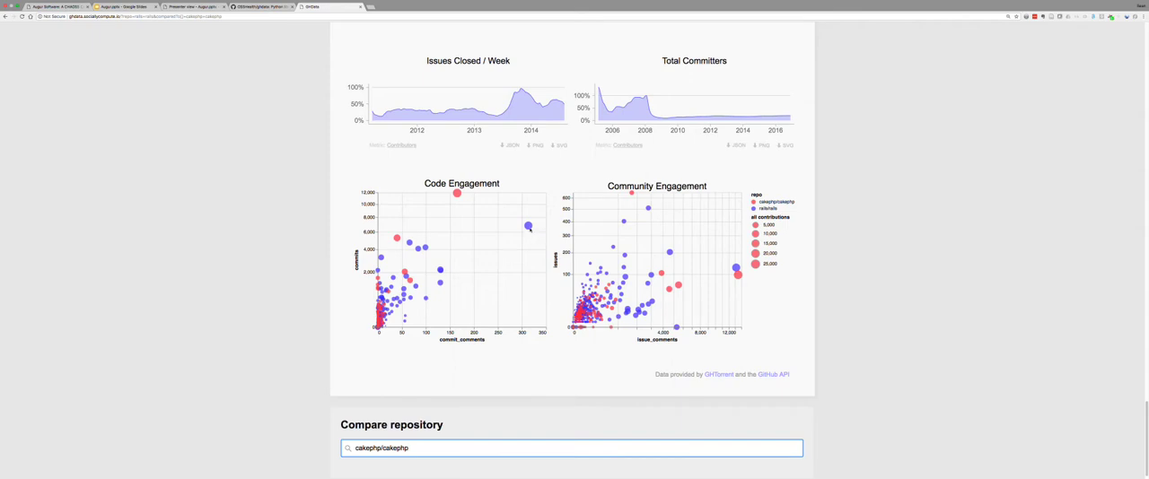
{"action": "mouse_move", "coordinate": [603, 201]}
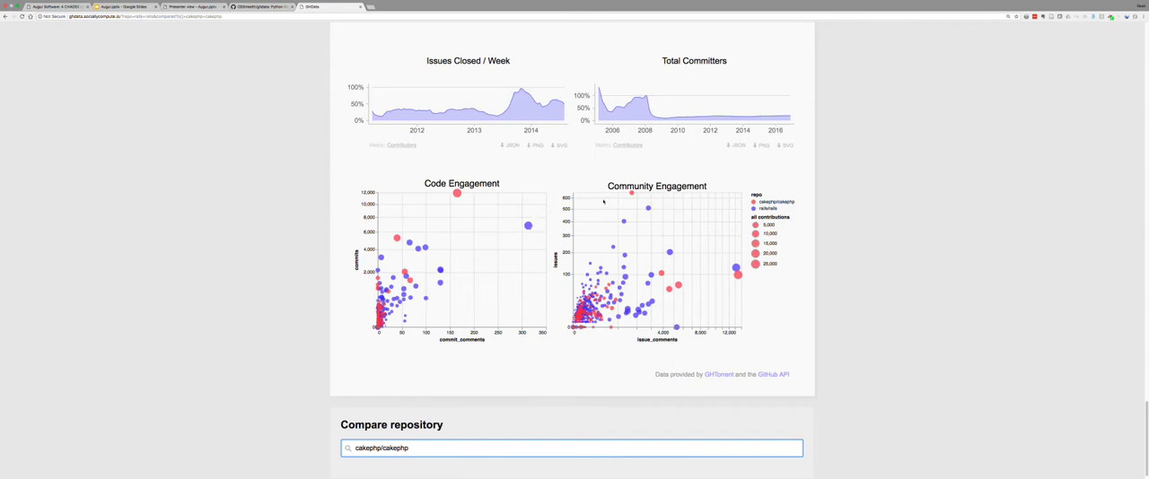
{"action": "mouse_move", "coordinate": [440, 206]}
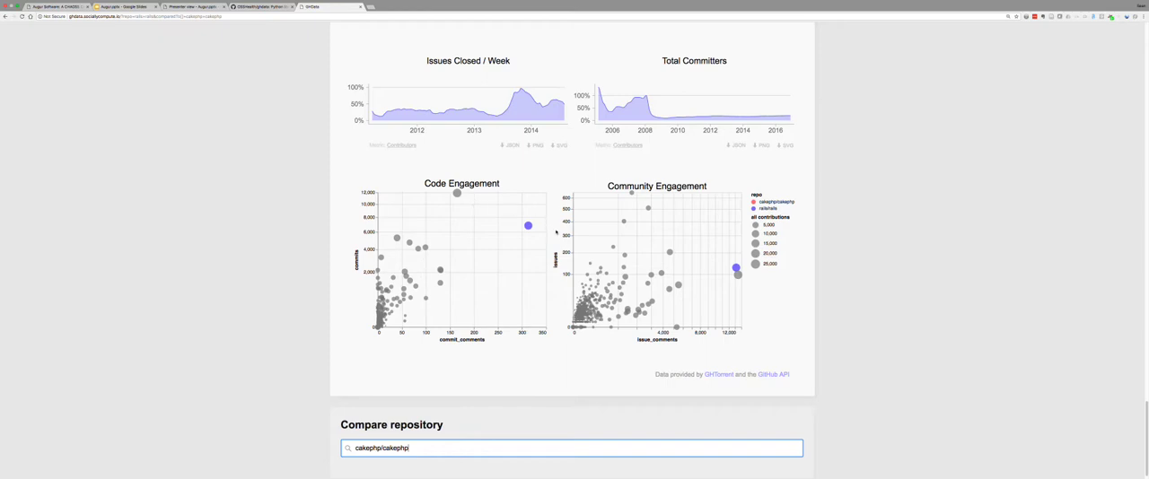
{"action": "mouse_move", "coordinate": [622, 307]}
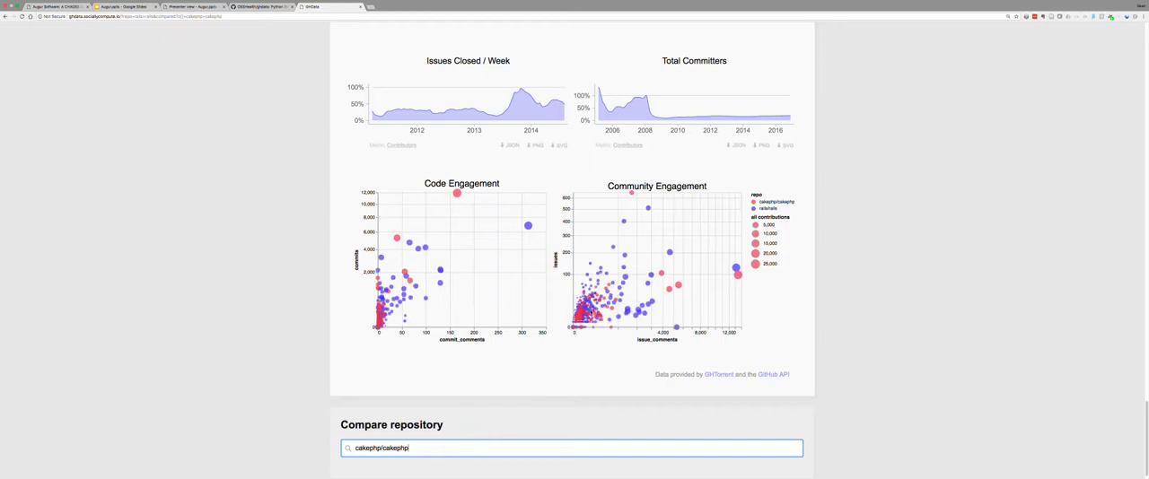
{"action": "mouse_move", "coordinate": [406, 304]}
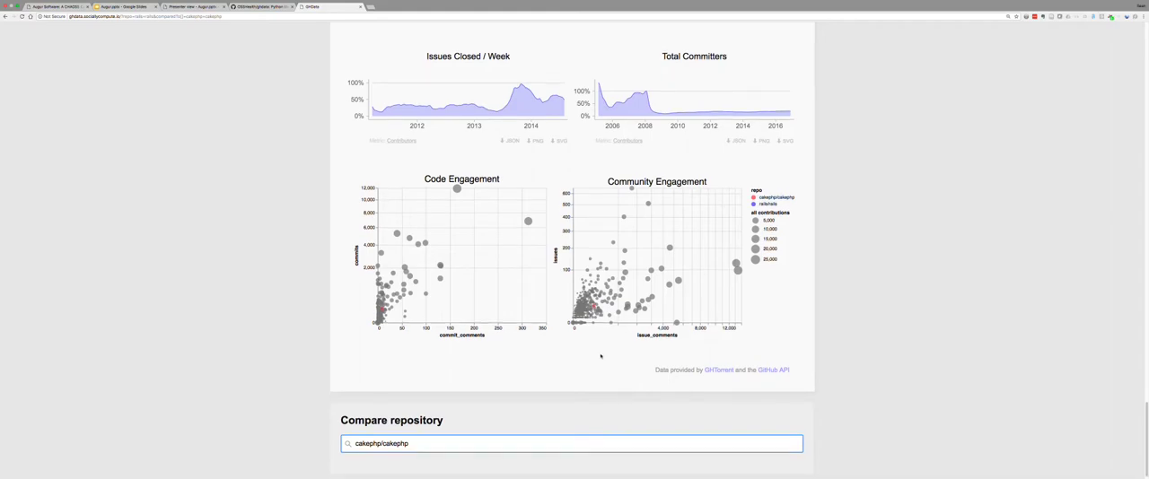
{"action": "scroll", "scroll_direction": "up", "scroll_amount": 3}
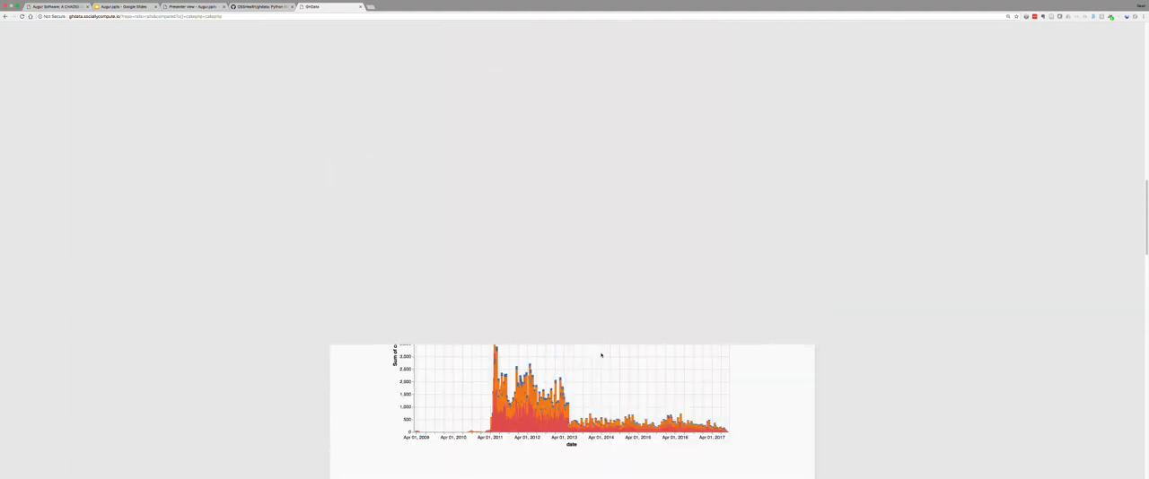
{"action": "scroll", "scroll_direction": "up", "scroll_amount": 3}
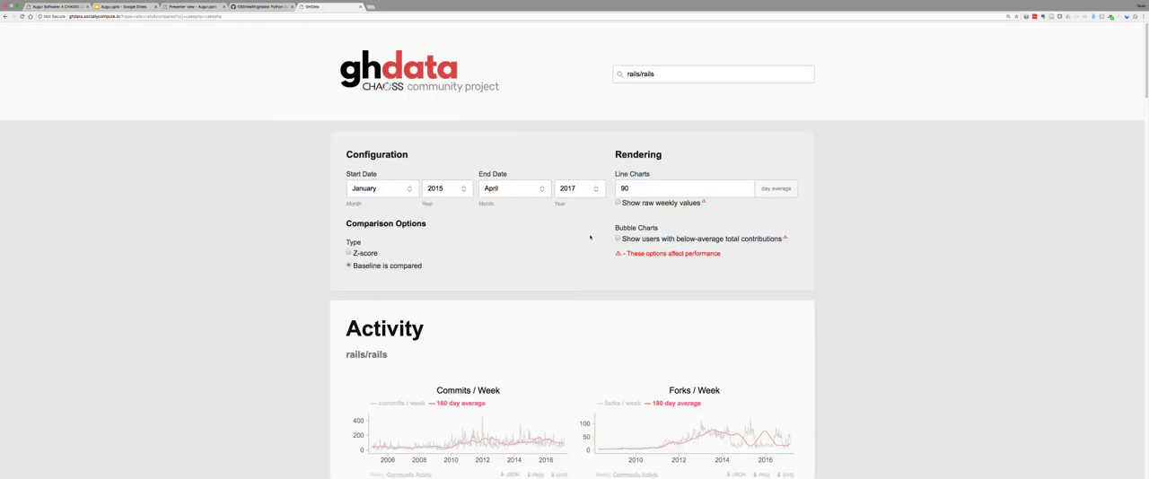
{"action": "mouse_move", "coordinate": [293, 168]}
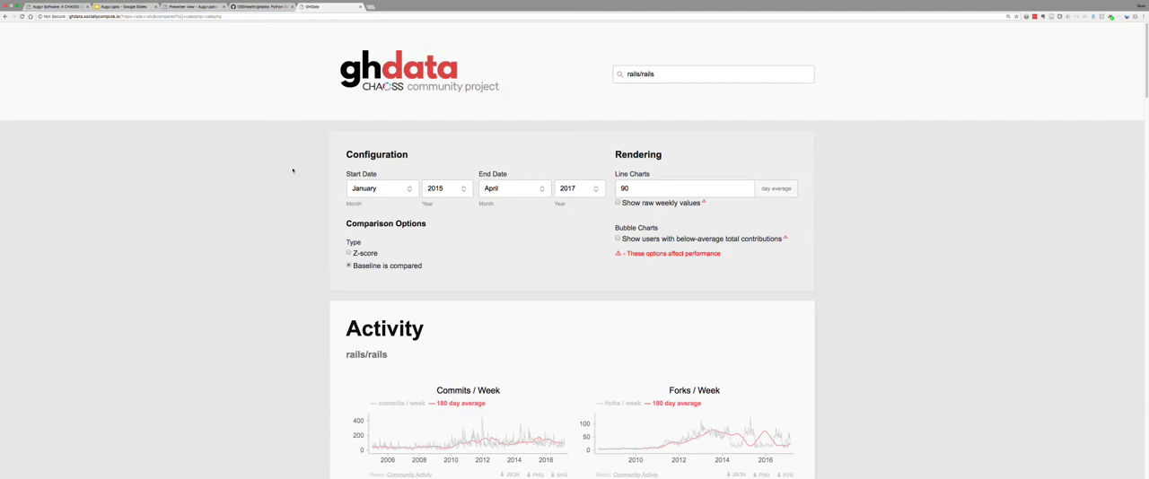
{"action": "mouse_move", "coordinate": [243, 77]}
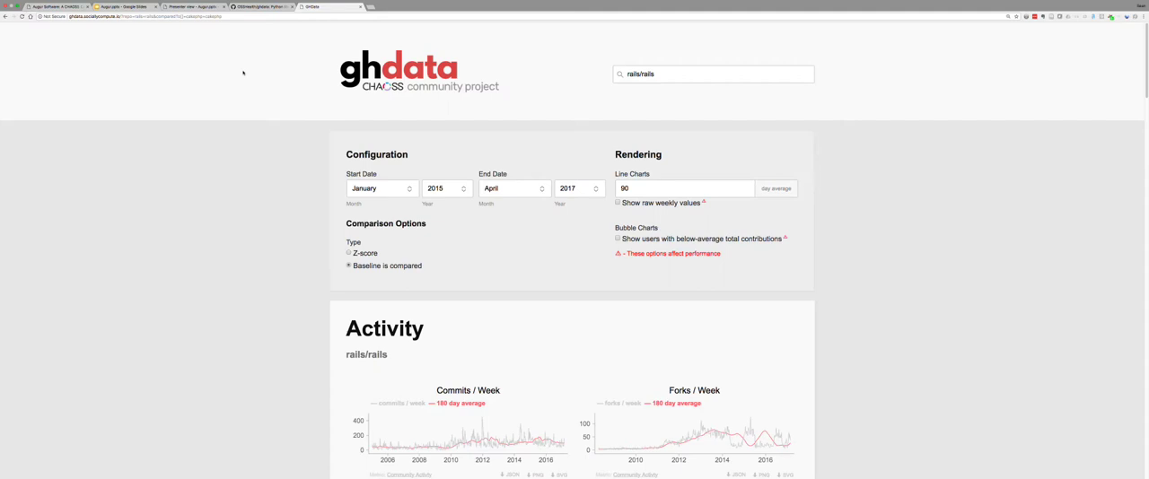
{"action": "mouse_move", "coordinate": [253, 24]}
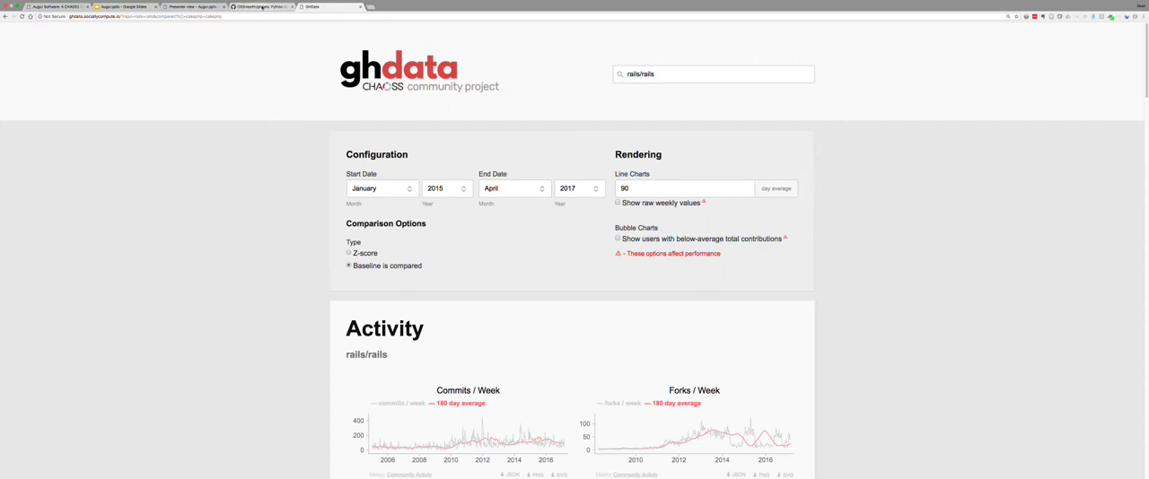
{"action": "mouse_move", "coordinate": [260, 6]}
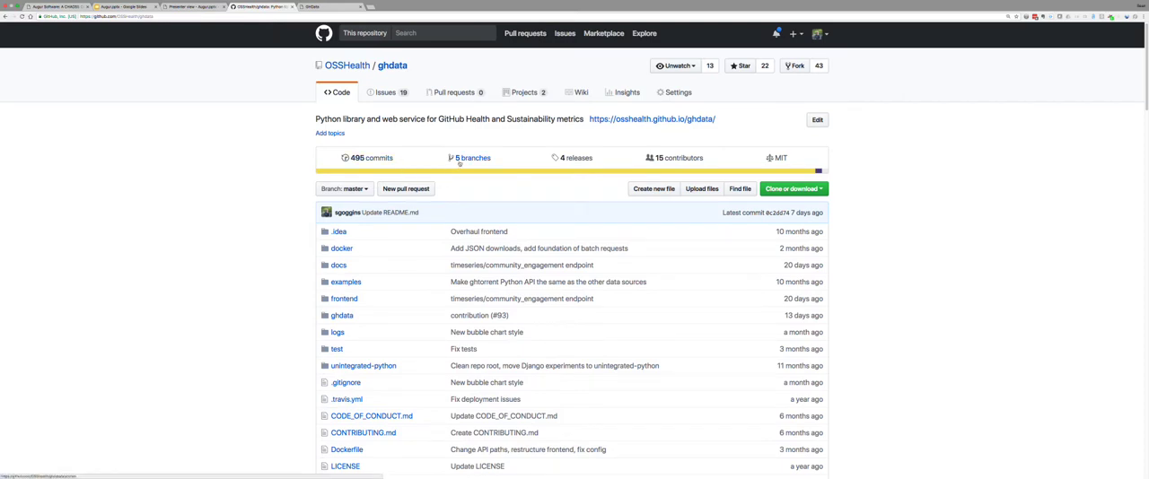
Open the inner ghdata folder listing ghtorrent.py and githubapi.py
{"action": "scroll", "scroll_direction": "down", "scroll_amount": 3}
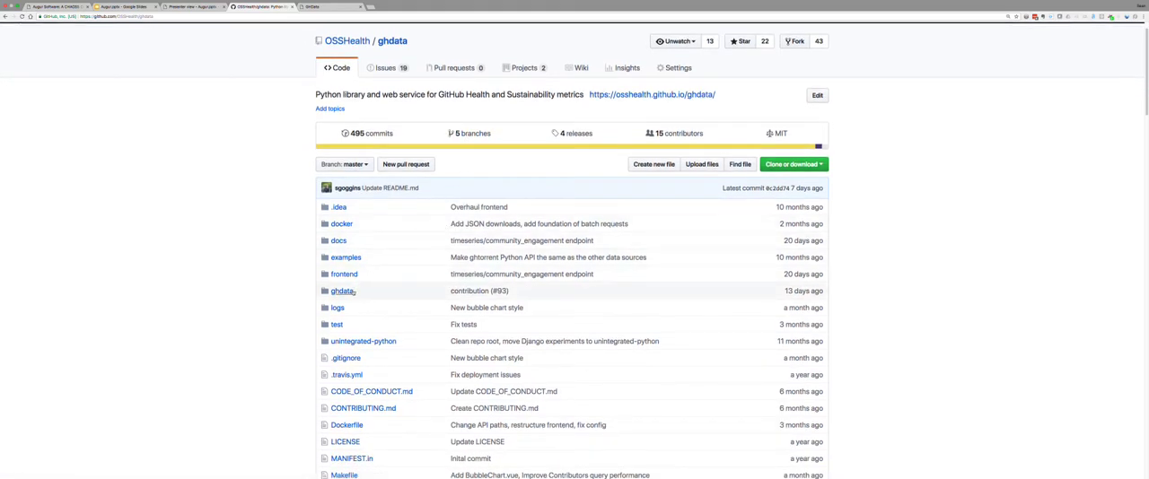
{"action": "mouse_move", "coordinate": [342, 290]}
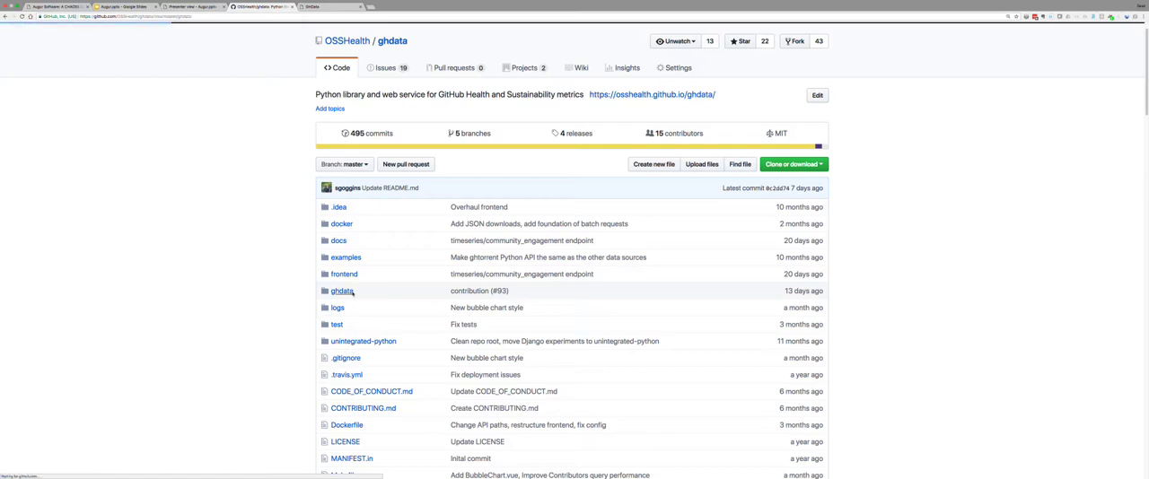
{"action": "left_click", "coordinate": [343, 290]}
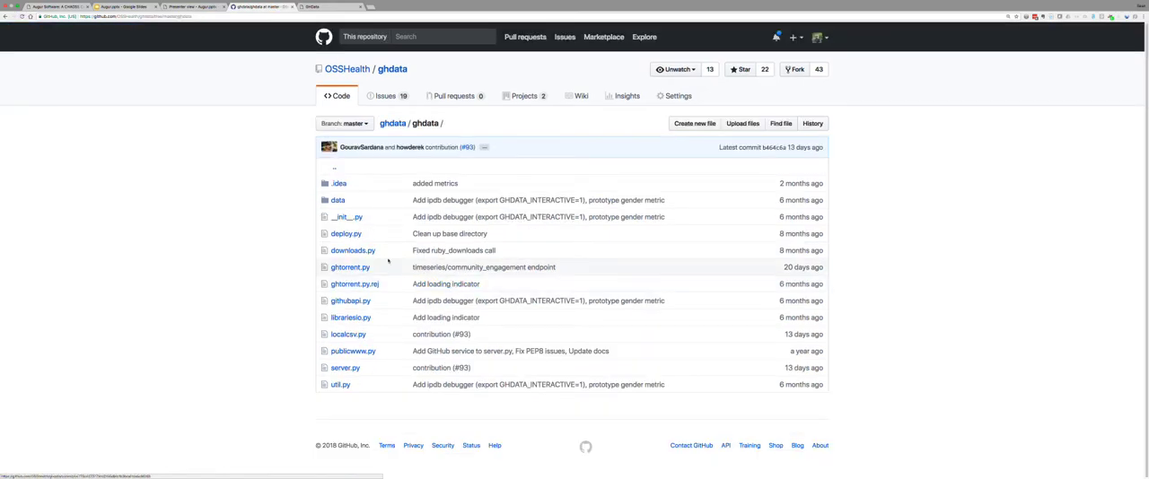
{"action": "mouse_move", "coordinate": [347, 233]}
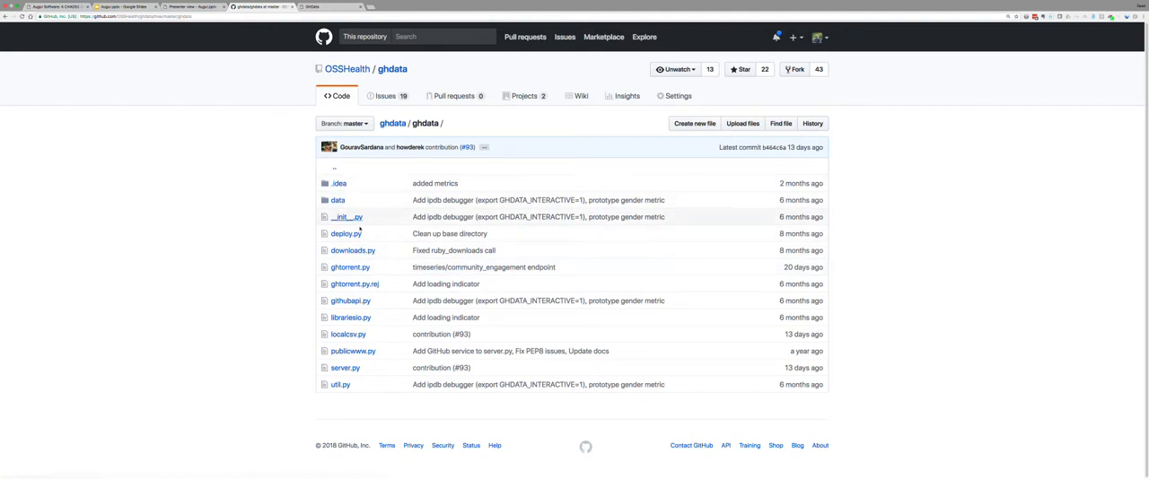
{"action": "mouse_move", "coordinate": [372, 302]}
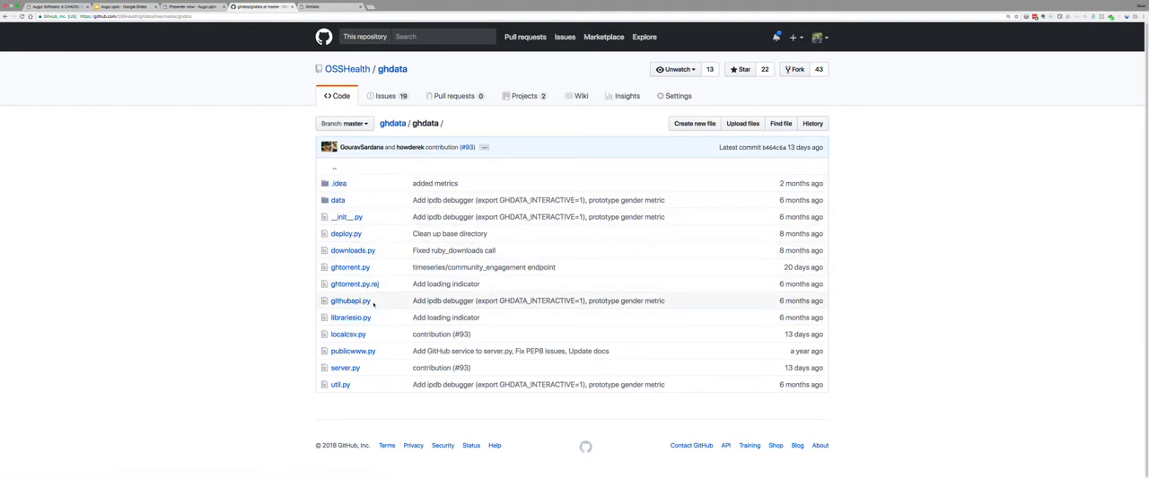
{"action": "mouse_move", "coordinate": [376, 365]}
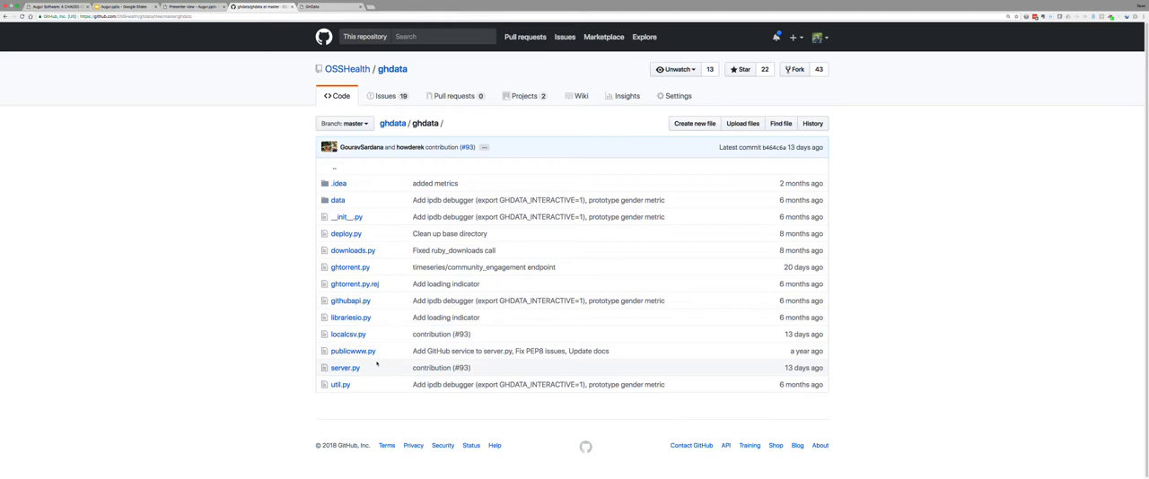
{"action": "mouse_move", "coordinate": [352, 251]}
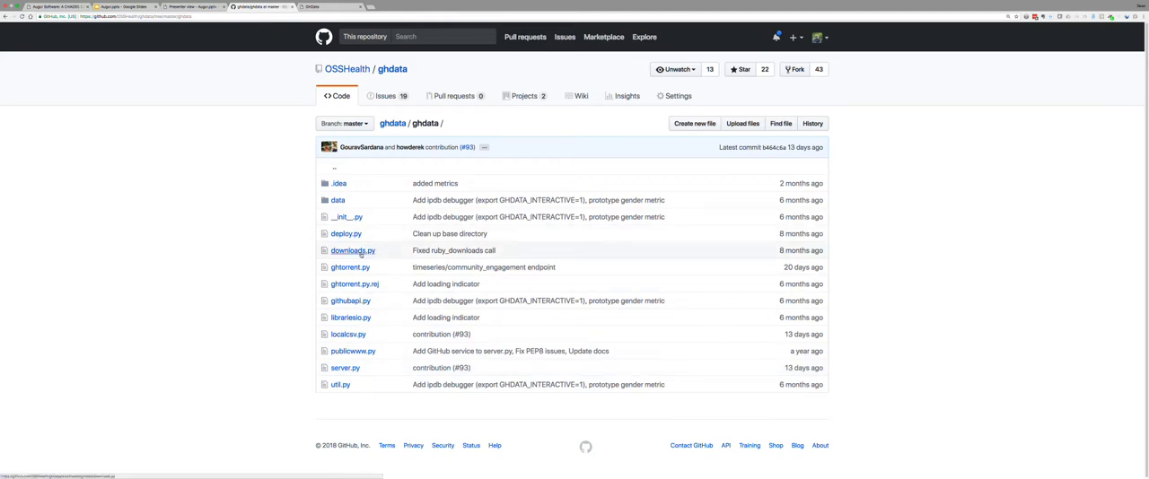
{"action": "mouse_move", "coordinate": [345, 234]}
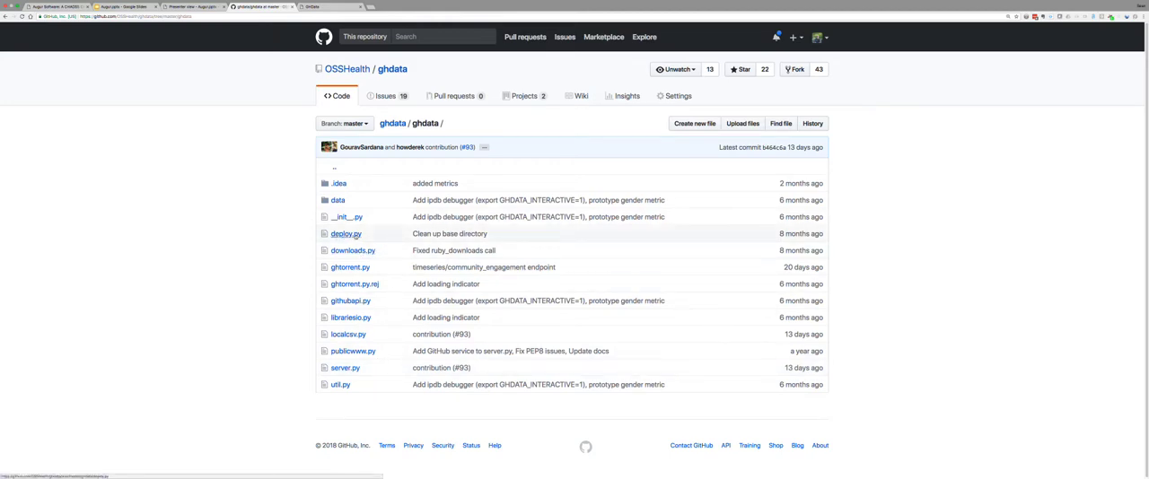
{"action": "mouse_move", "coordinate": [349, 267]}
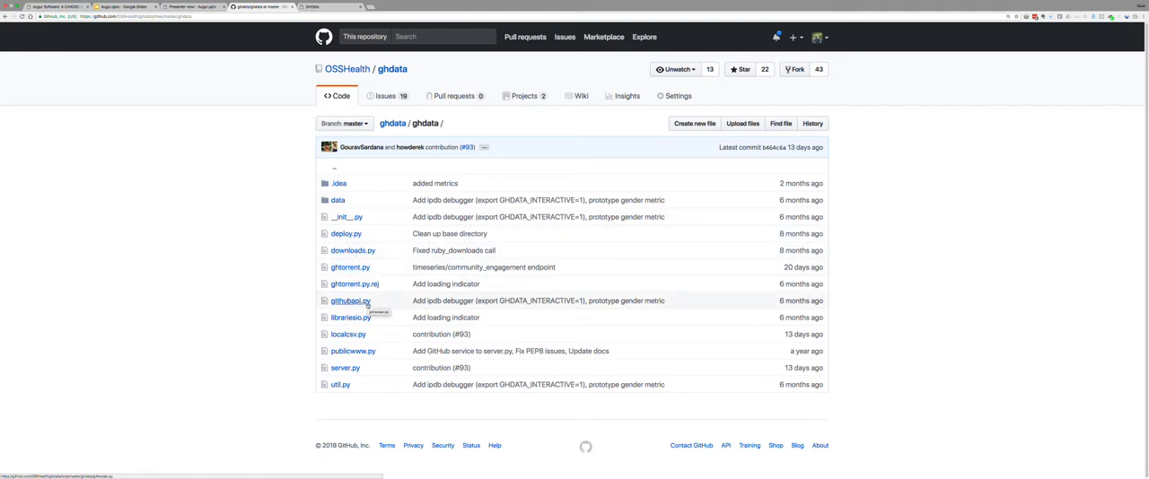
{"action": "mouse_move", "coordinate": [354, 284]}
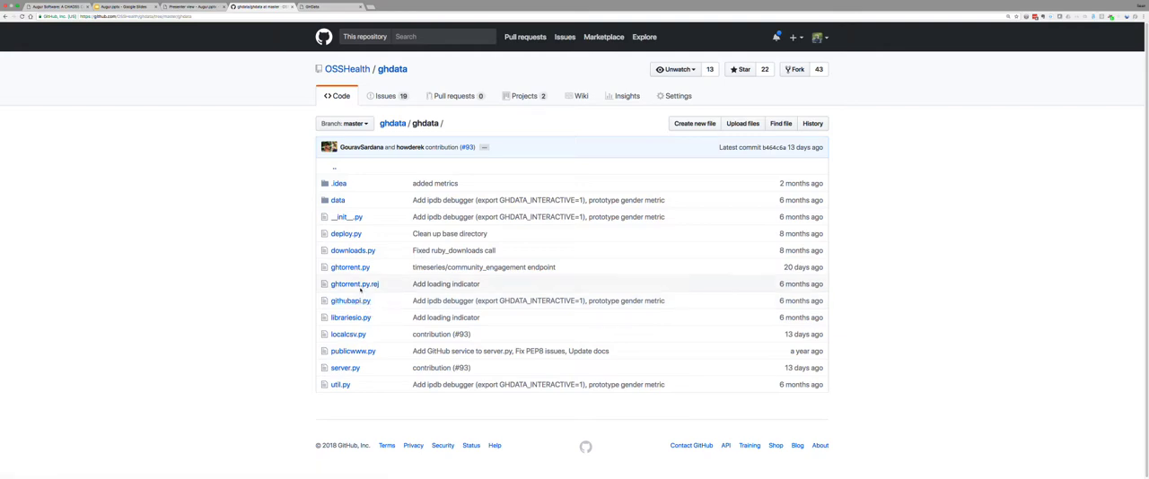
{"action": "mouse_move", "coordinate": [350, 267]}
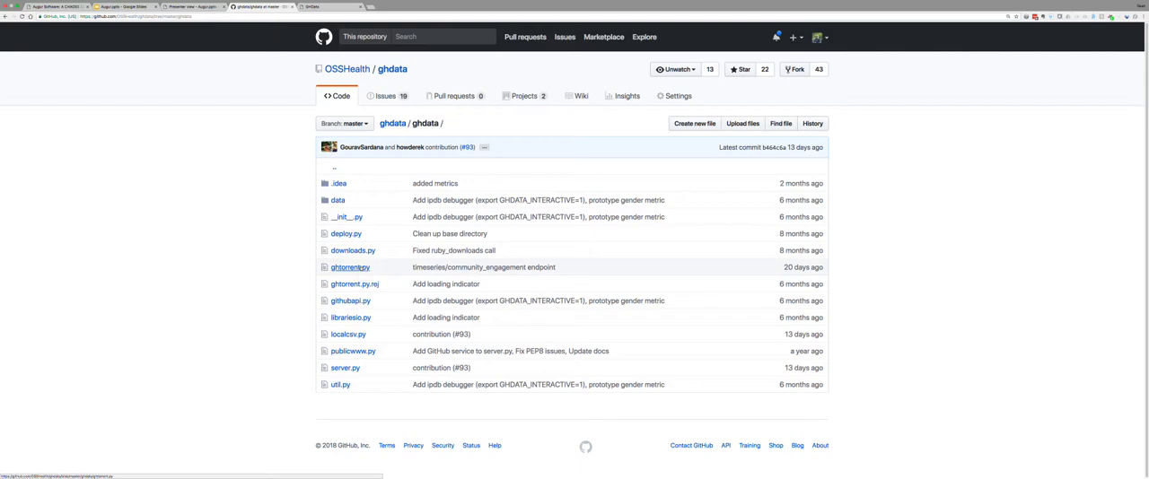
{"action": "left_click", "coordinate": [349, 268]}
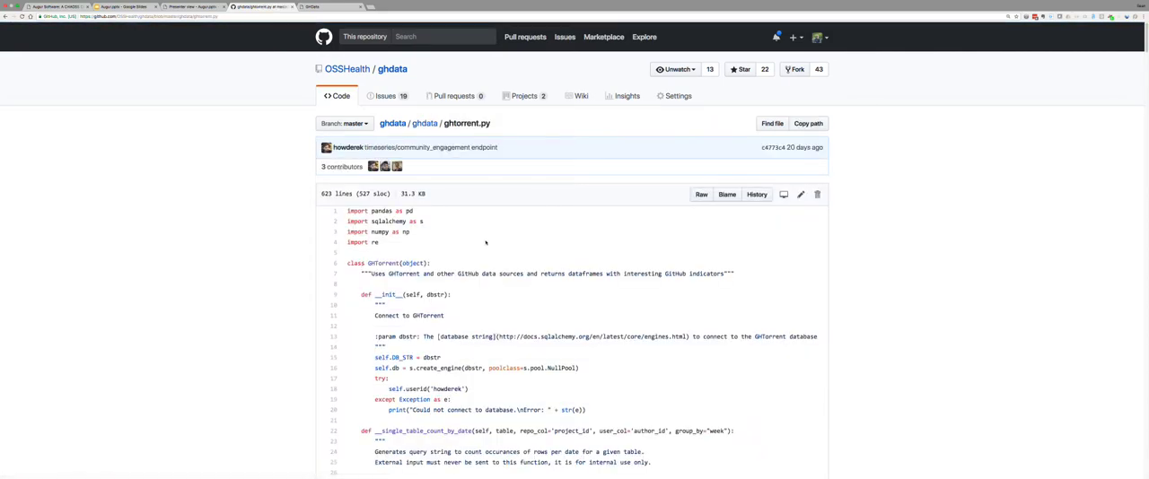
{"action": "scroll", "scroll_direction": "down", "scroll_amount": 3}
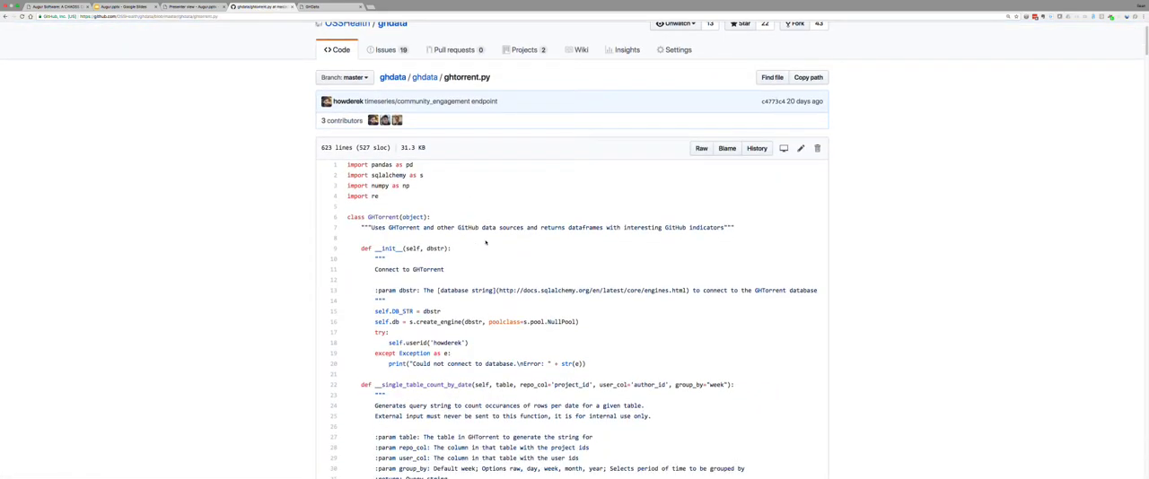
{"action": "scroll", "scroll_direction": "down", "scroll_amount": 3}
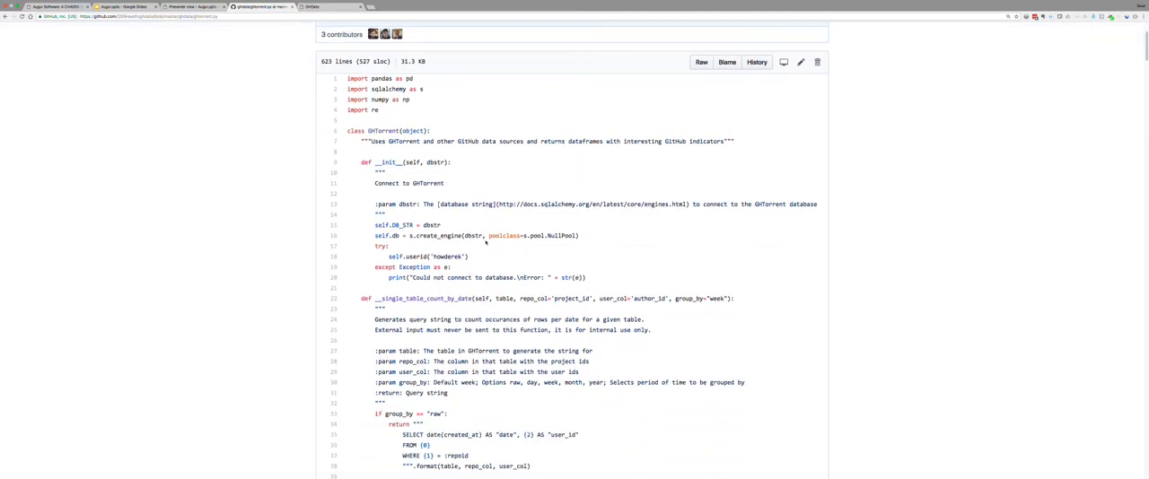
{"action": "scroll", "scroll_direction": "down", "scroll_amount": 3}
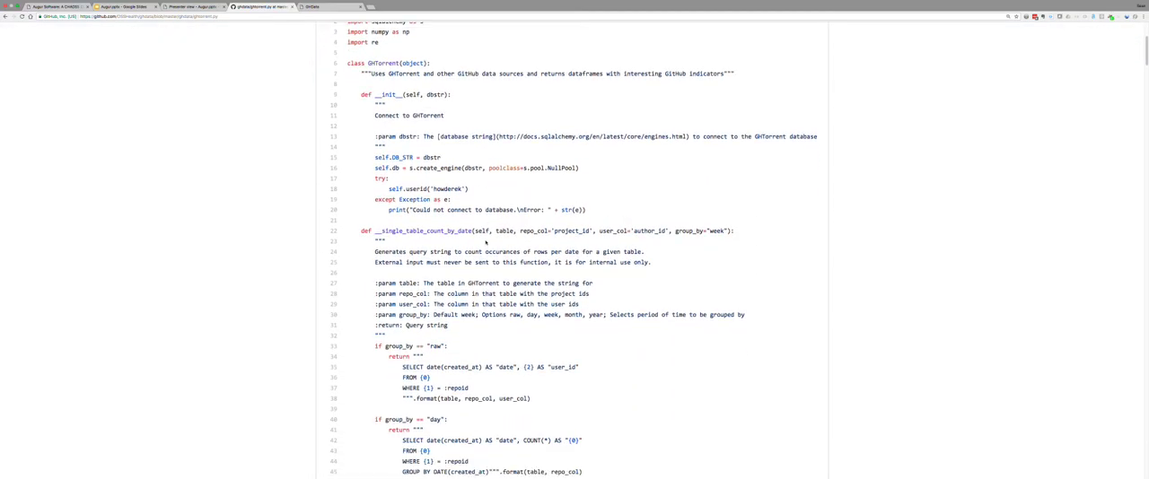
{"action": "scroll", "scroll_direction": "down", "scroll_amount": 3}
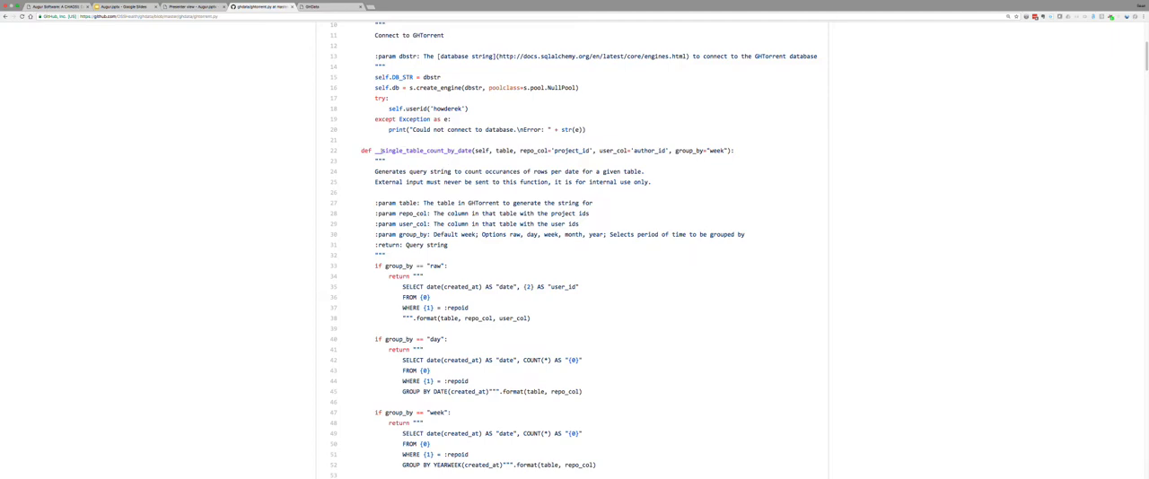
{"action": "double_click", "coordinate": [417, 150]}
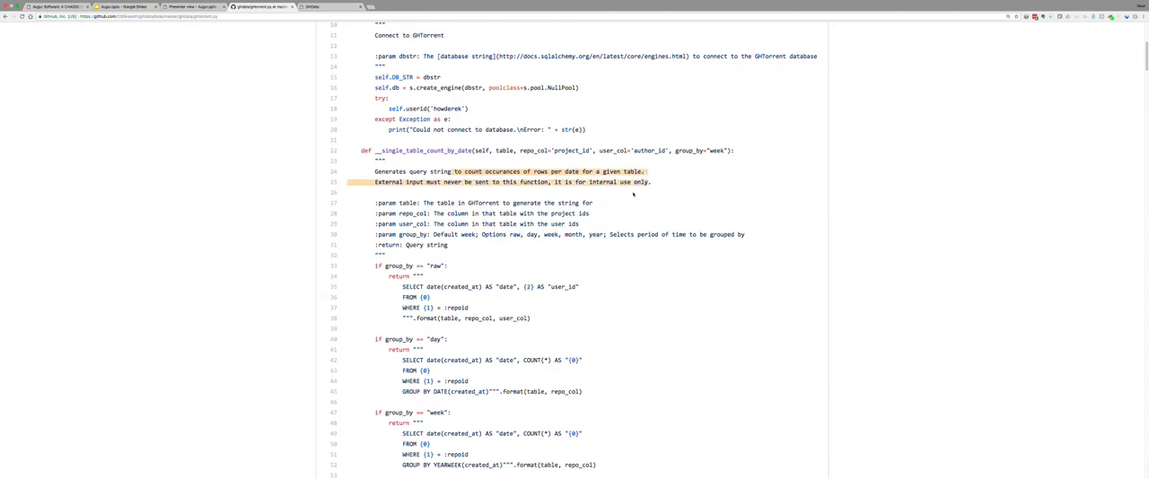
{"action": "scroll", "scroll_direction": "down", "scroll_amount": 3}
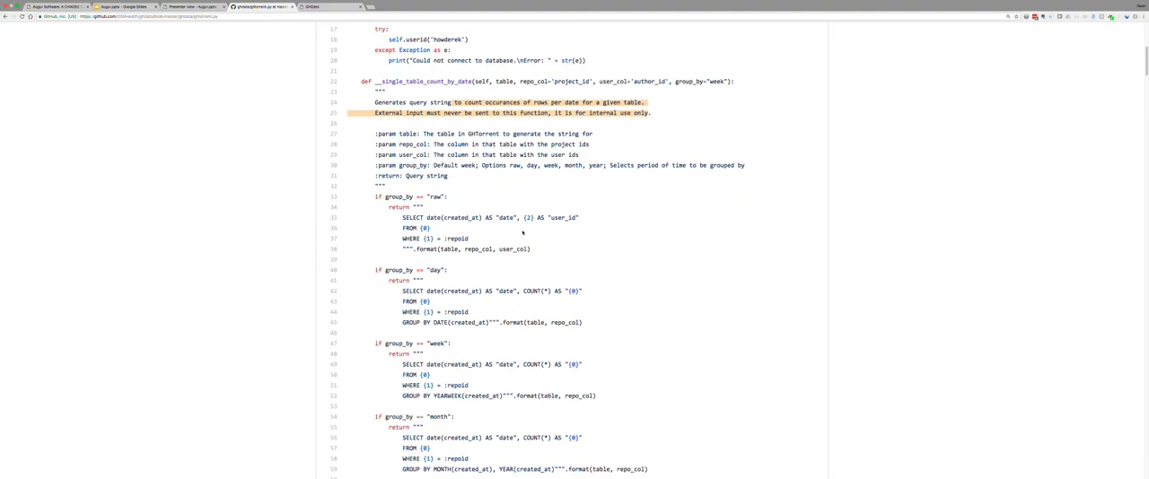
{"action": "scroll", "scroll_direction": "down", "scroll_amount": 3}
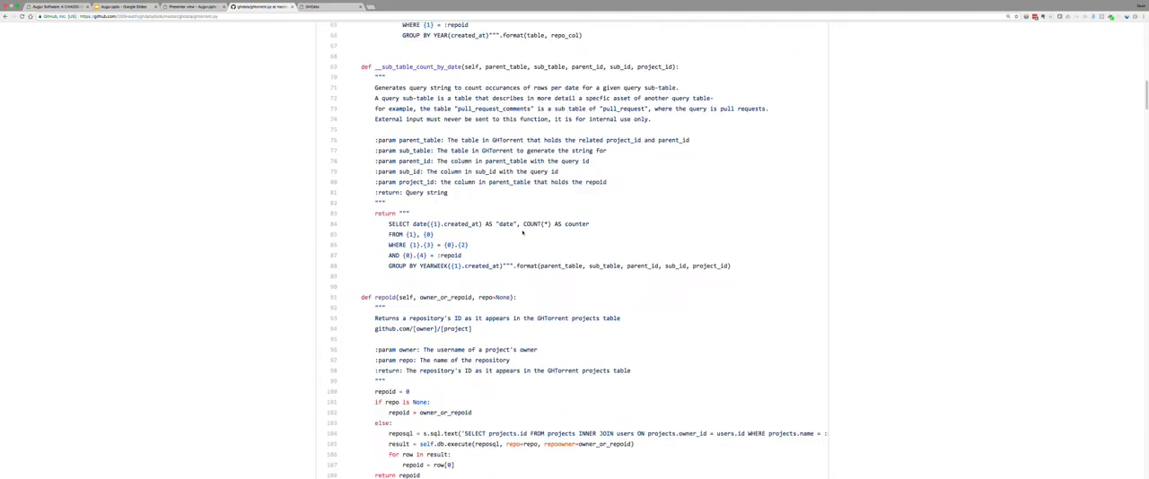
{"action": "scroll", "scroll_direction": "down", "scroll_amount": 3}
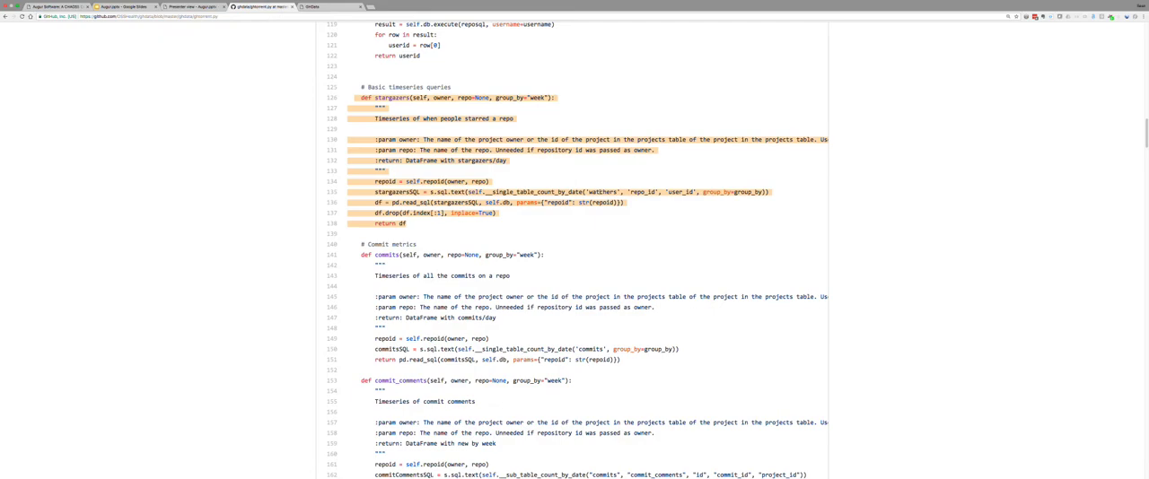
{"action": "mouse_move", "coordinate": [560, 202]}
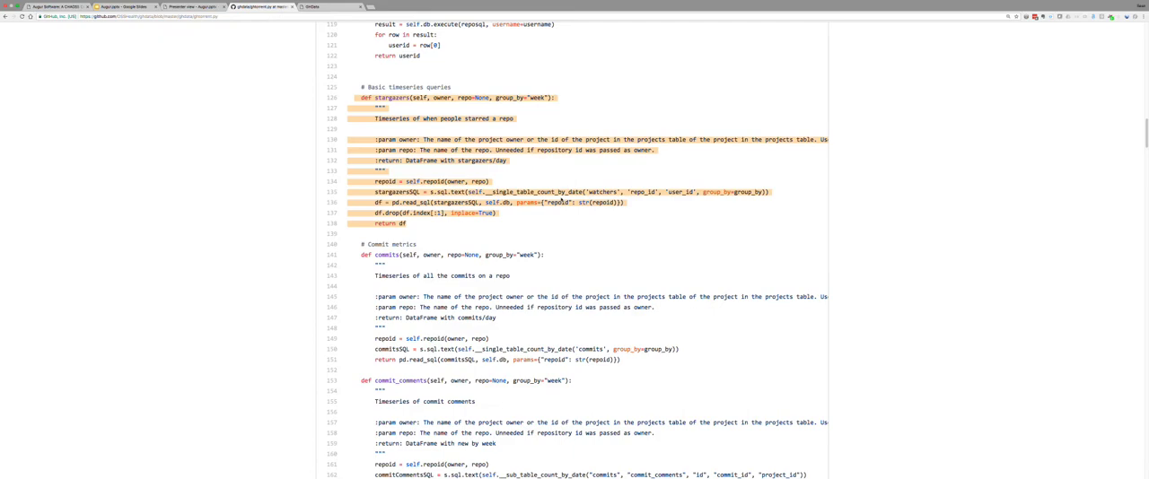
{"action": "mouse_move", "coordinate": [422, 224]}
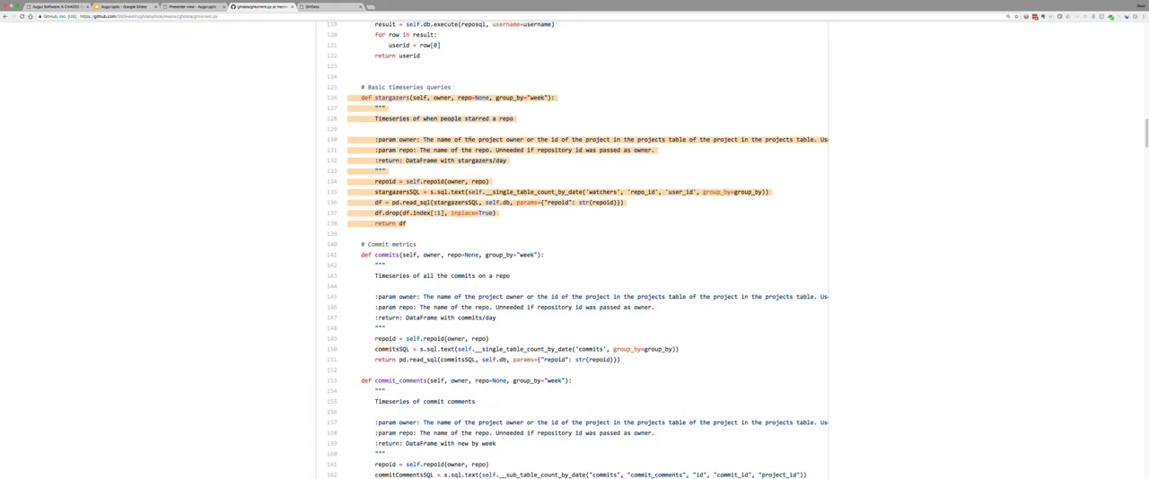
{"action": "mouse_move", "coordinate": [501, 210]}
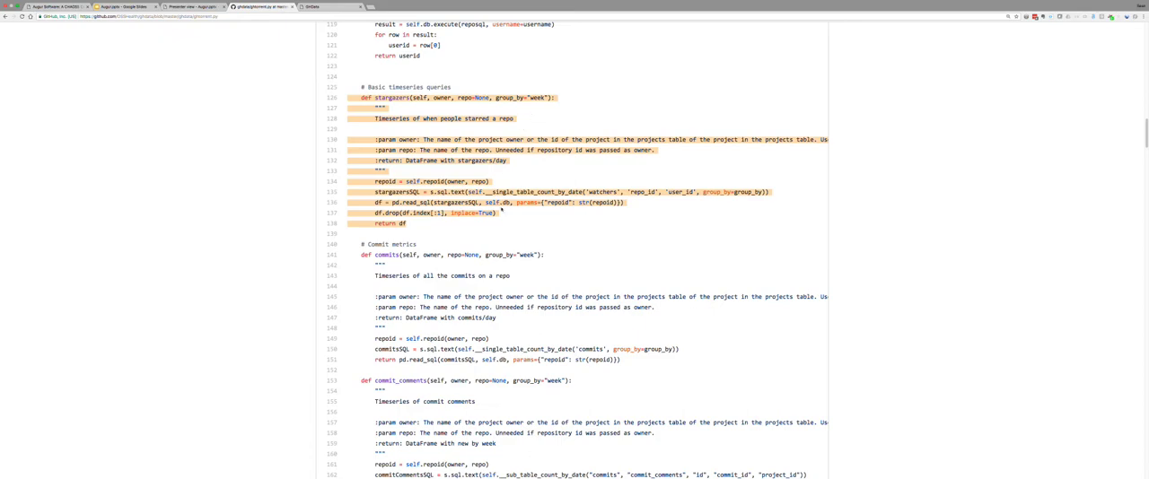
{"action": "scroll", "scroll_direction": "down", "scroll_amount": 3}
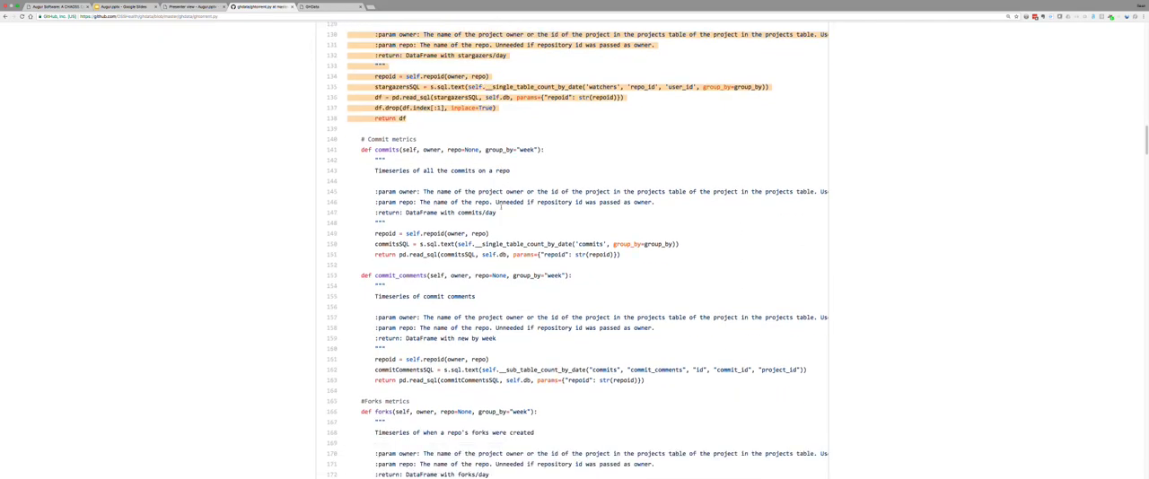
{"action": "scroll", "scroll_direction": "down", "scroll_amount": 3}
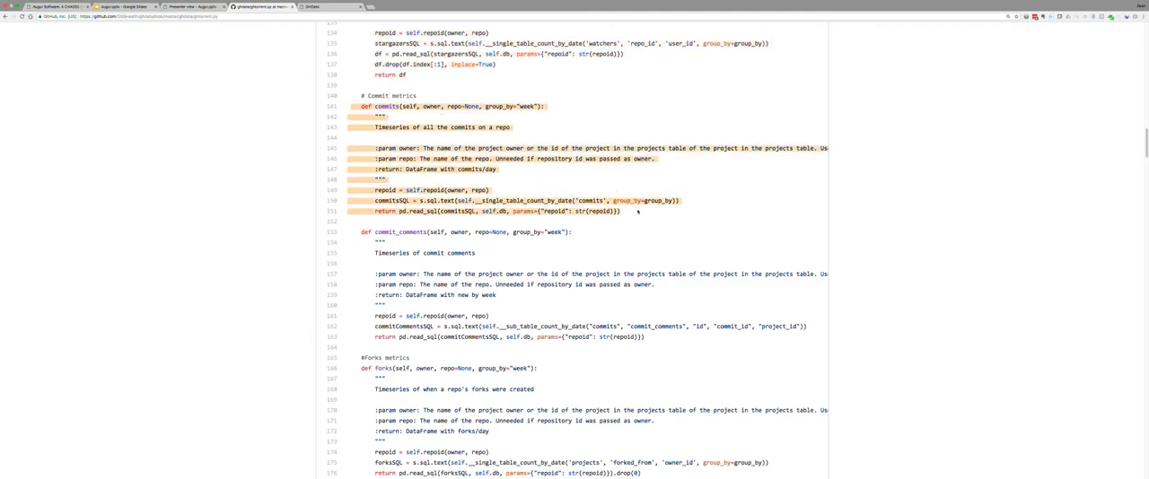
{"action": "mouse_move", "coordinate": [581, 183]}
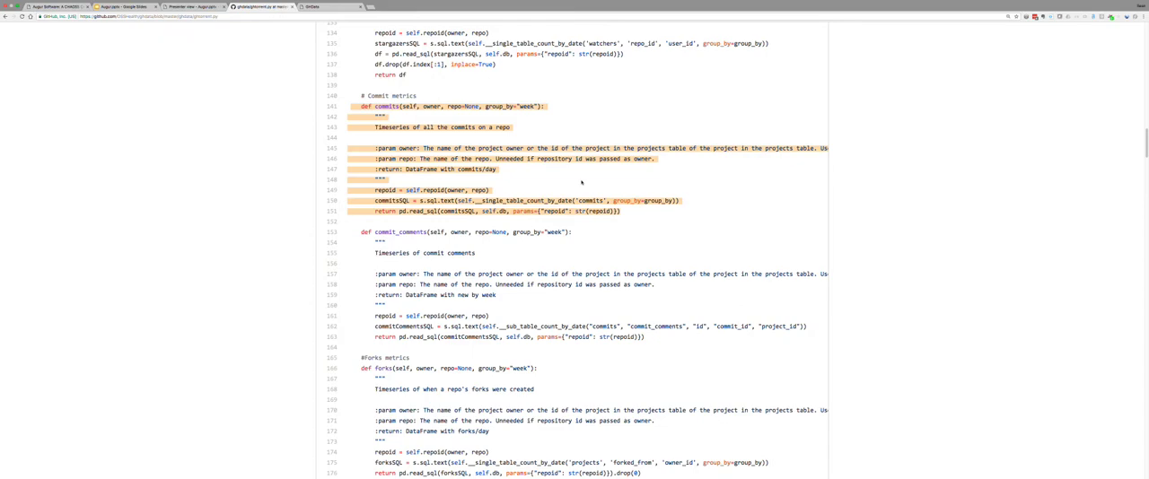
{"action": "scroll", "scroll_direction": "up", "scroll_amount": 3}
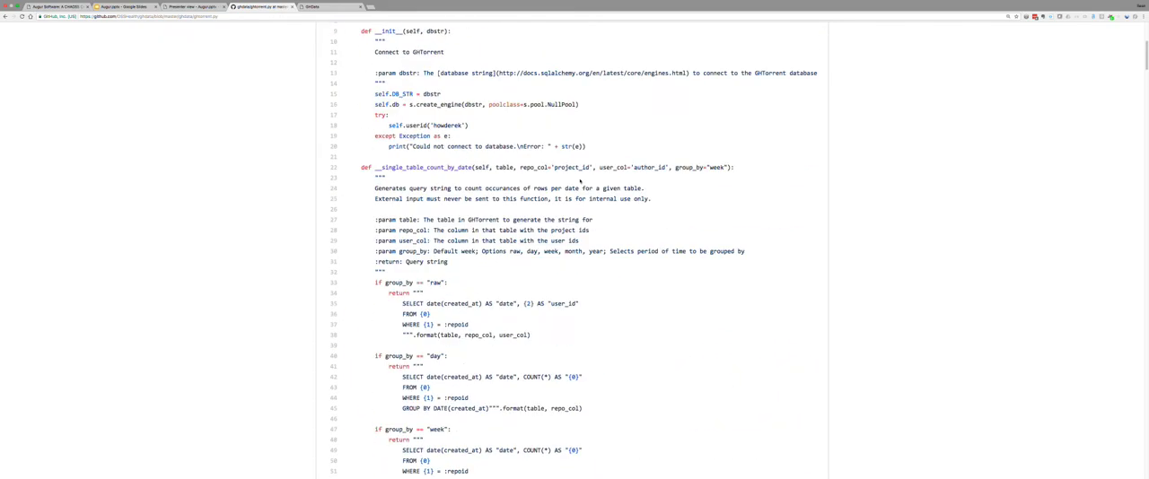
{"action": "scroll", "scroll_direction": "up", "scroll_amount": 3}
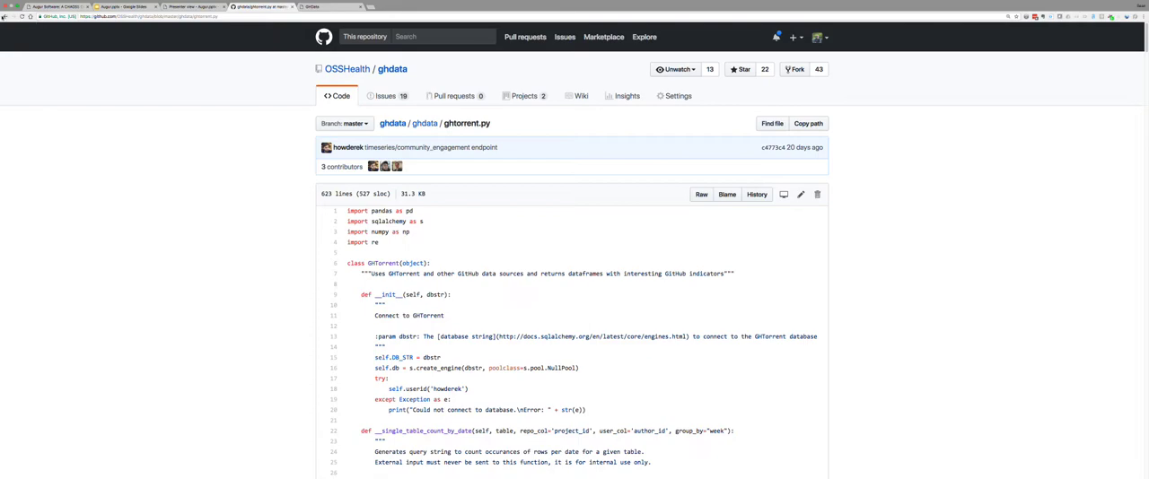
Open githubapi.py from the ghdata package and read its bus_factor, tags and major_tags code
{"action": "left_click", "coordinate": [424, 123]}
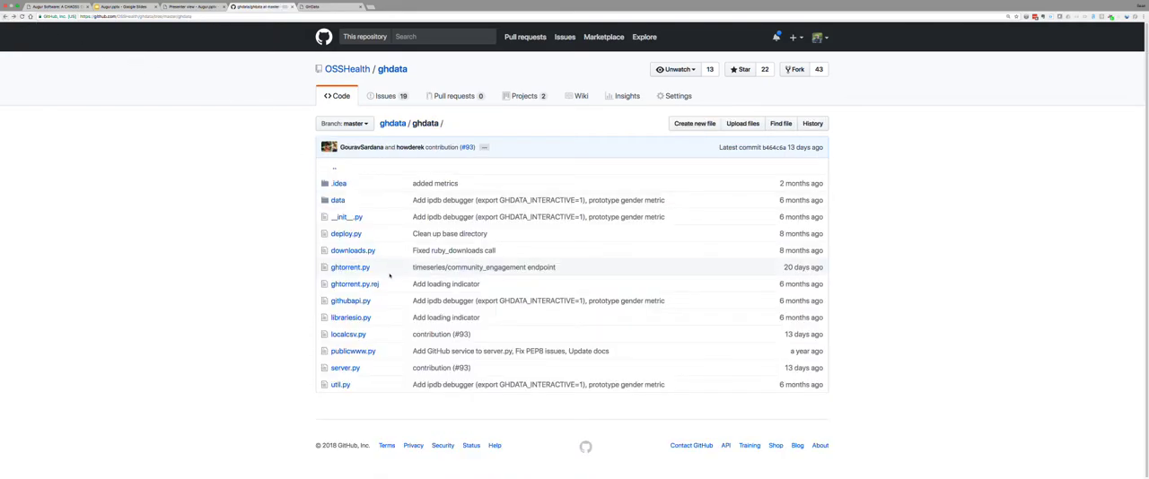
{"action": "mouse_move", "coordinate": [349, 334]}
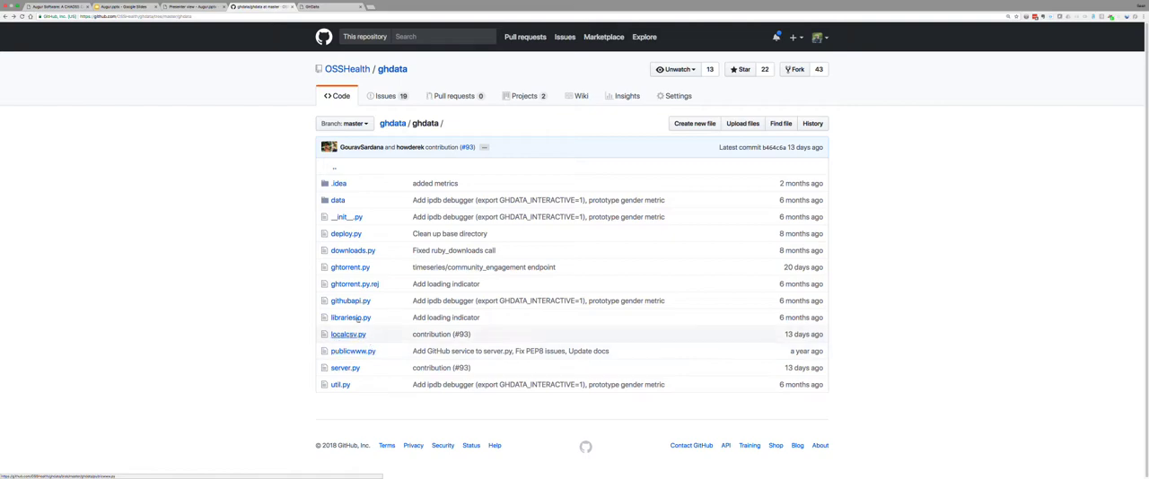
{"action": "mouse_move", "coordinate": [350, 300]}
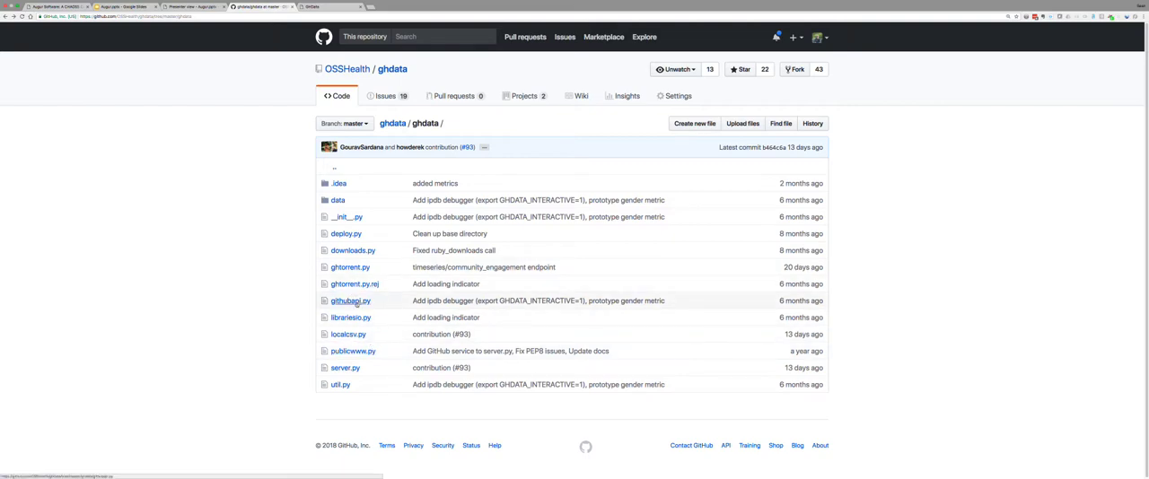
{"action": "left_click", "coordinate": [349, 301]}
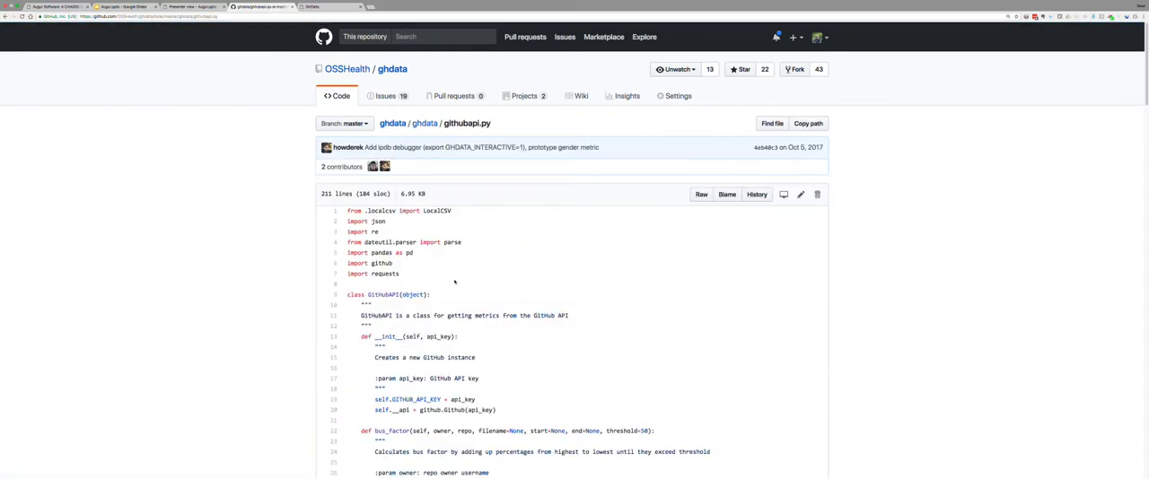
{"action": "scroll", "scroll_direction": "down", "scroll_amount": 3}
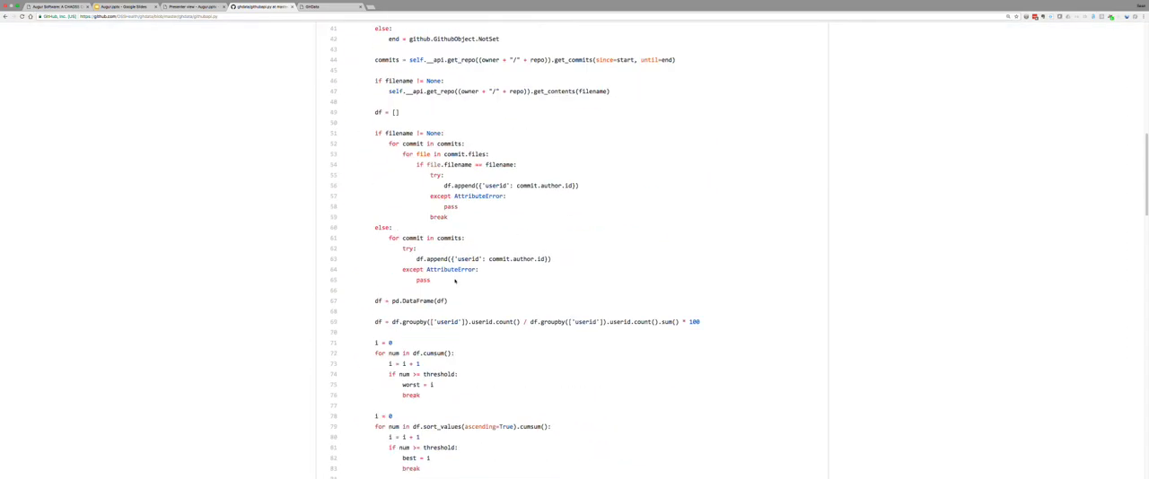
{"action": "scroll", "scroll_direction": "down", "scroll_amount": 3}
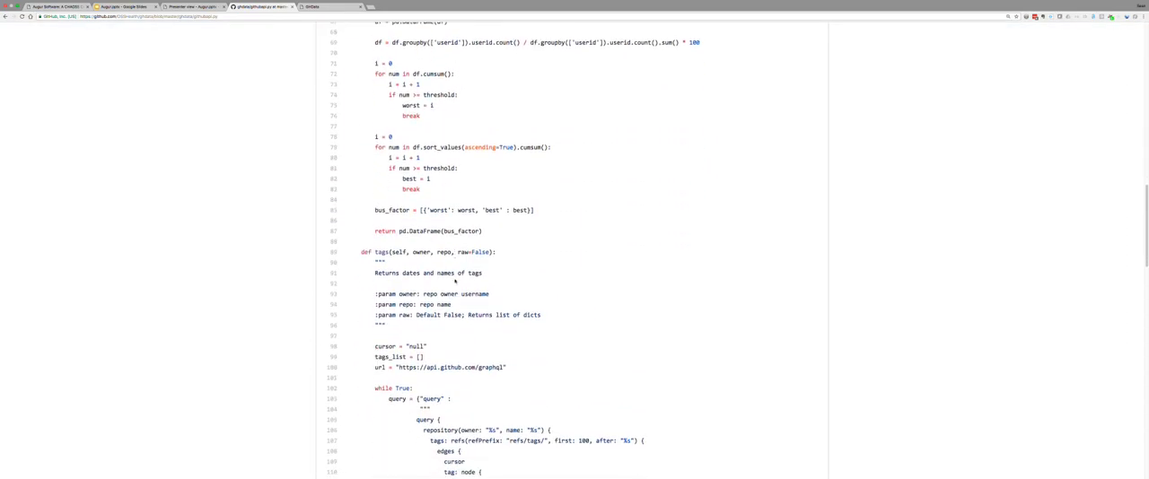
{"action": "scroll", "scroll_direction": "down", "scroll_amount": 3}
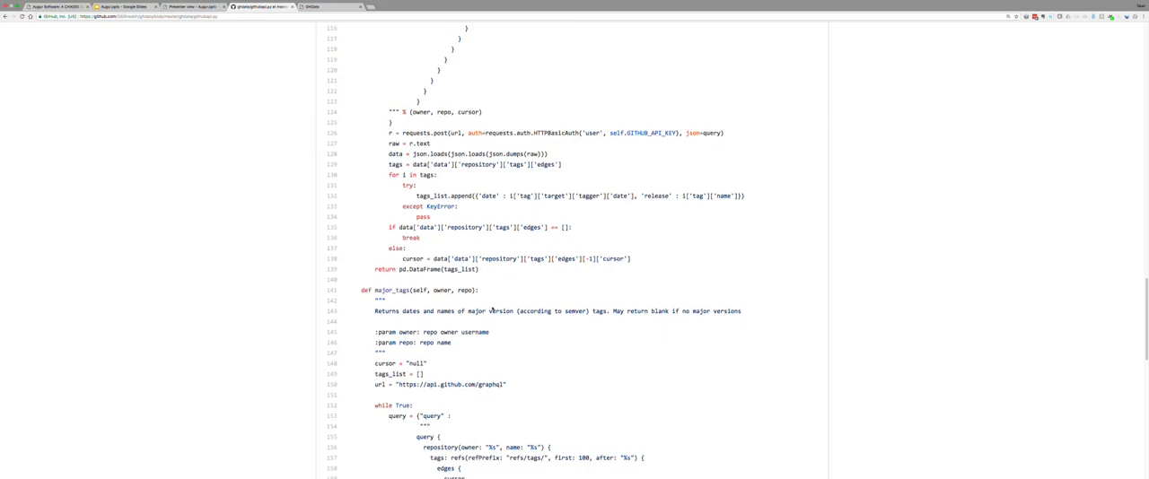
{"action": "scroll", "scroll_direction": "down", "scroll_amount": 3}
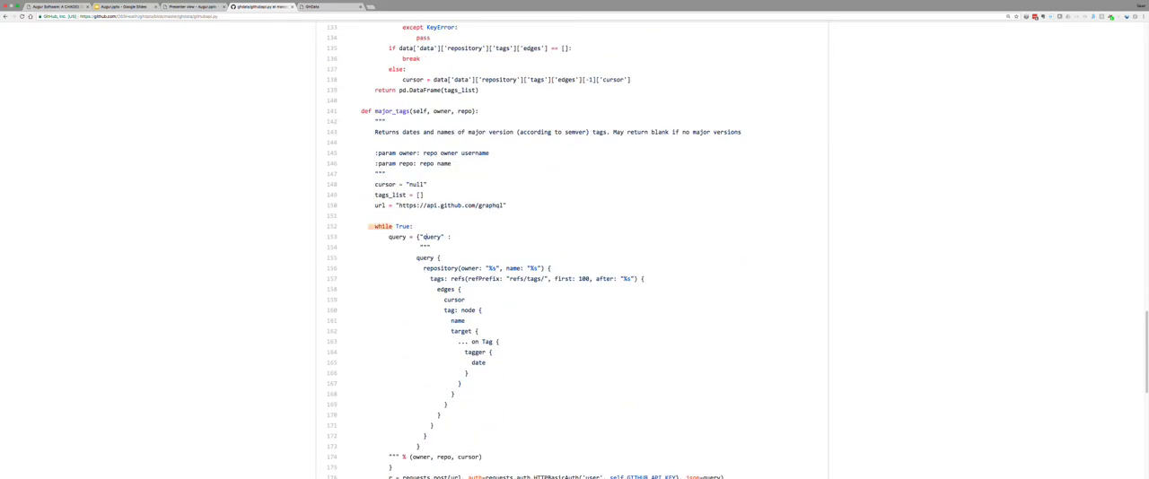
{"action": "scroll", "scroll_direction": "up", "scroll_amount": 3}
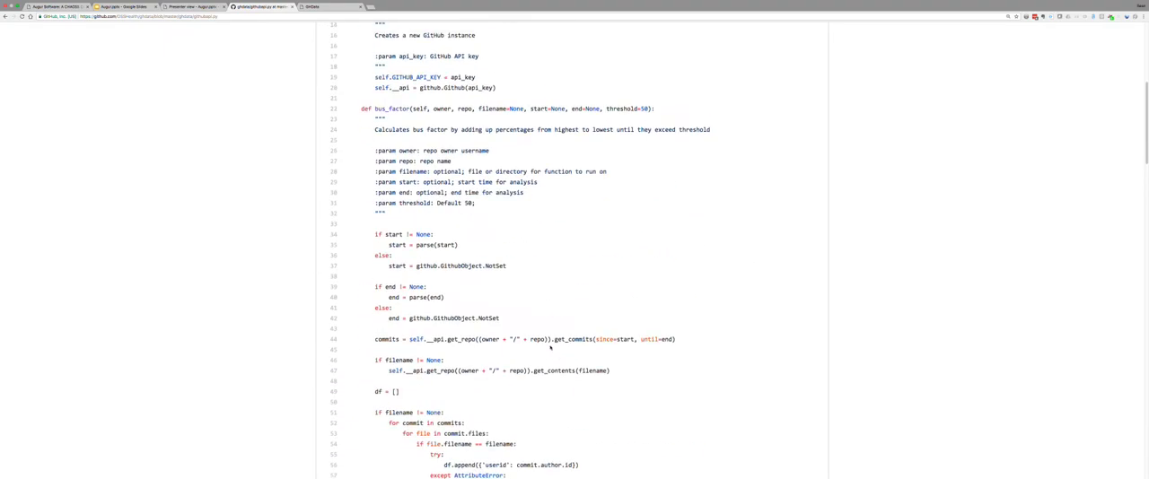
{"action": "scroll", "scroll_direction": "up", "scroll_amount": 3}
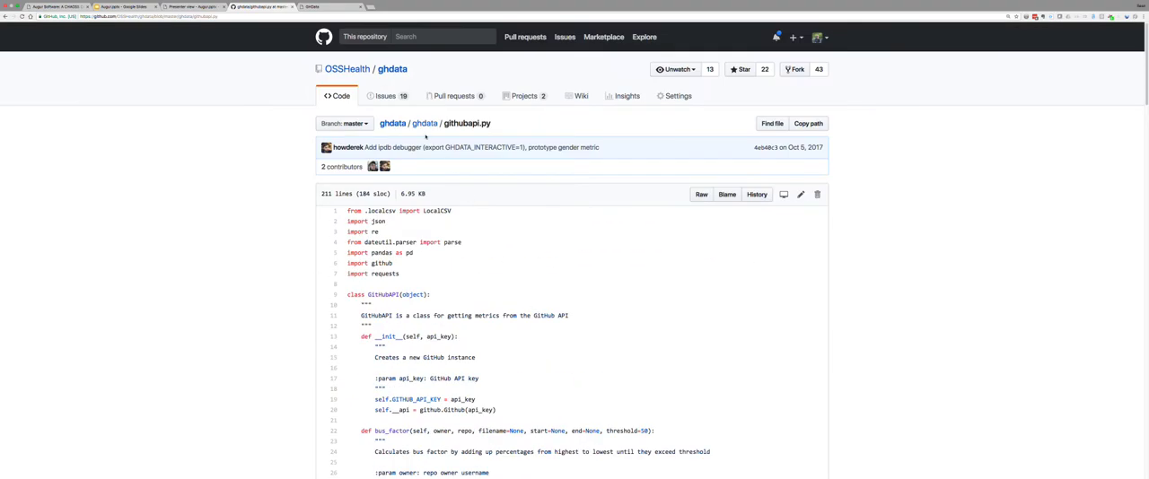
Return to the ghdata repository home and open osshealth.github.io/ghdata in a new tab
{"action": "left_click", "coordinate": [424, 123]}
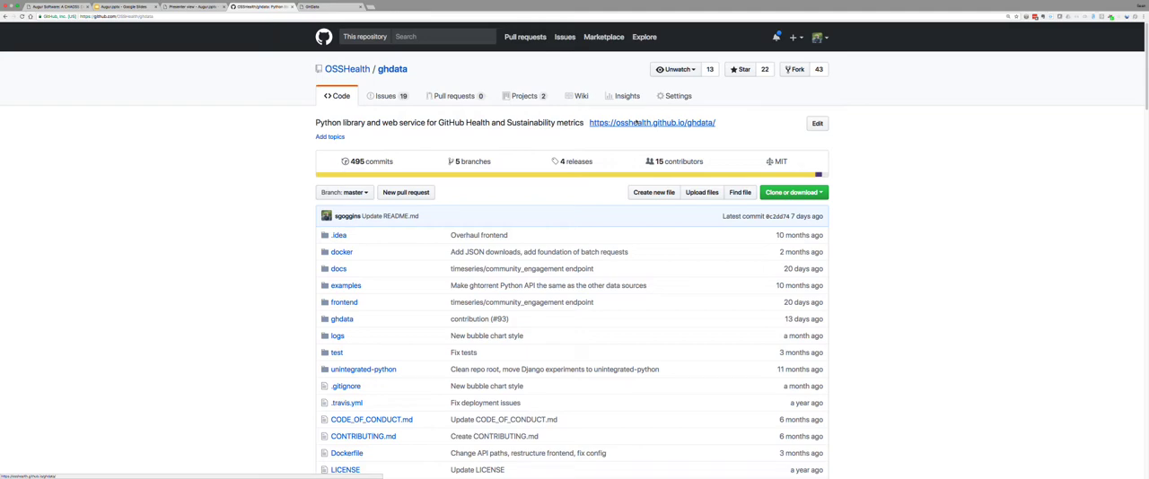
{"action": "right_click", "coordinate": [654, 122]}
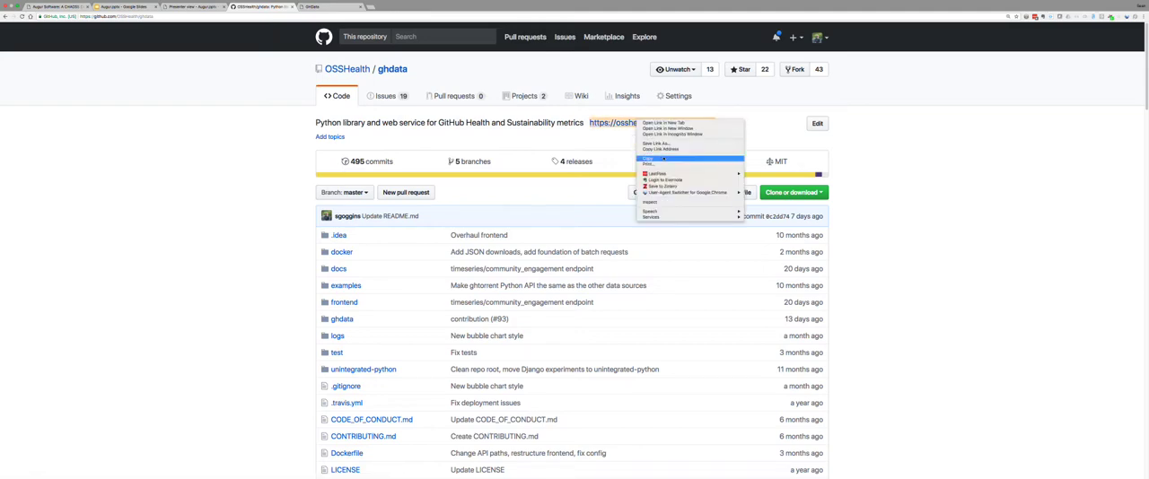
{"action": "mouse_move", "coordinate": [689, 131]}
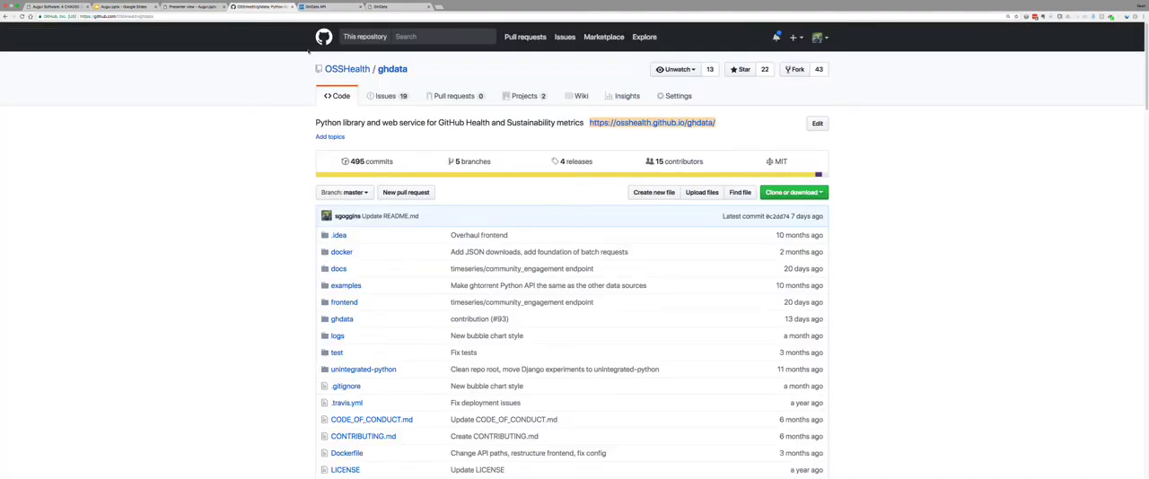
{"action": "mouse_move", "coordinate": [344, 301]}
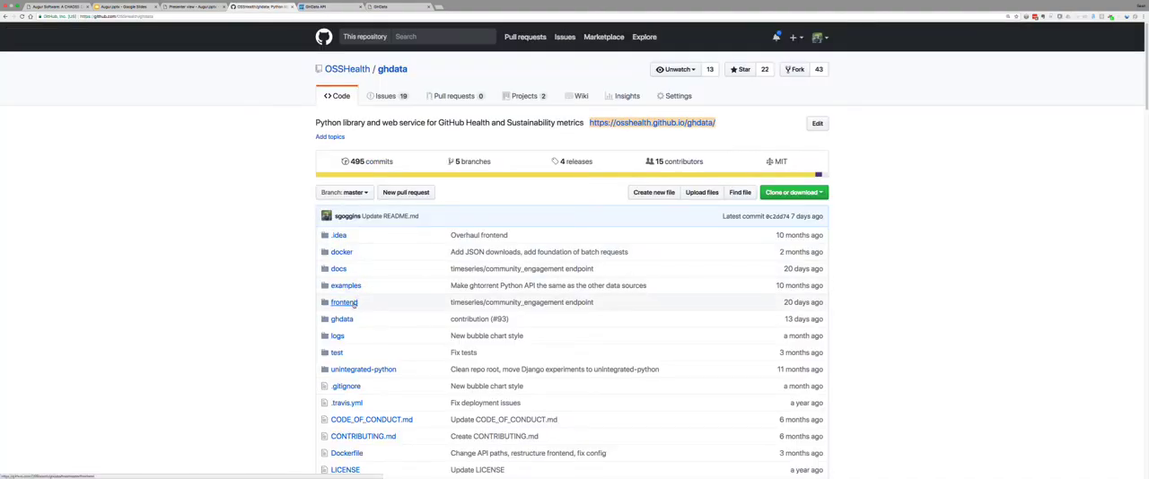
Browse the frontend's public folder, then back up to frontend
{"action": "left_click", "coordinate": [344, 302]}
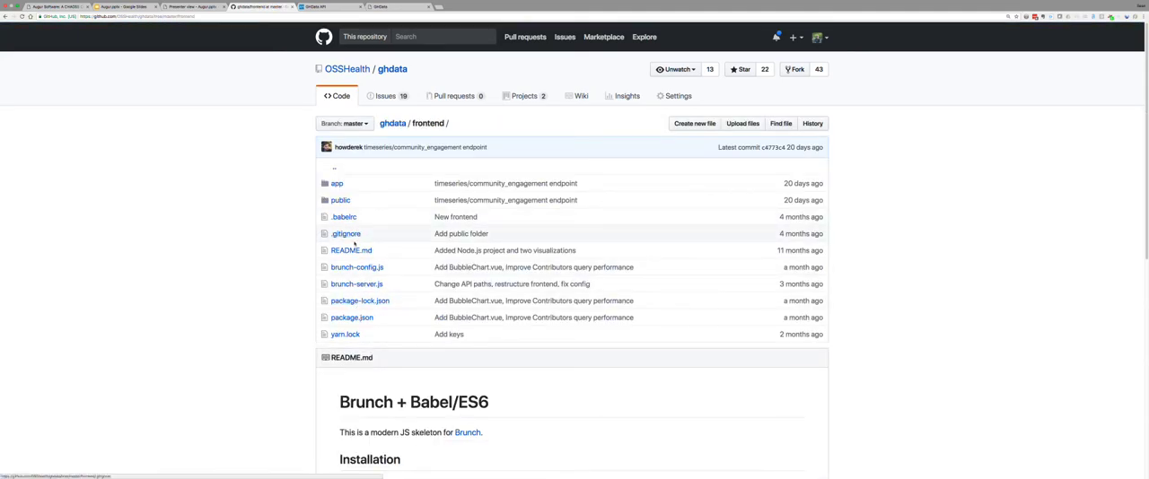
{"action": "mouse_move", "coordinate": [377, 247]}
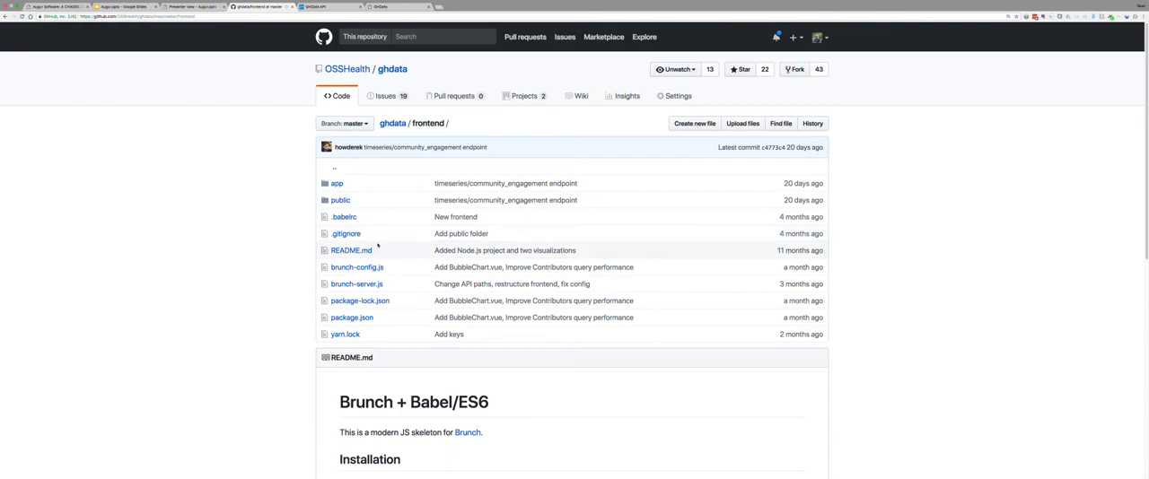
{"action": "mouse_move", "coordinate": [340, 201]}
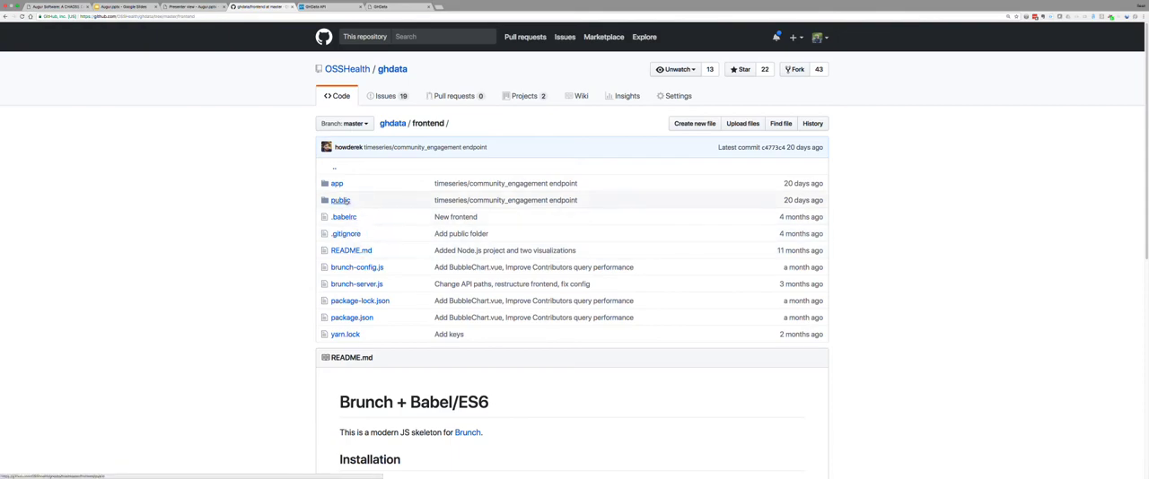
{"action": "left_click", "coordinate": [339, 200]}
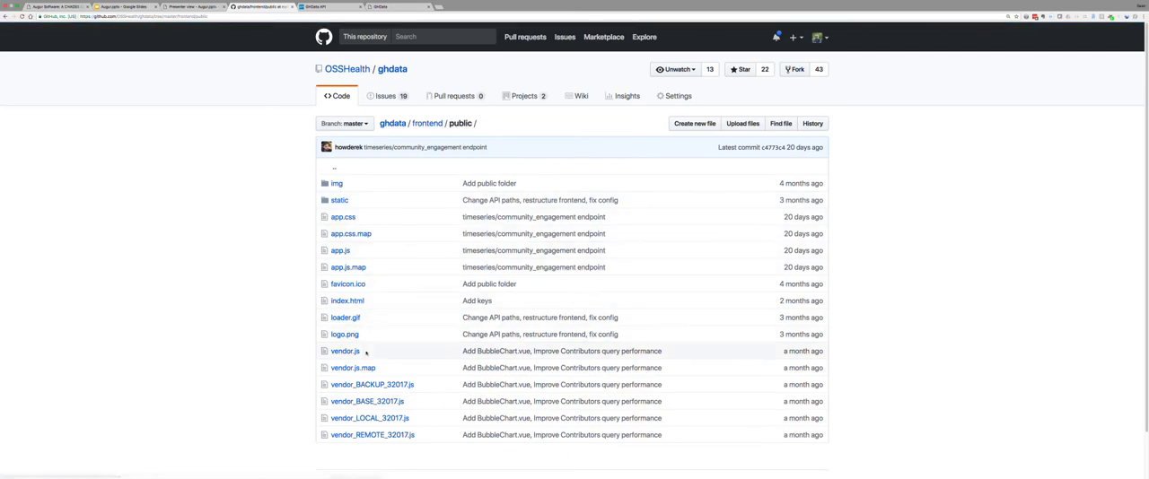
{"action": "mouse_move", "coordinate": [346, 301]}
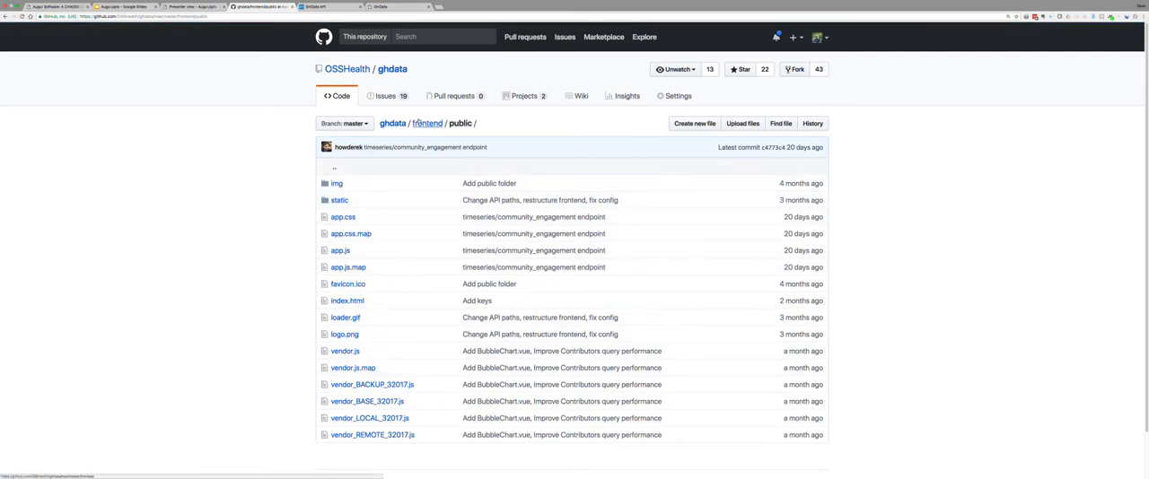
{"action": "left_click", "coordinate": [427, 123]}
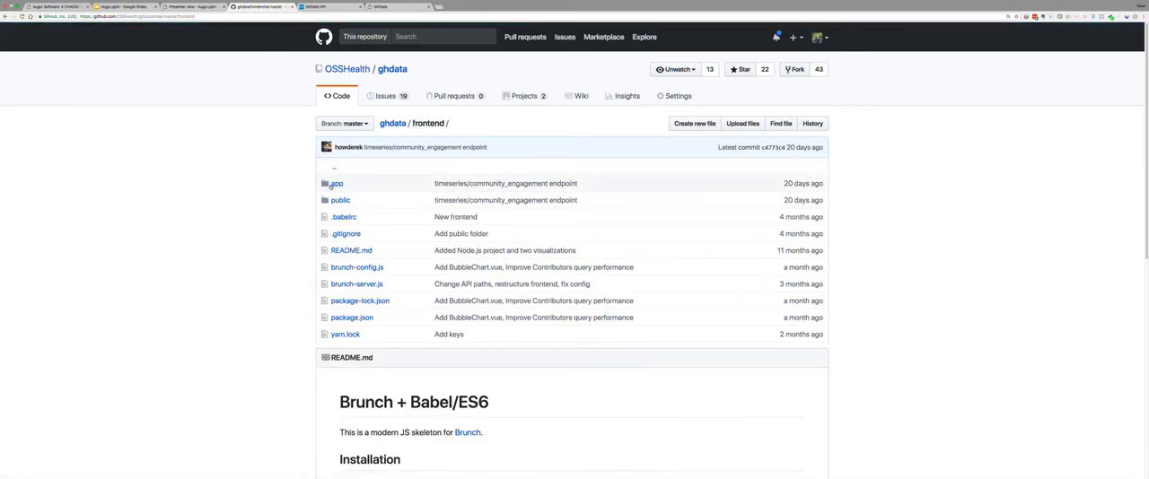
Open the frontend/app folder with assets, components, styles and GHData.js files
{"action": "left_click", "coordinate": [336, 183]}
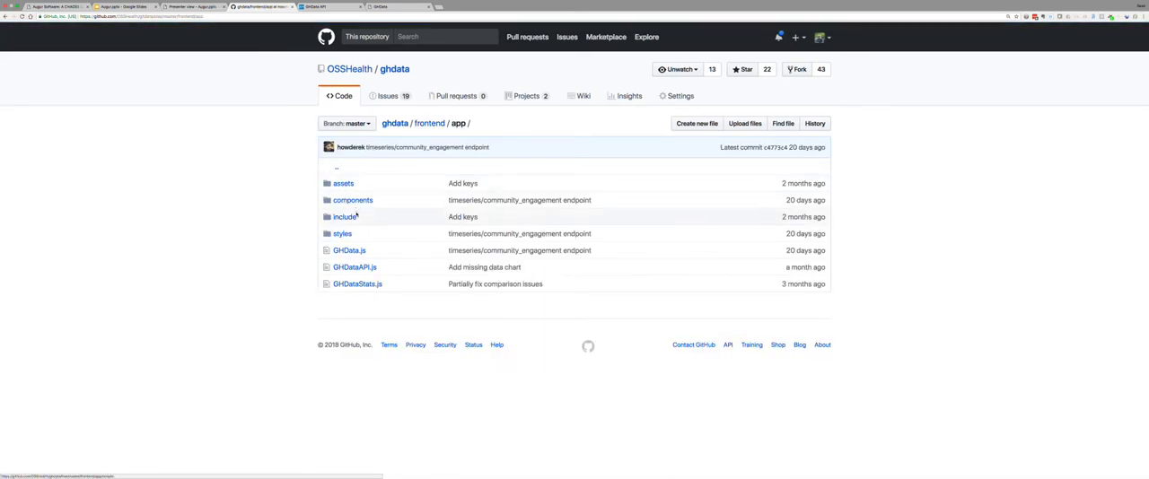
{"action": "mouse_move", "coordinate": [349, 250]}
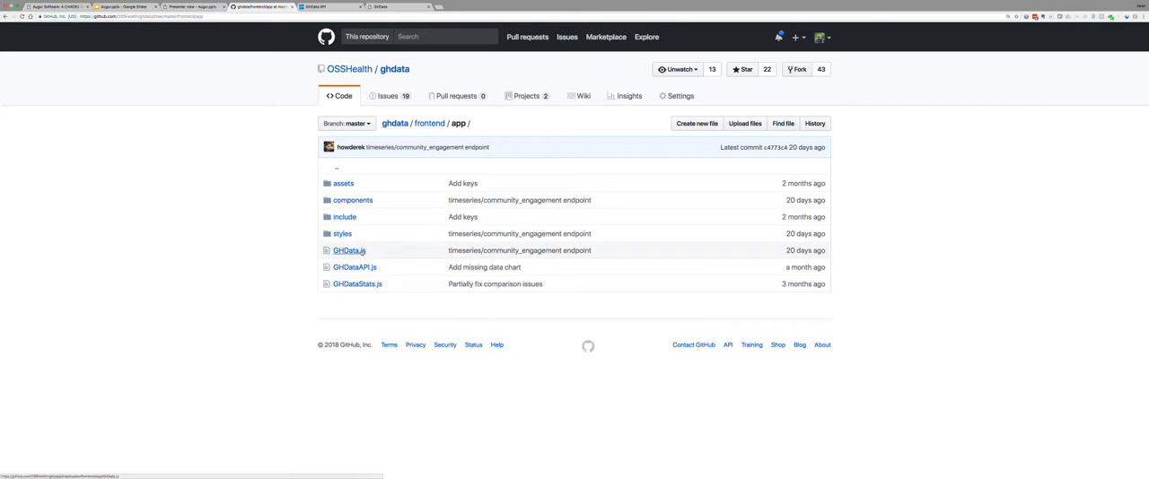
{"action": "mouse_move", "coordinate": [349, 250]}
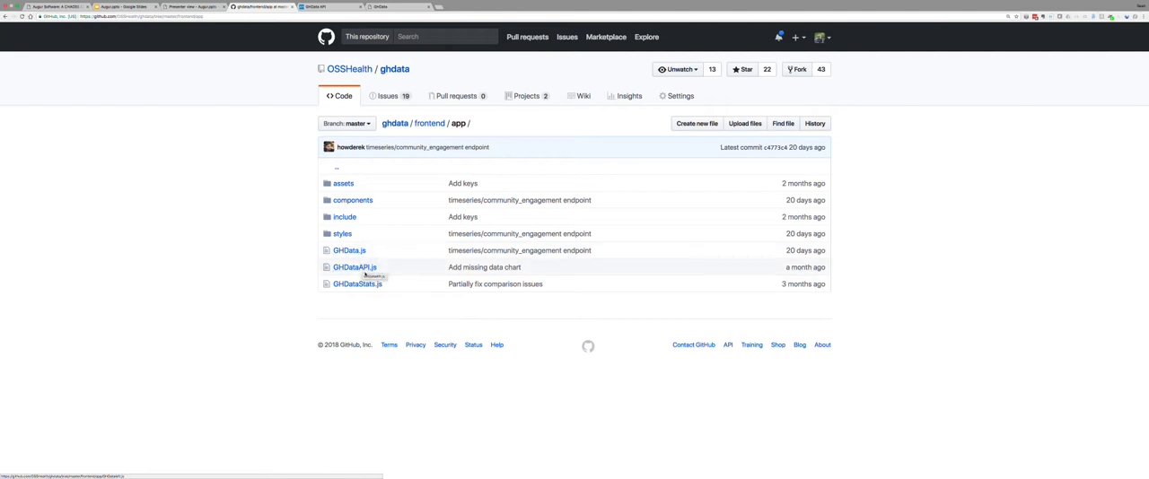
{"action": "mouse_move", "coordinate": [357, 283]}
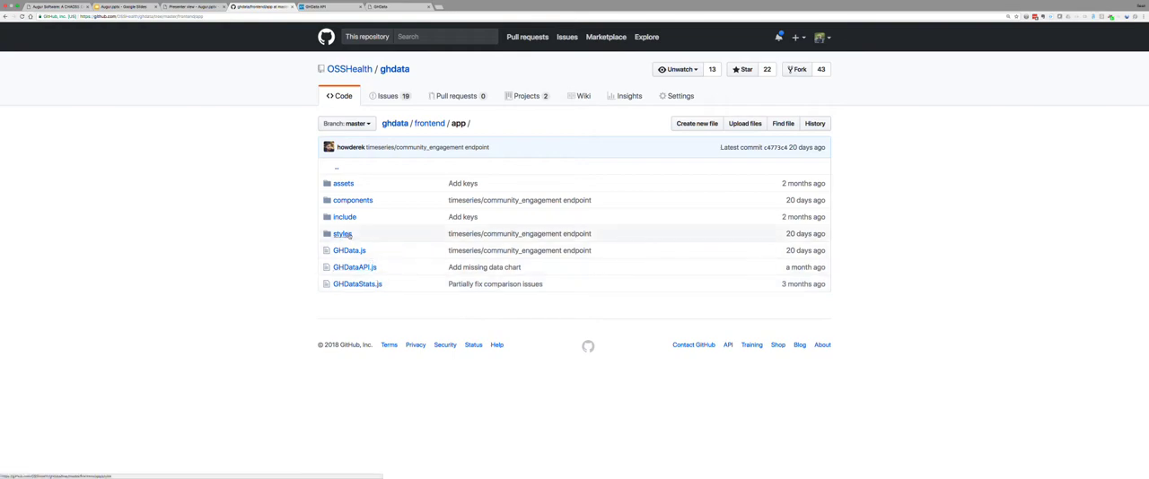
{"action": "left_click", "coordinate": [350, 250]}
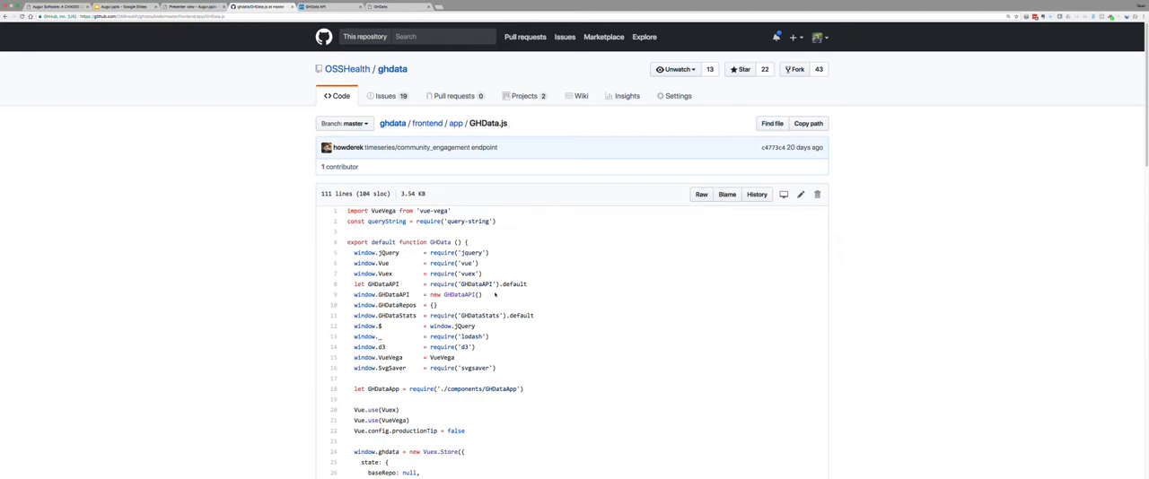
{"action": "scroll", "scroll_direction": "down", "scroll_amount": 3}
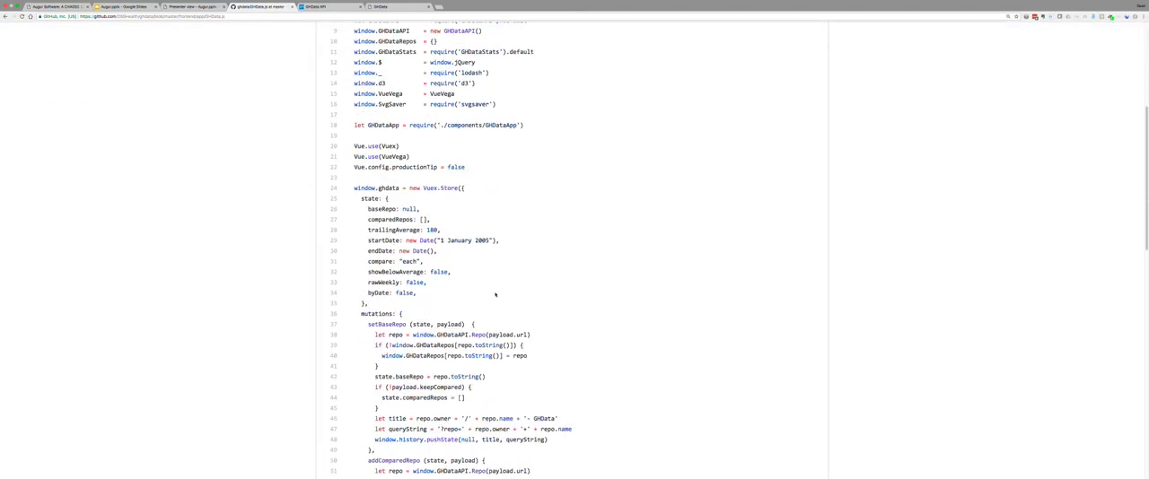
{"action": "scroll", "scroll_direction": "down", "scroll_amount": 3}
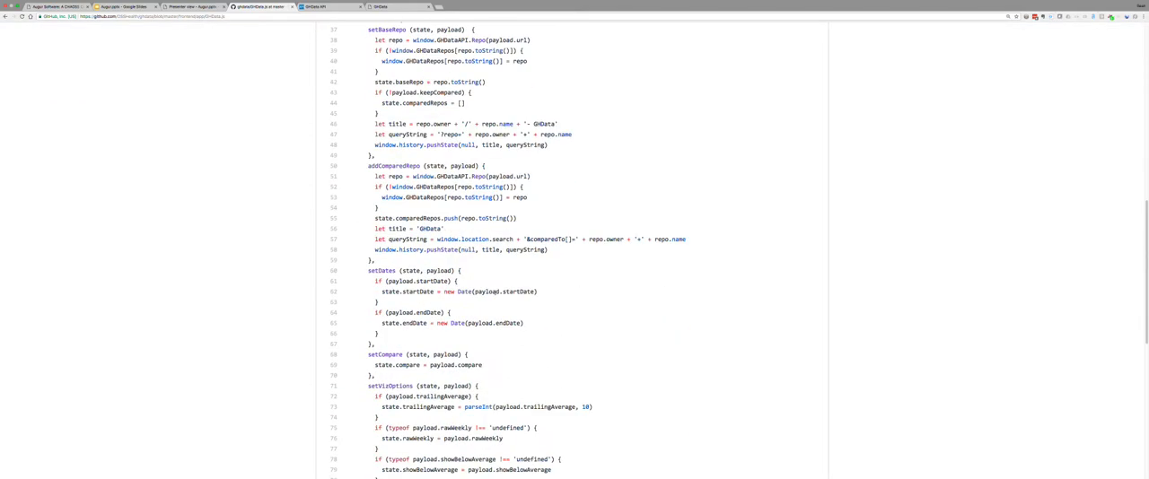
{"action": "scroll", "scroll_direction": "down", "scroll_amount": 3}
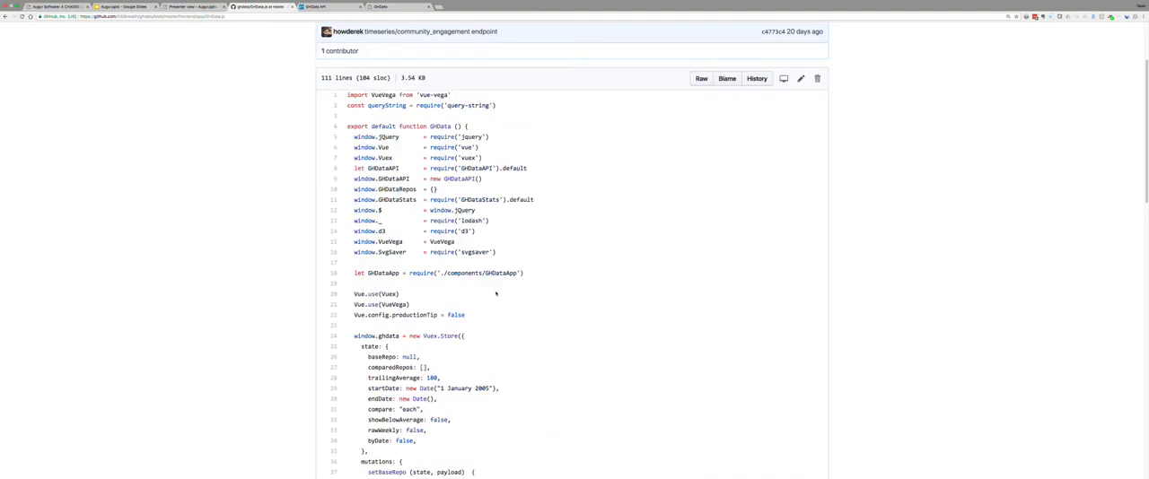
{"action": "mouse_move", "coordinate": [472, 196]}
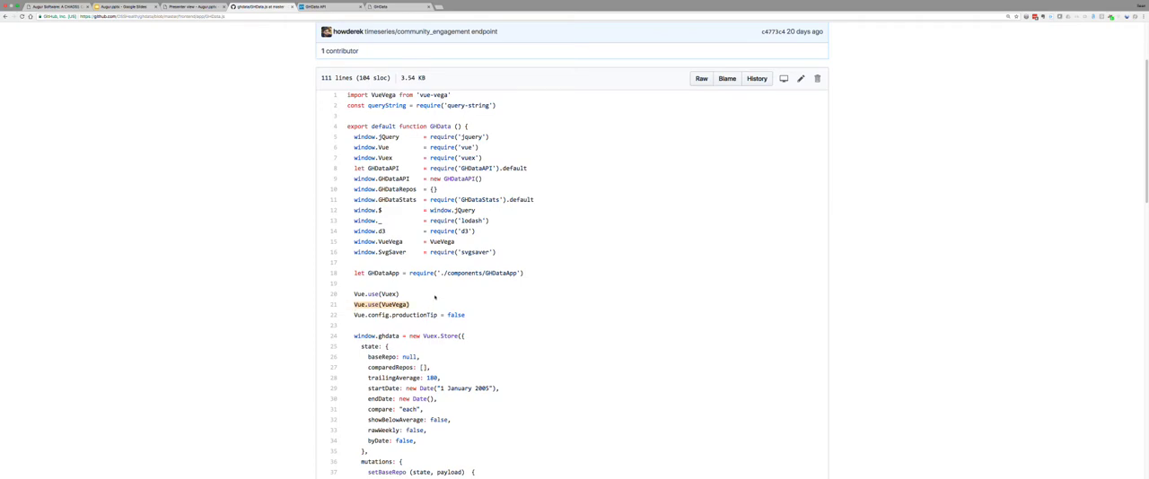
{"action": "scroll", "scroll_direction": "up", "scroll_amount": 3}
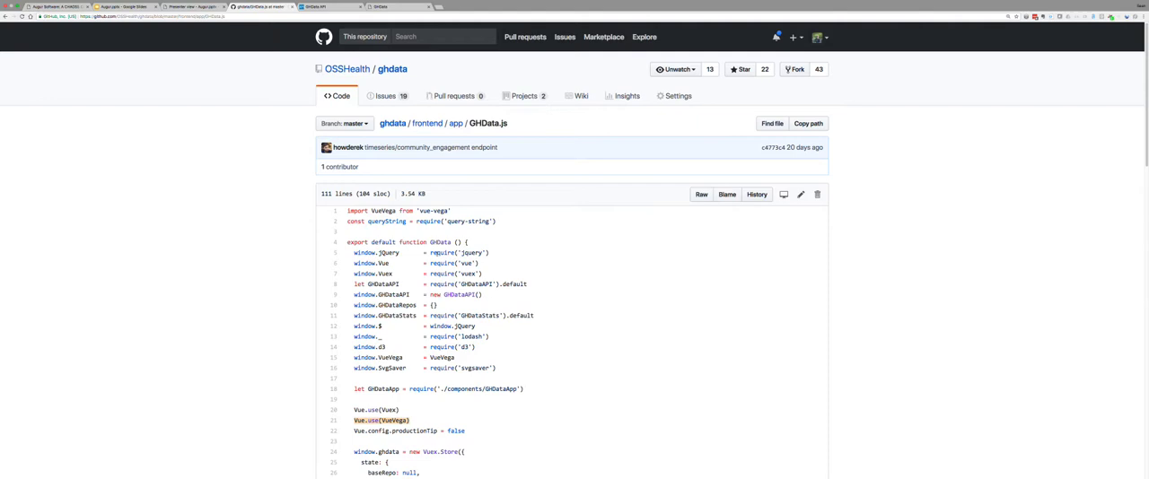
{"action": "mouse_move", "coordinate": [445, 174]}
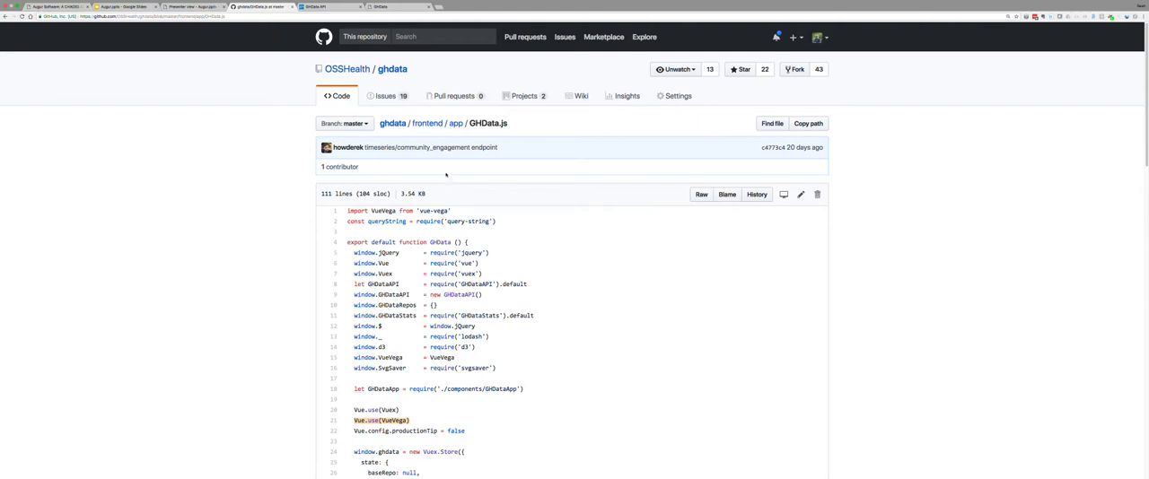
{"action": "mouse_move", "coordinate": [432, 147]}
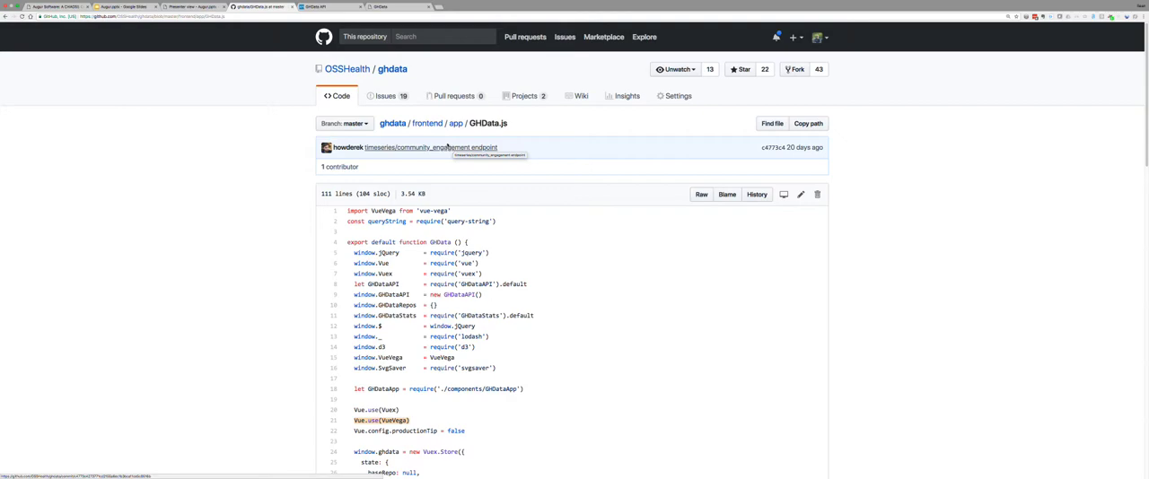
{"action": "scroll", "scroll_direction": "down", "scroll_amount": 3}
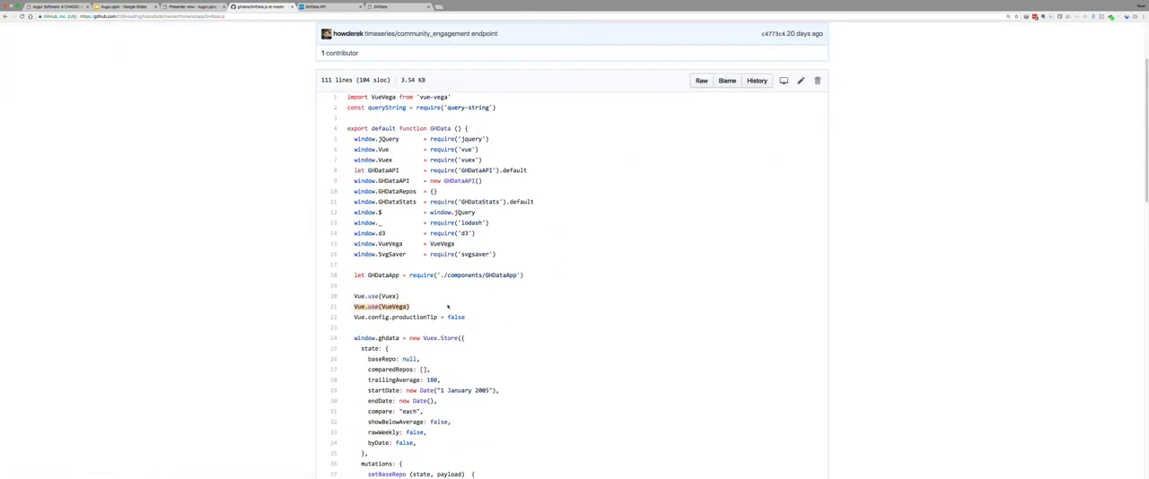
{"action": "scroll", "scroll_direction": "down", "scroll_amount": 3}
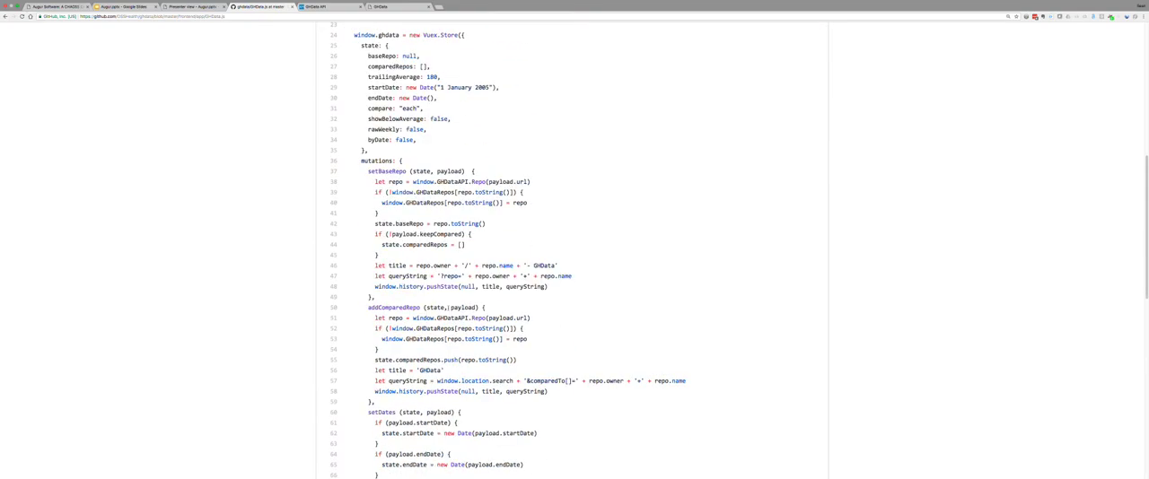
{"action": "scroll", "scroll_direction": "down", "scroll_amount": 3}
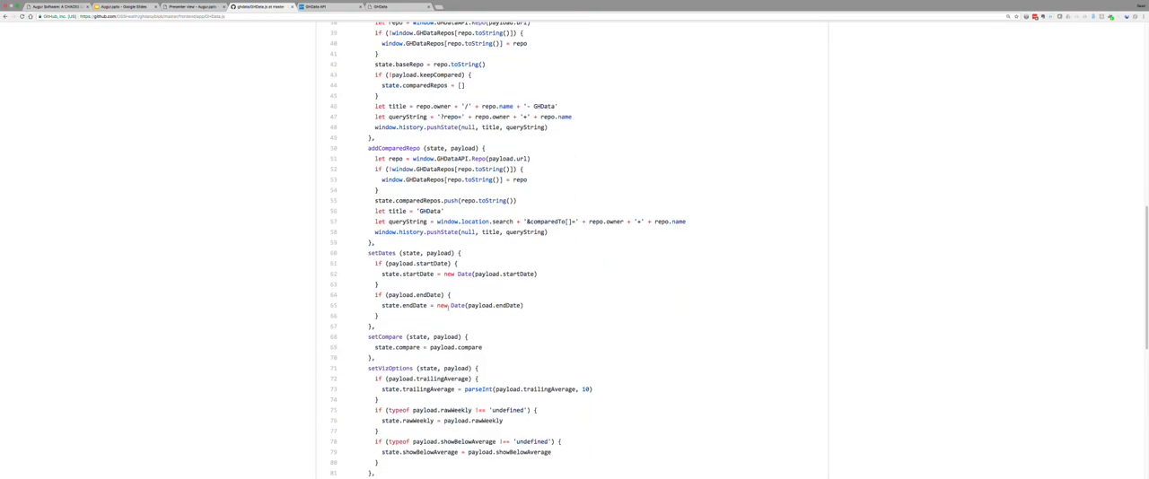
{"action": "scroll", "scroll_direction": "down", "scroll_amount": 3}
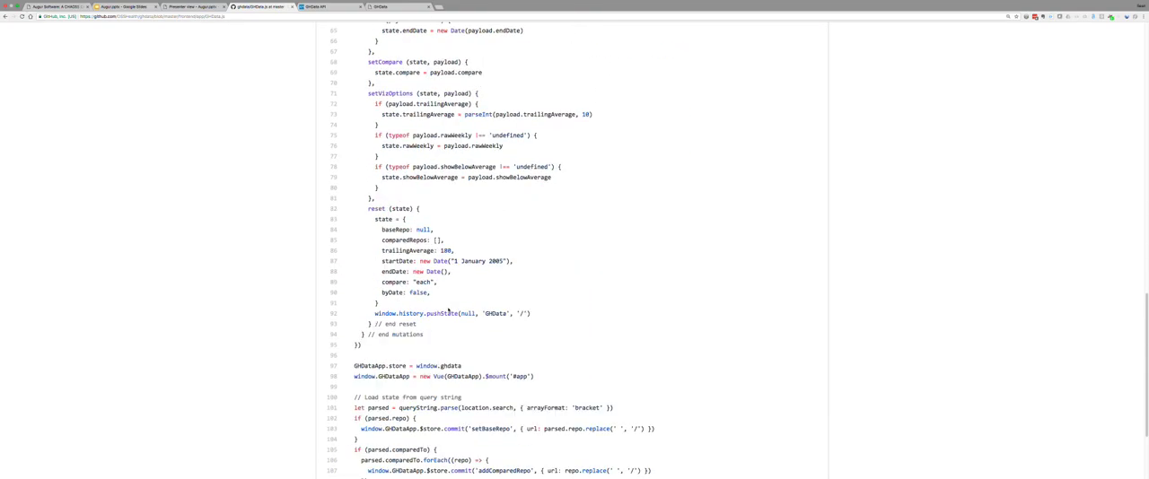
{"action": "scroll", "scroll_direction": "down", "scroll_amount": 3}
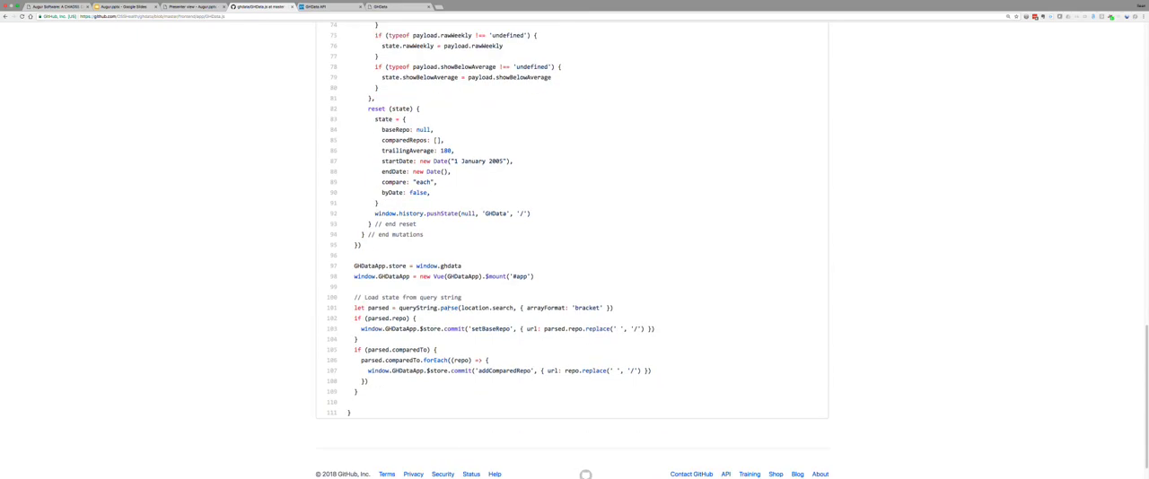
{"action": "scroll", "scroll_direction": "up", "scroll_amount": 3}
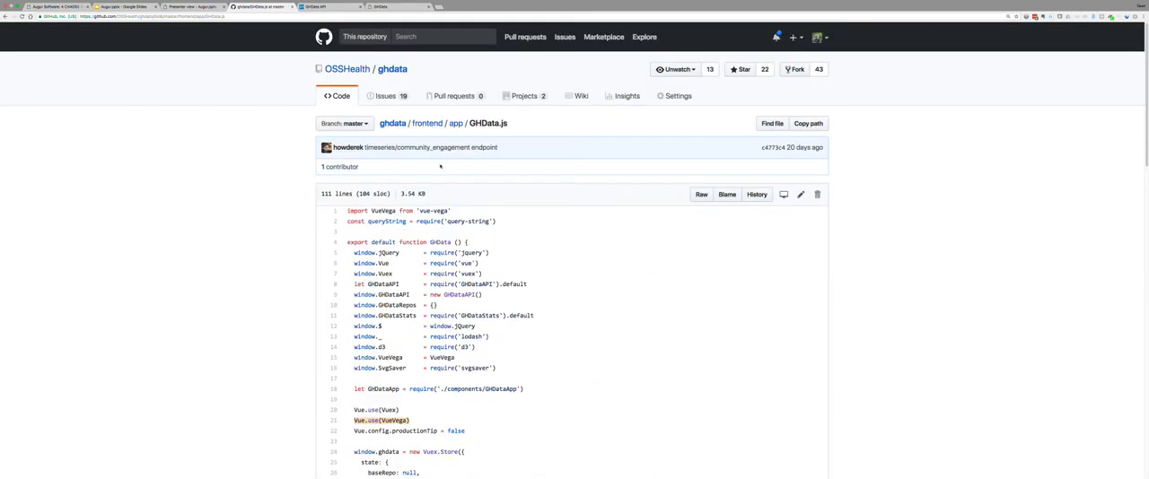
{"action": "left_click", "coordinate": [455, 123]}
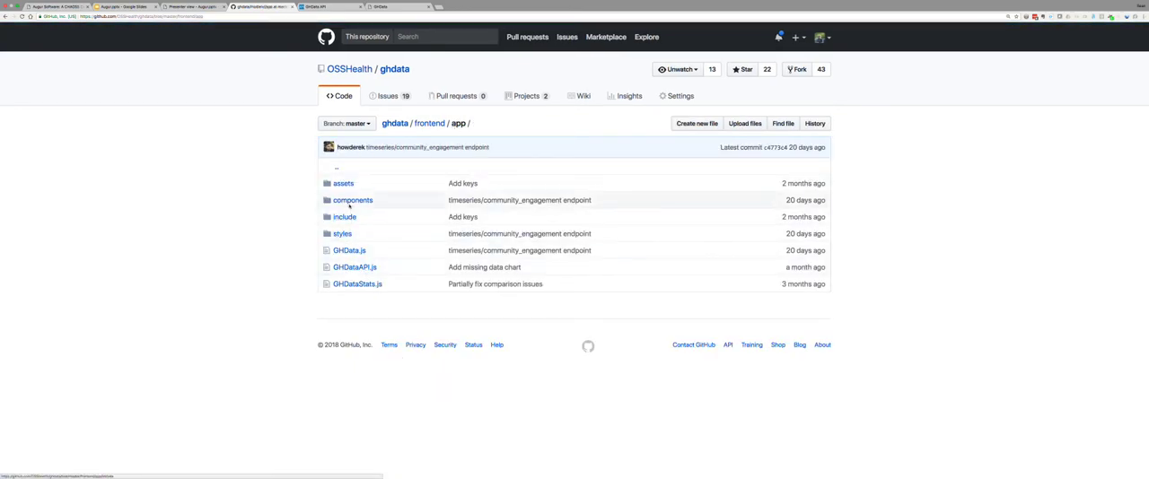
Open frontend/app/components, glance inside its charts subfolder, and return to components
{"action": "left_click", "coordinate": [351, 200]}
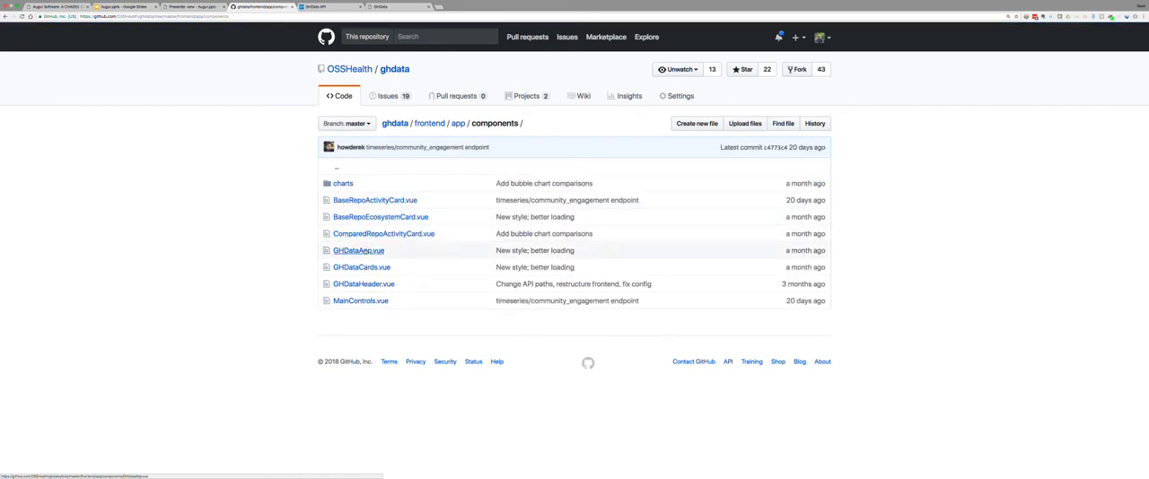
{"action": "mouse_move", "coordinate": [361, 268]}
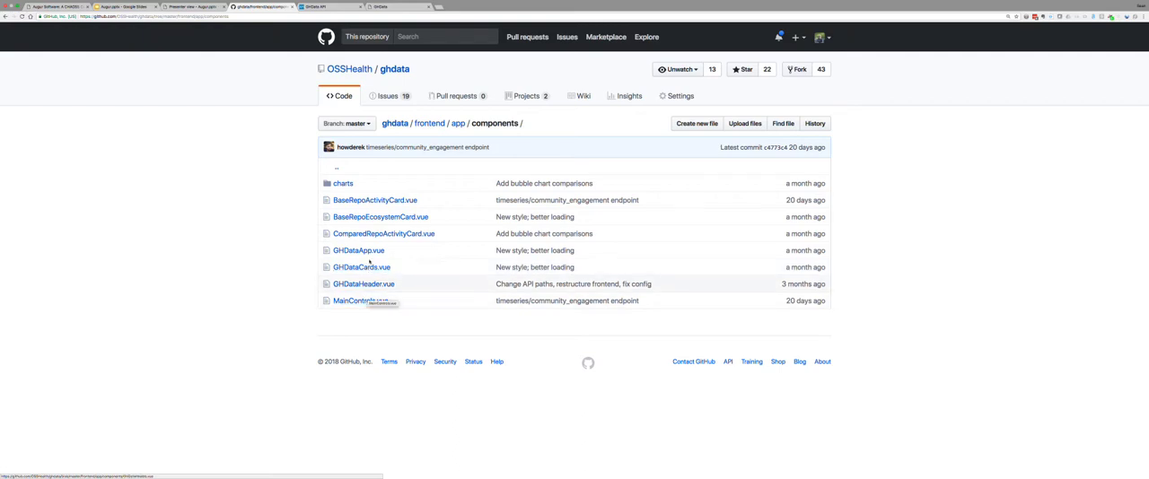
{"action": "left_click", "coordinate": [342, 183]}
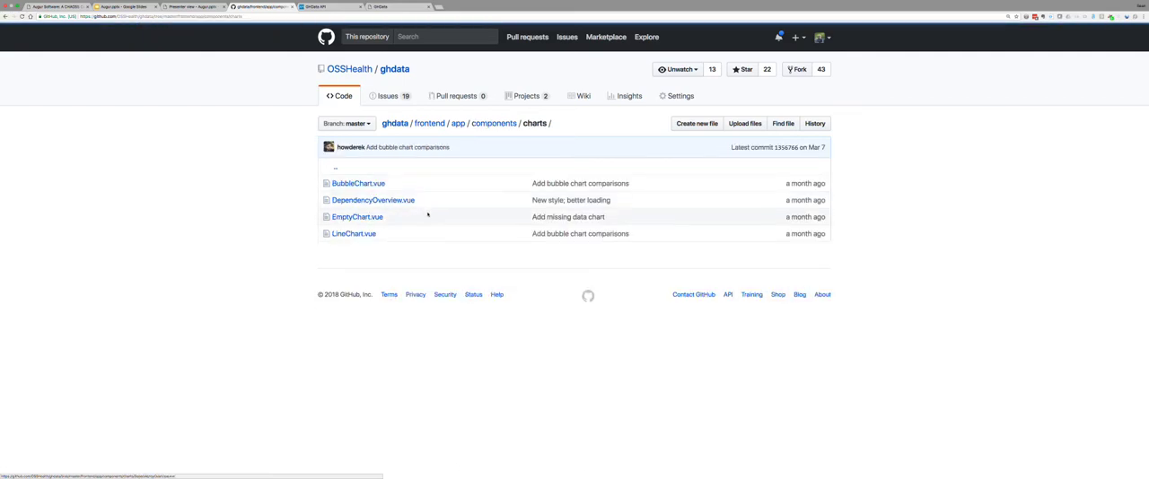
{"action": "mouse_move", "coordinate": [372, 199]}
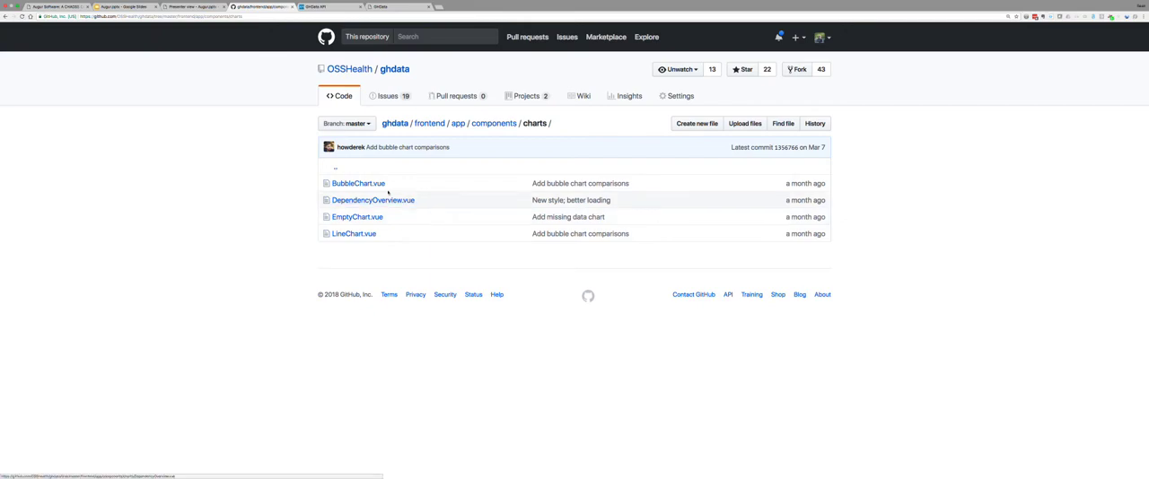
{"action": "left_click", "coordinate": [493, 123]}
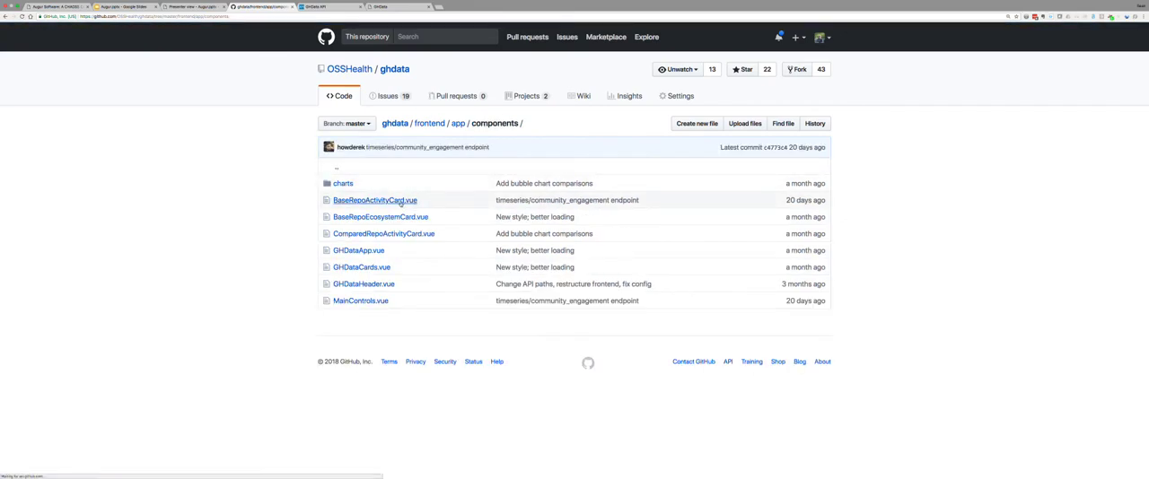
View BaseRepoActivityCard.vue's template of commits, forks and issues line charts
{"action": "left_click", "coordinate": [374, 200]}
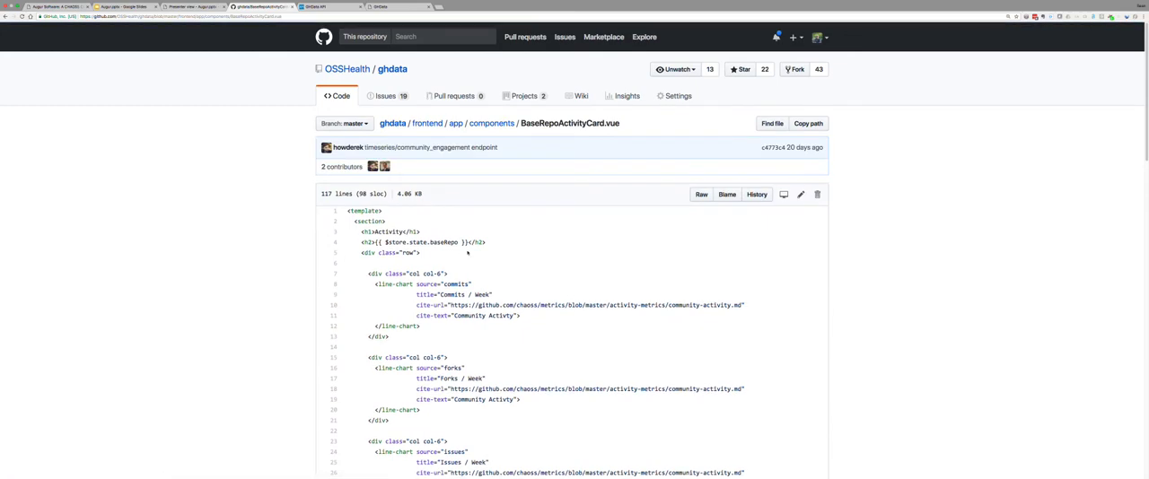
{"action": "scroll", "scroll_direction": "down", "scroll_amount": 3}
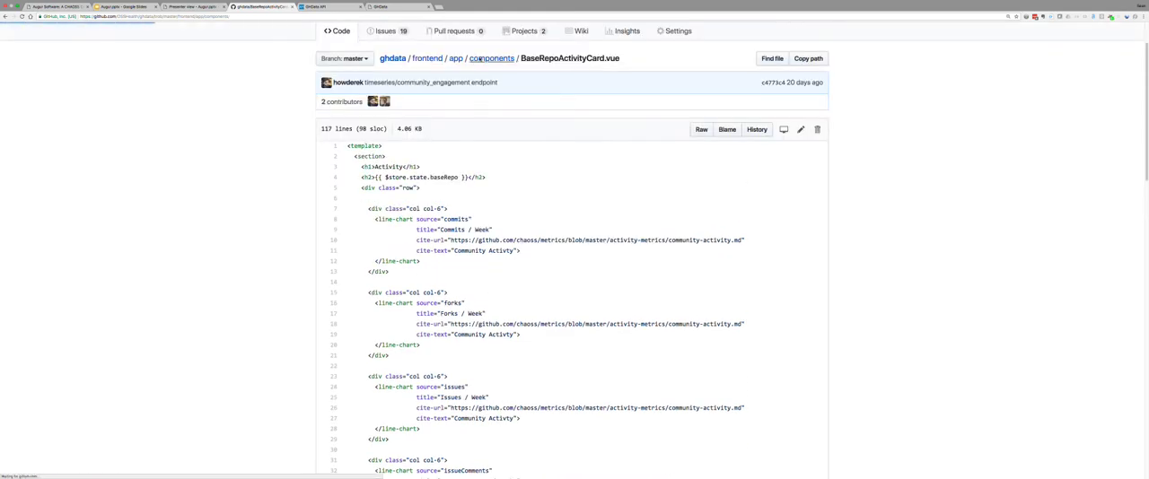
Go back to the ghdata root and scroll its file list down to yarn.lock
{"action": "left_click", "coordinate": [392, 58]}
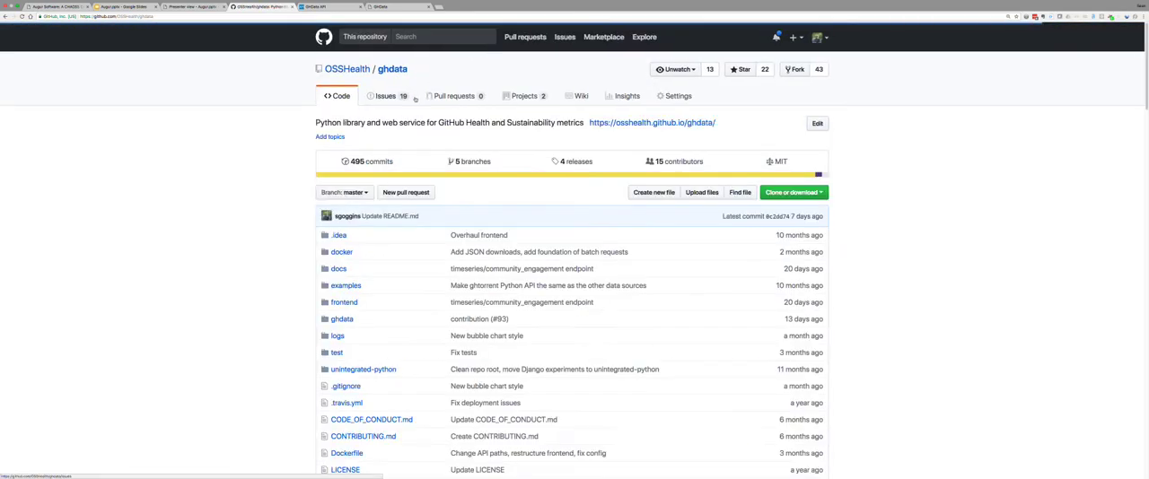
{"action": "scroll", "scroll_direction": "down", "scroll_amount": 3}
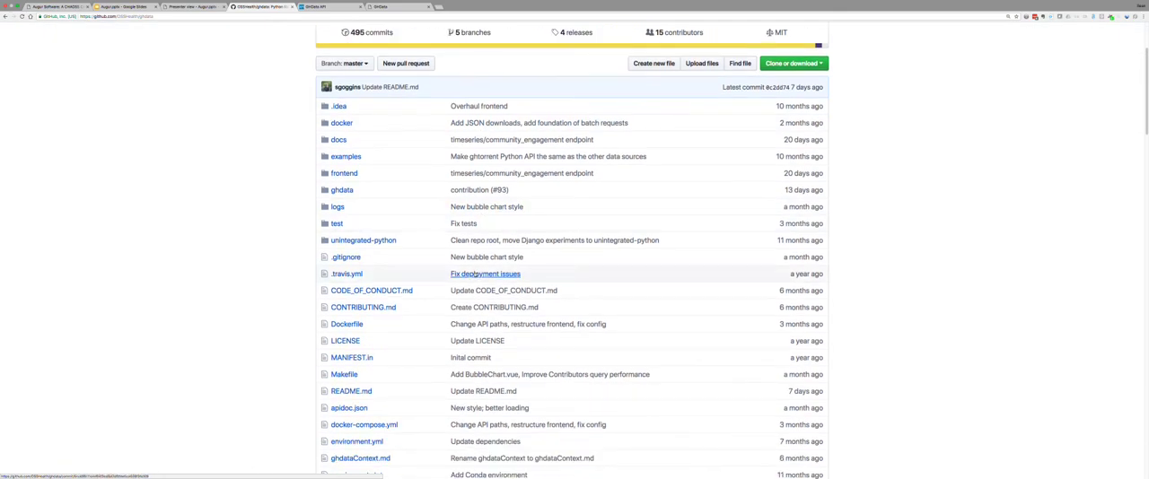
{"action": "scroll", "scroll_direction": "down", "scroll_amount": 3}
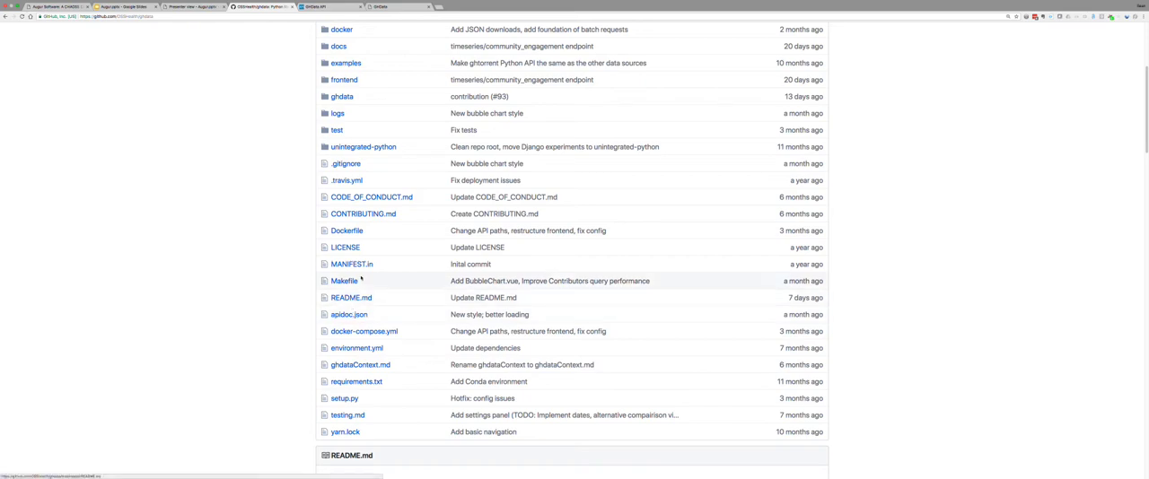
{"action": "mouse_move", "coordinate": [371, 197]}
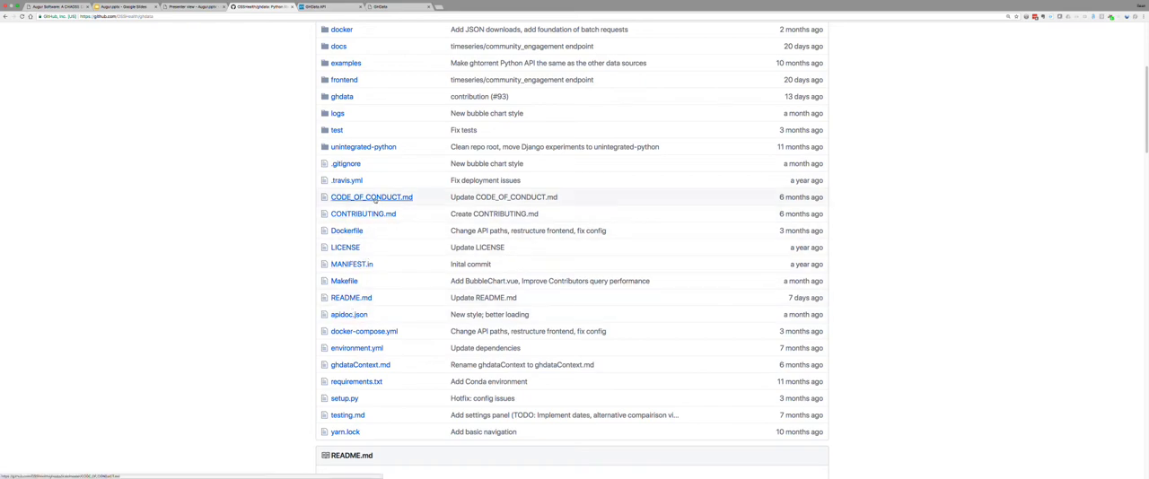
{"action": "mouse_move", "coordinate": [365, 184]}
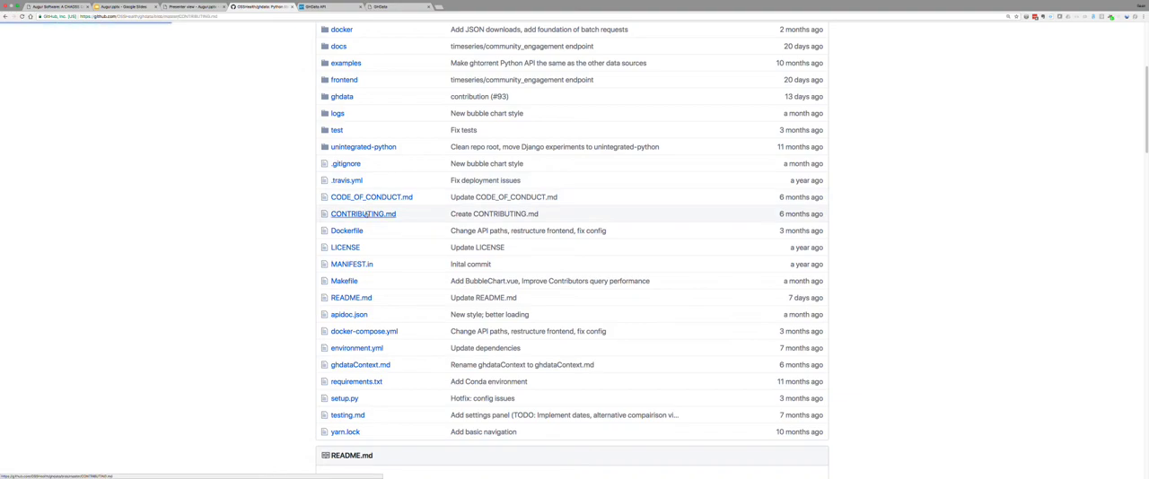
{"action": "left_click", "coordinate": [363, 214]}
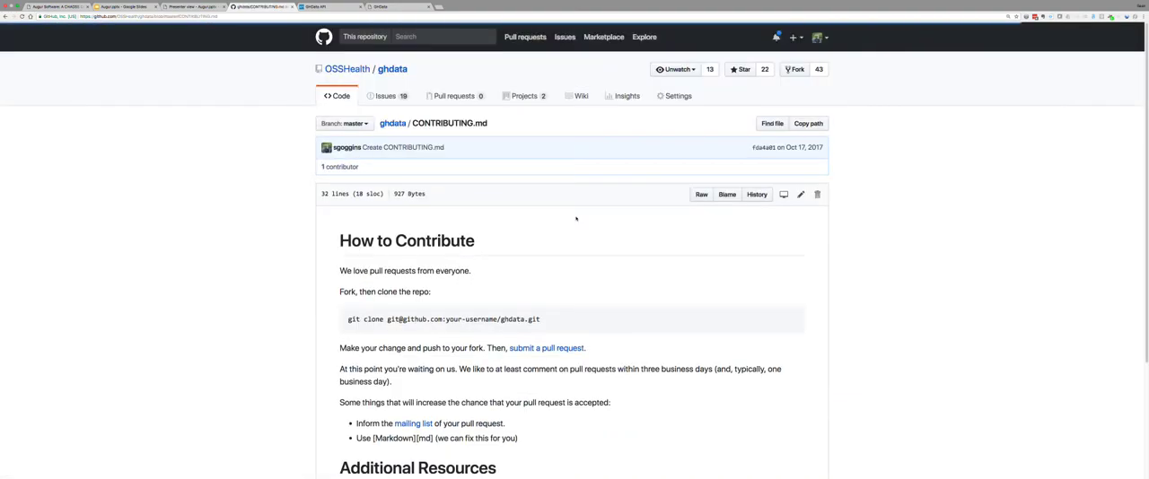
{"action": "scroll", "scroll_direction": "down", "scroll_amount": 3}
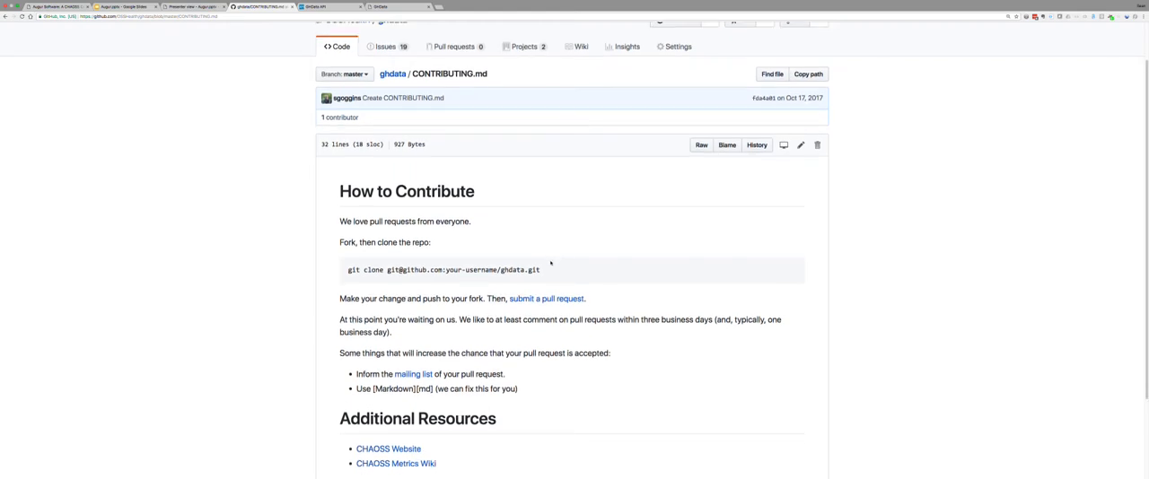
{"action": "scroll", "scroll_direction": "down", "scroll_amount": 3}
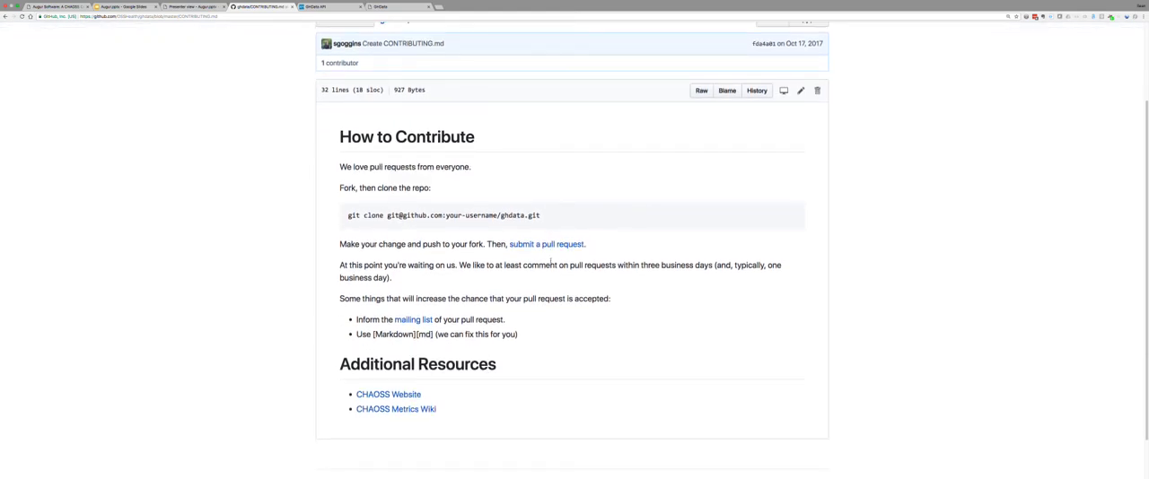
{"action": "mouse_move", "coordinate": [546, 244]}
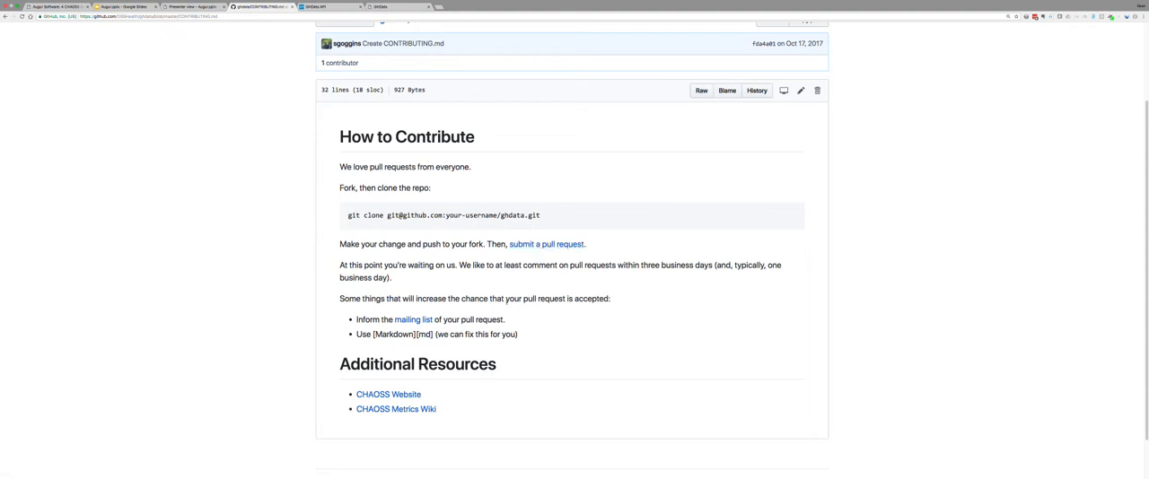
{"action": "scroll", "scroll_direction": "up", "scroll_amount": 3}
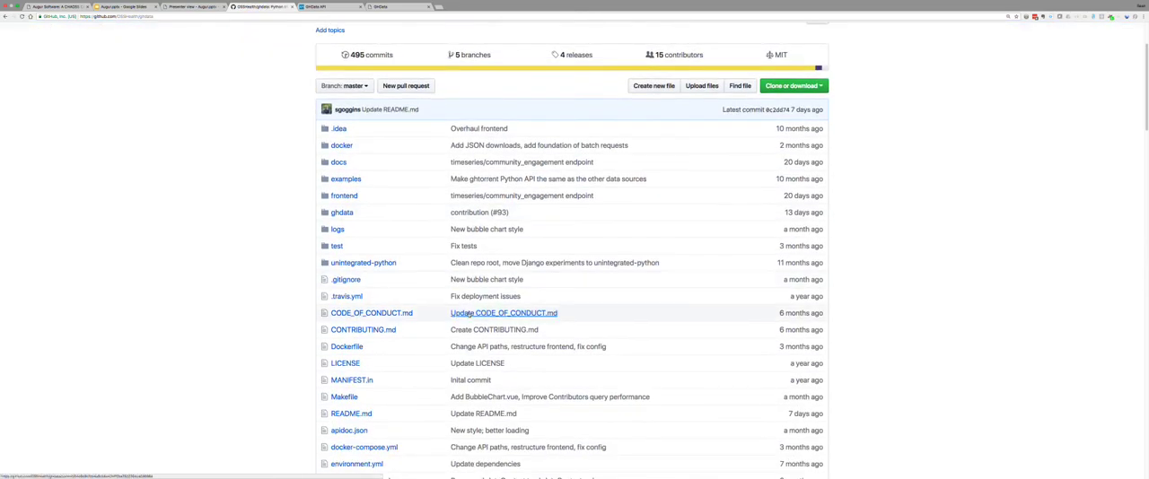
{"action": "scroll", "scroll_direction": "down", "scroll_amount": 3}
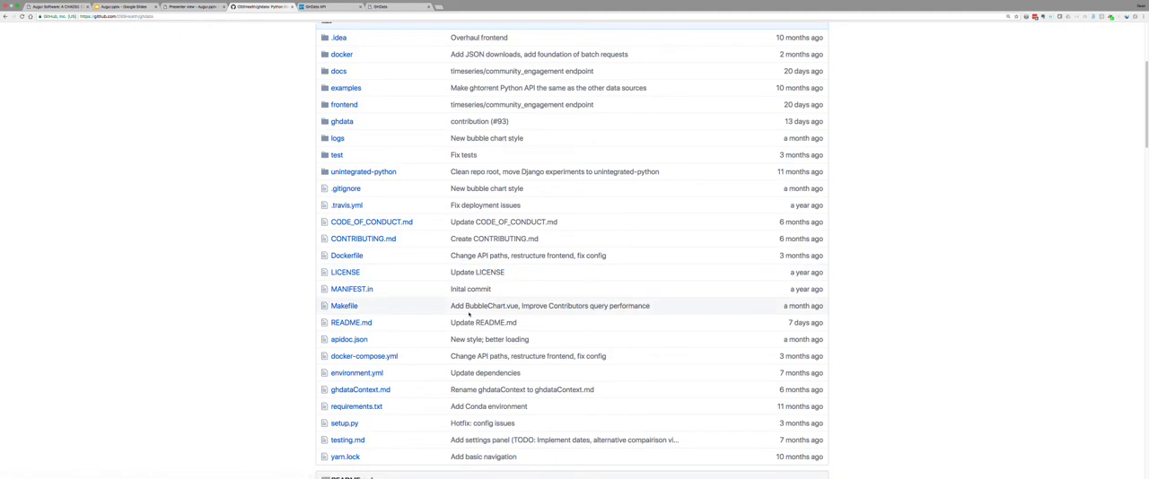
{"action": "mouse_move", "coordinate": [379, 328]}
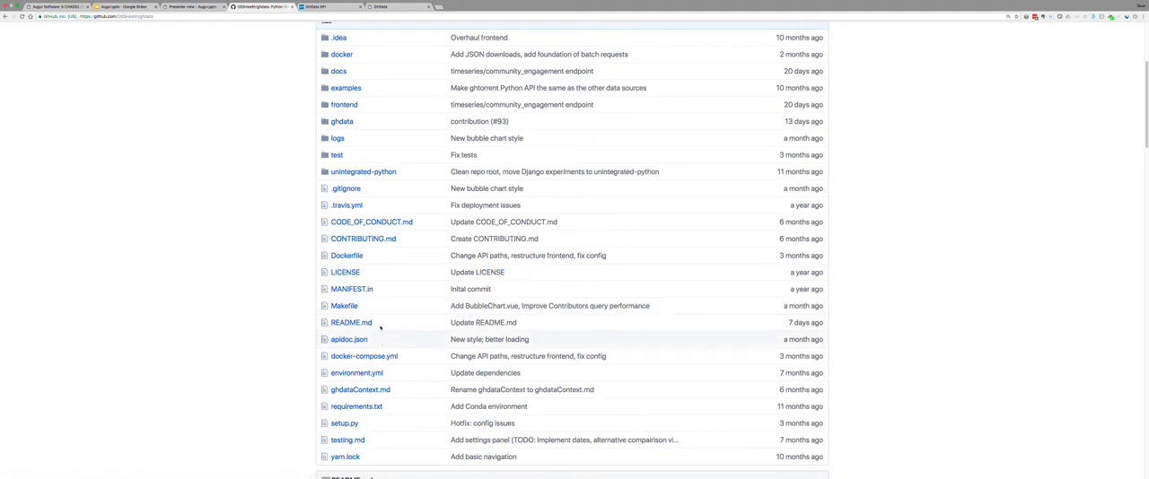
{"action": "mouse_move", "coordinate": [370, 171]}
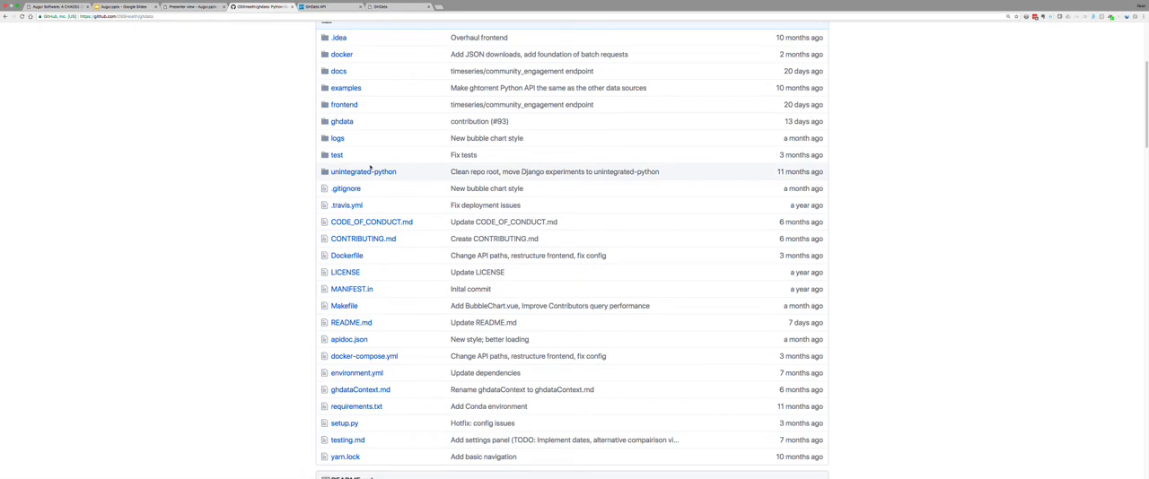
{"action": "mouse_move", "coordinate": [370, 222]}
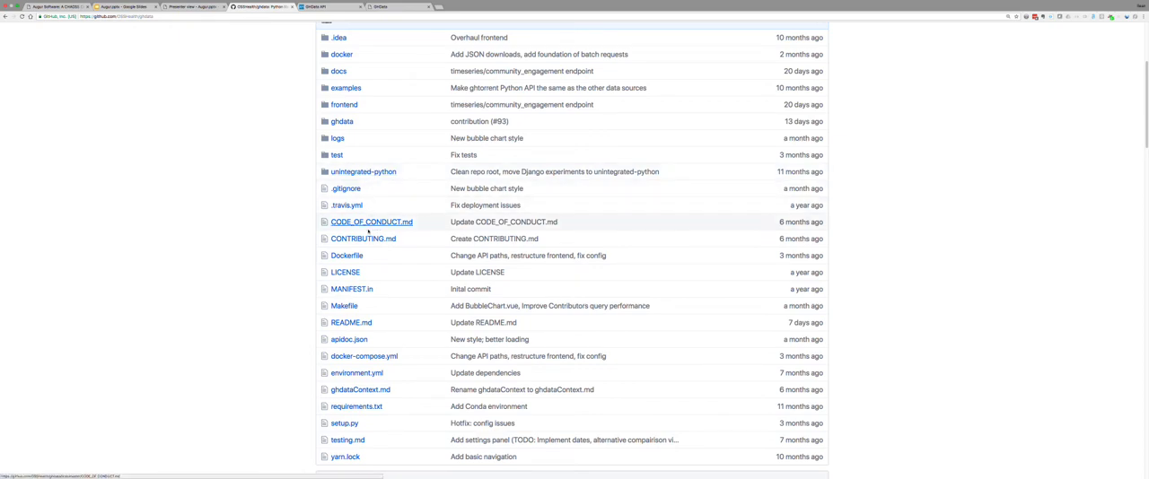
{"action": "mouse_move", "coordinate": [350, 322]}
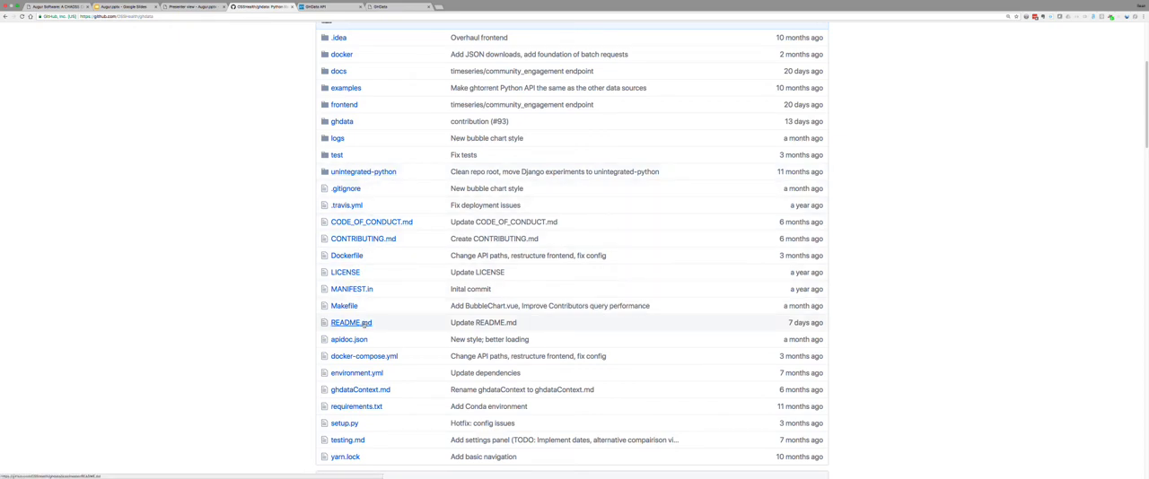
Open README.md from the ghdata repository file list
{"action": "left_click", "coordinate": [351, 322]}
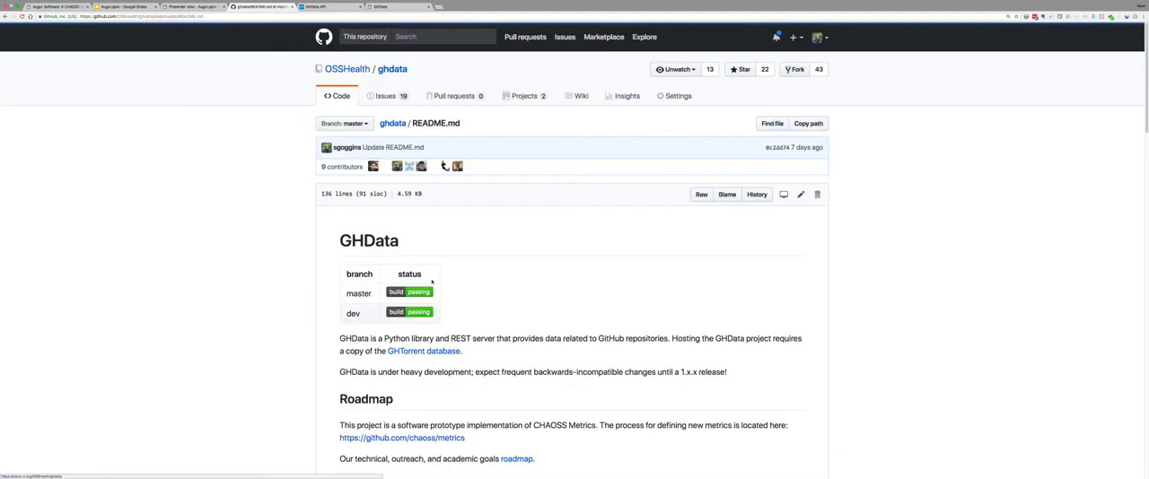
Read the README's Docker, non-Docker and Developer Installation sections, then open Dev Guide Part 1
{"action": "scroll", "scroll_direction": "down", "scroll_amount": 3}
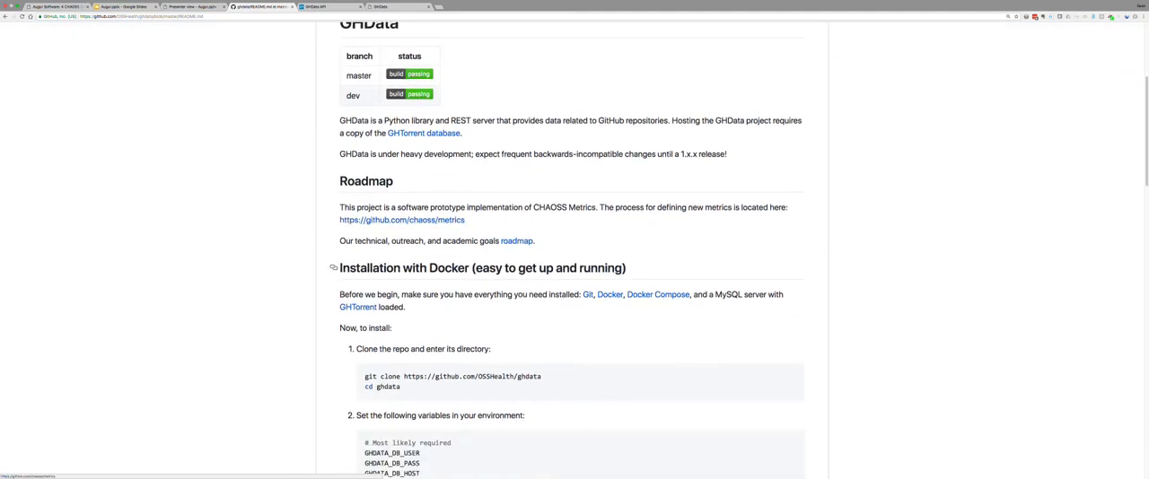
{"action": "scroll", "scroll_direction": "down", "scroll_amount": 3}
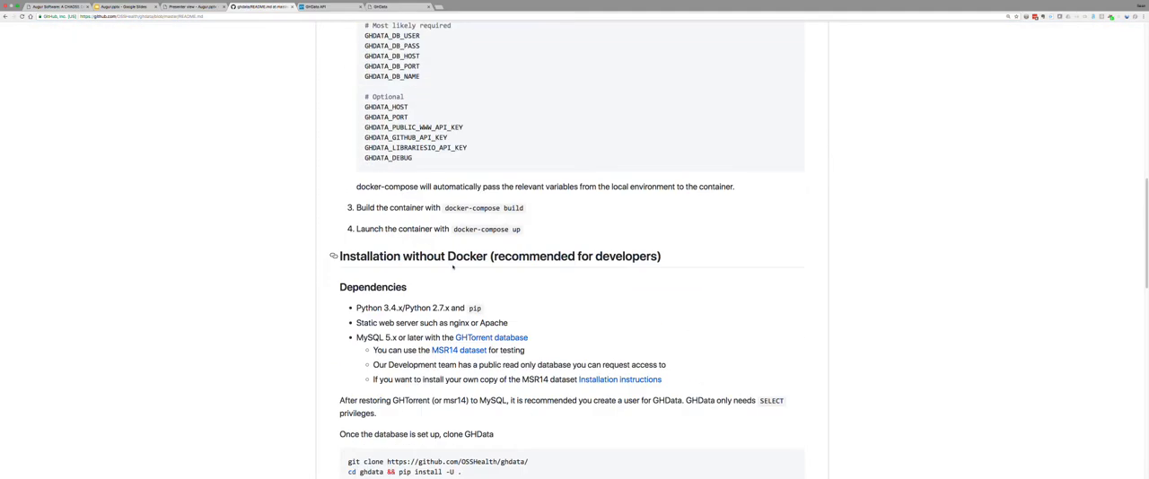
{"action": "scroll", "scroll_direction": "down", "scroll_amount": 3}
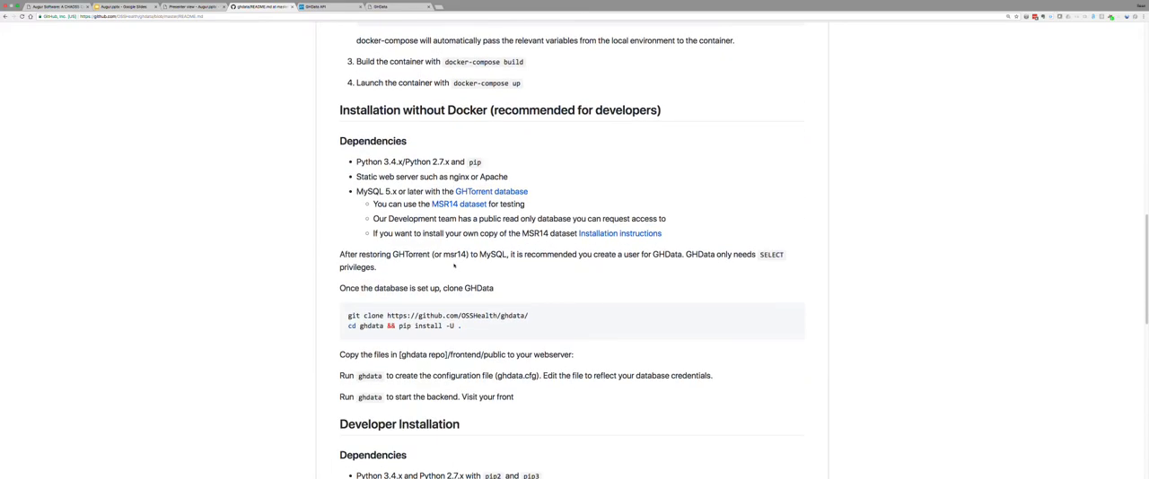
{"action": "scroll", "scroll_direction": "down", "scroll_amount": 3}
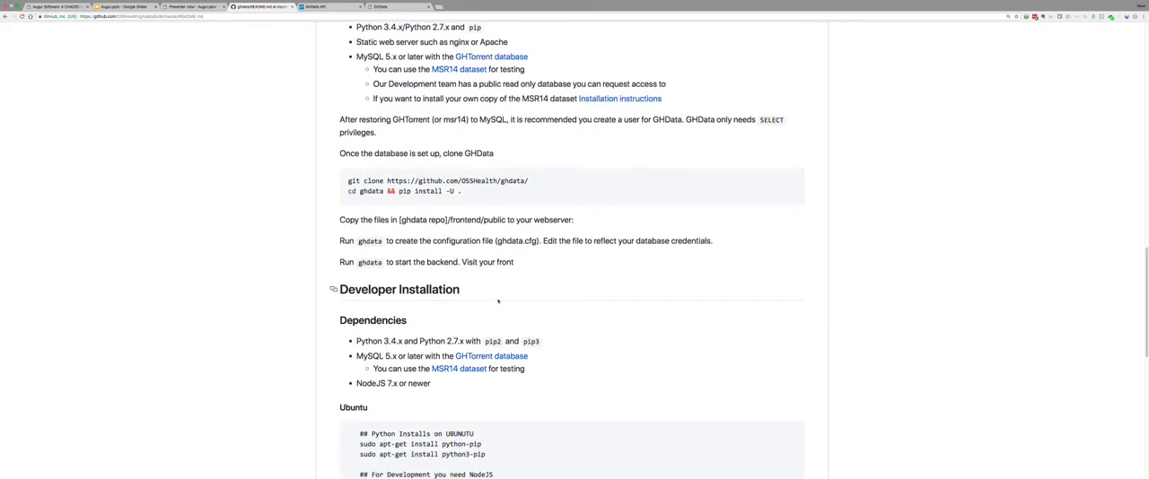
{"action": "scroll", "scroll_direction": "down", "scroll_amount": 3}
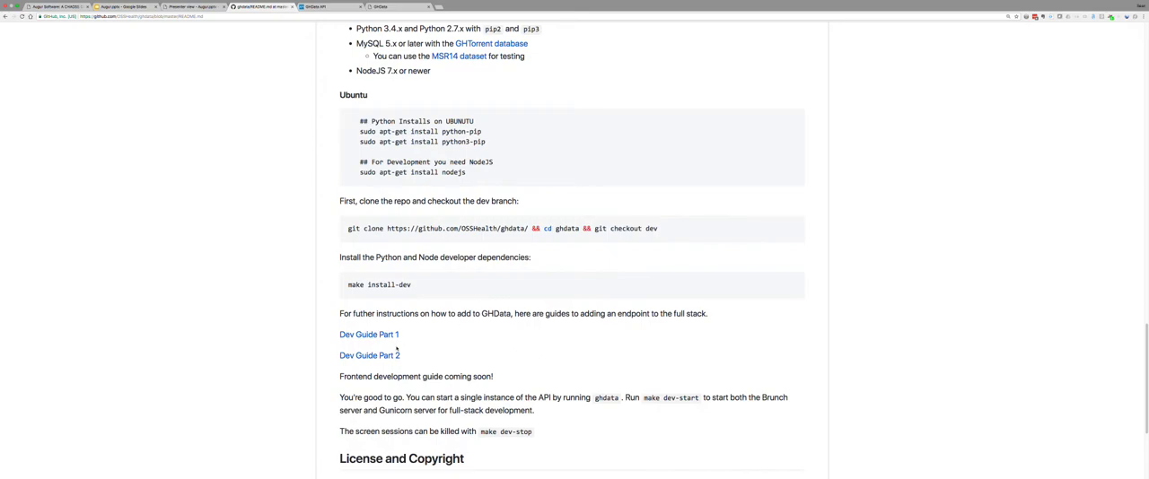
{"action": "left_click", "coordinate": [369, 334]}
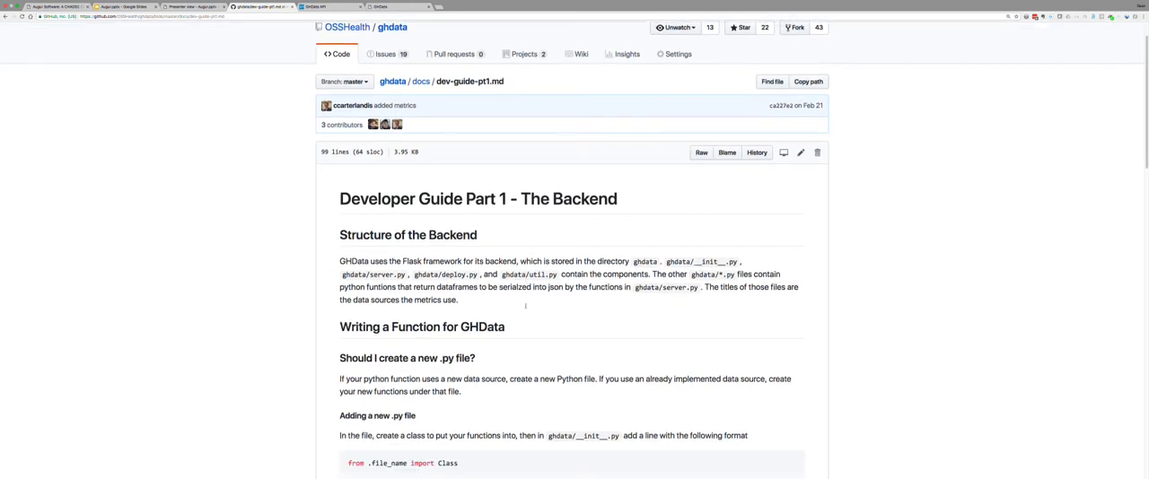
Read dev-guide-pt1.md's backend endpoint sections, then open dev-guide-pt2.md from the docs folder
{"action": "scroll", "scroll_direction": "down", "scroll_amount": 3}
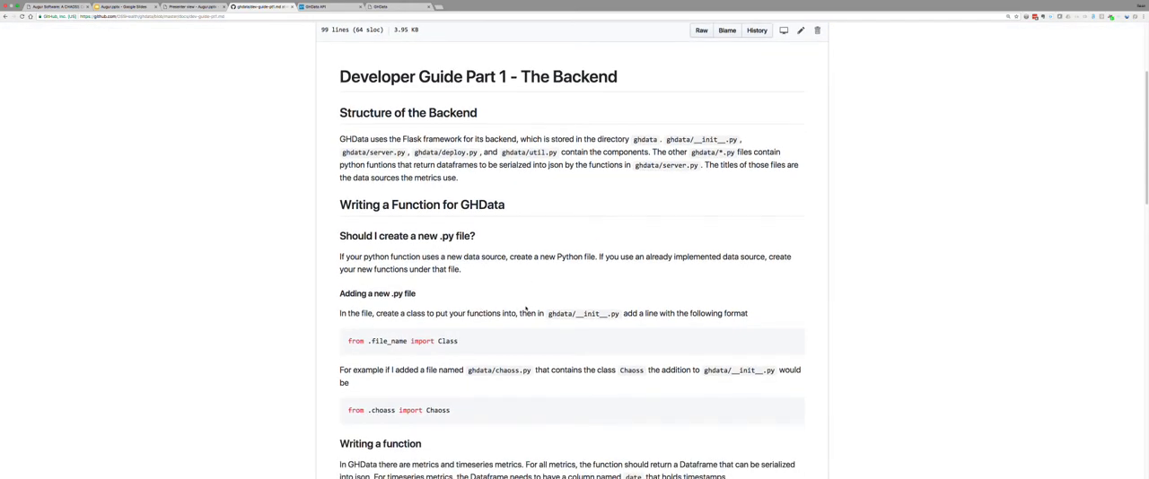
{"action": "scroll", "scroll_direction": "down", "scroll_amount": 3}
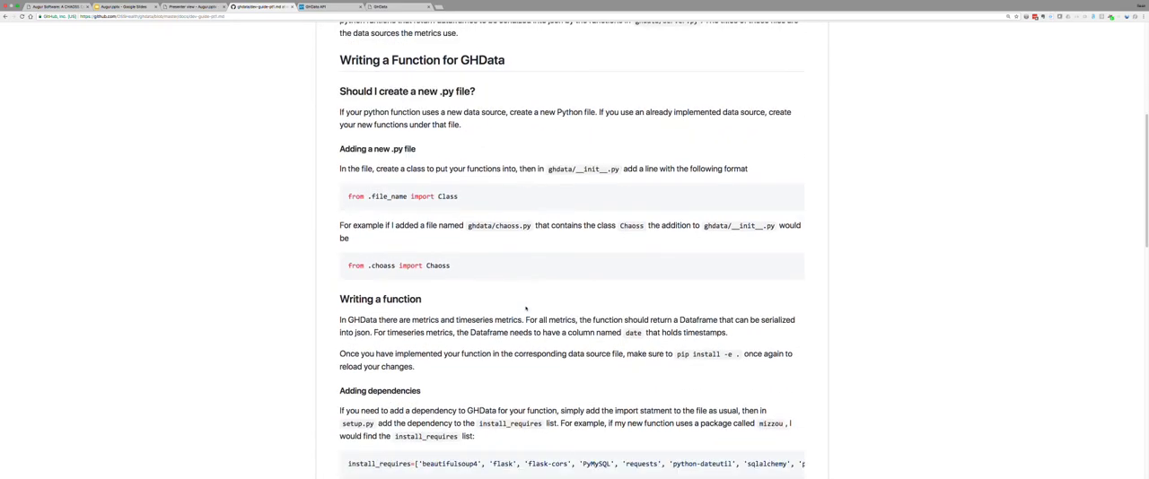
{"action": "scroll", "scroll_direction": "down", "scroll_amount": 3}
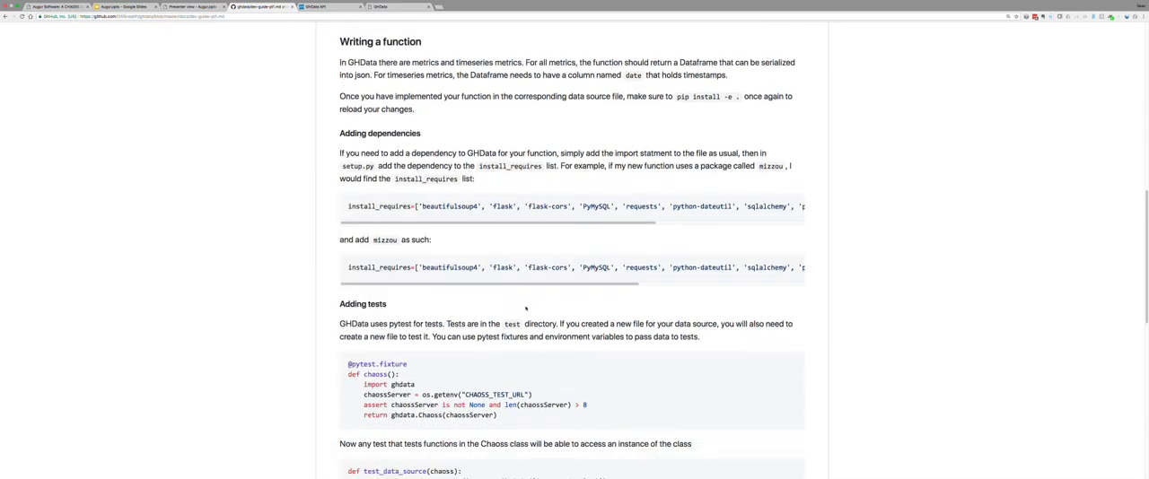
{"action": "scroll", "scroll_direction": "down", "scroll_amount": 3}
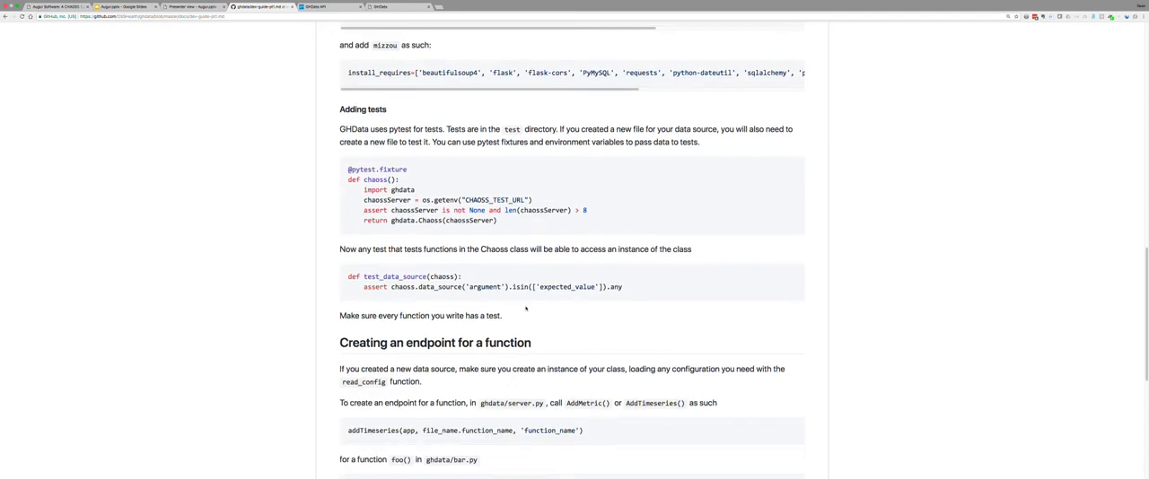
{"action": "scroll", "scroll_direction": "down", "scroll_amount": 3}
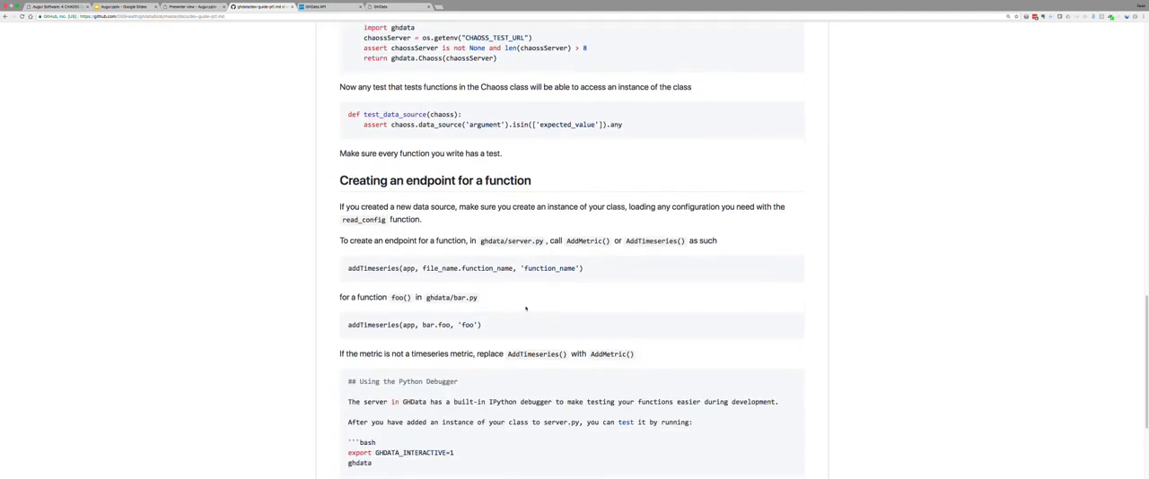
{"action": "scroll", "scroll_direction": "down", "scroll_amount": 3}
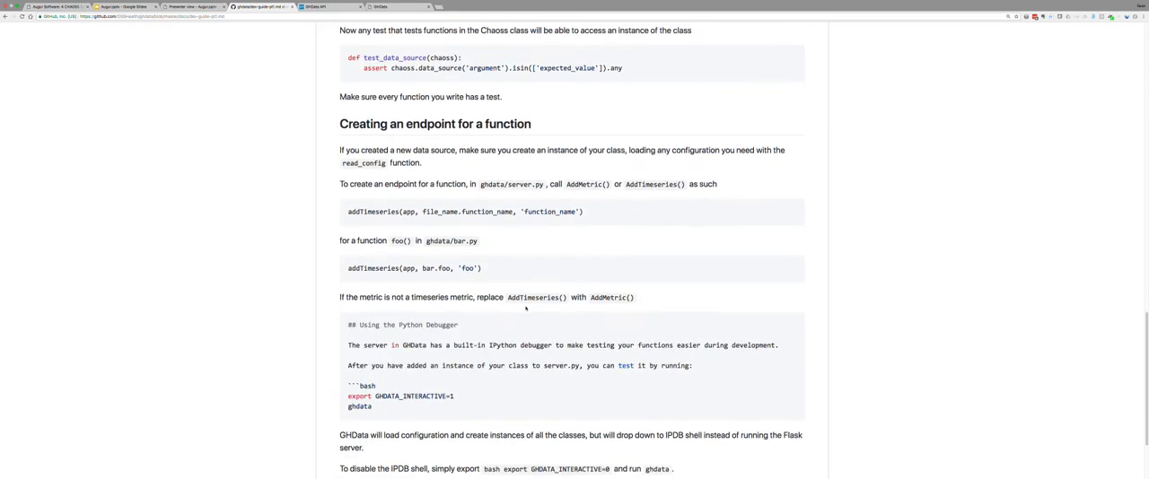
{"action": "scroll", "scroll_direction": "up", "scroll_amount": 3}
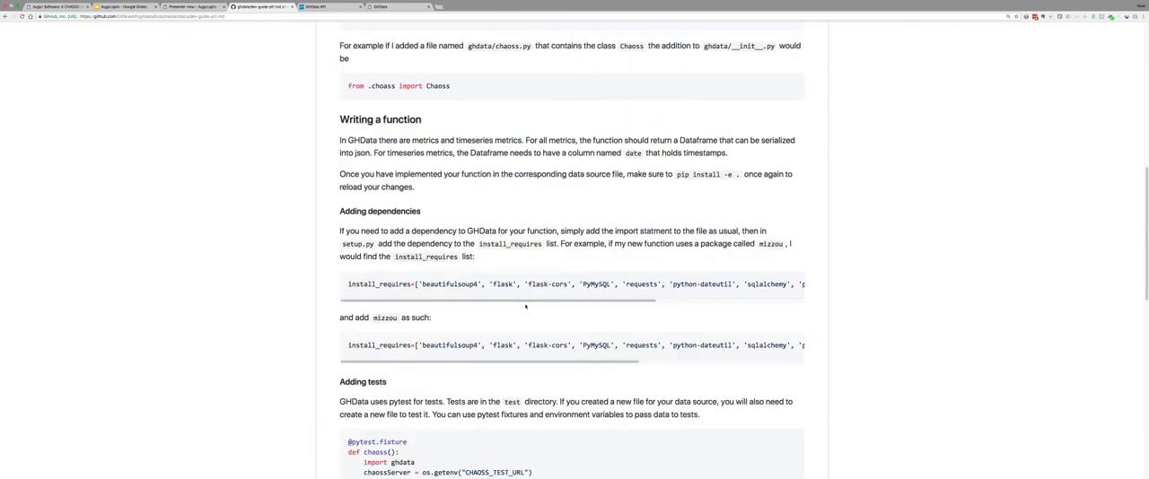
{"action": "scroll", "scroll_direction": "up", "scroll_amount": 3}
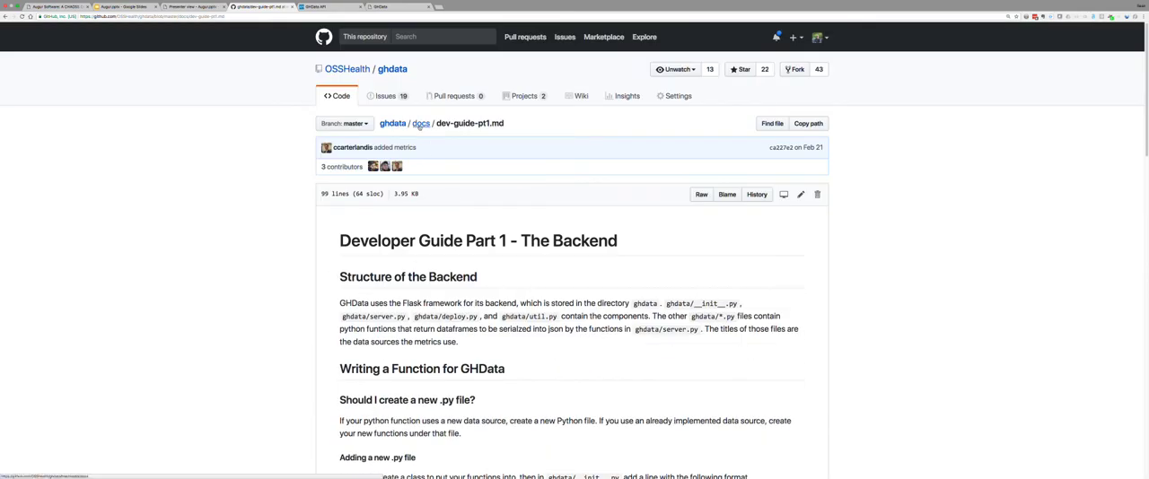
{"action": "left_click", "coordinate": [421, 123]}
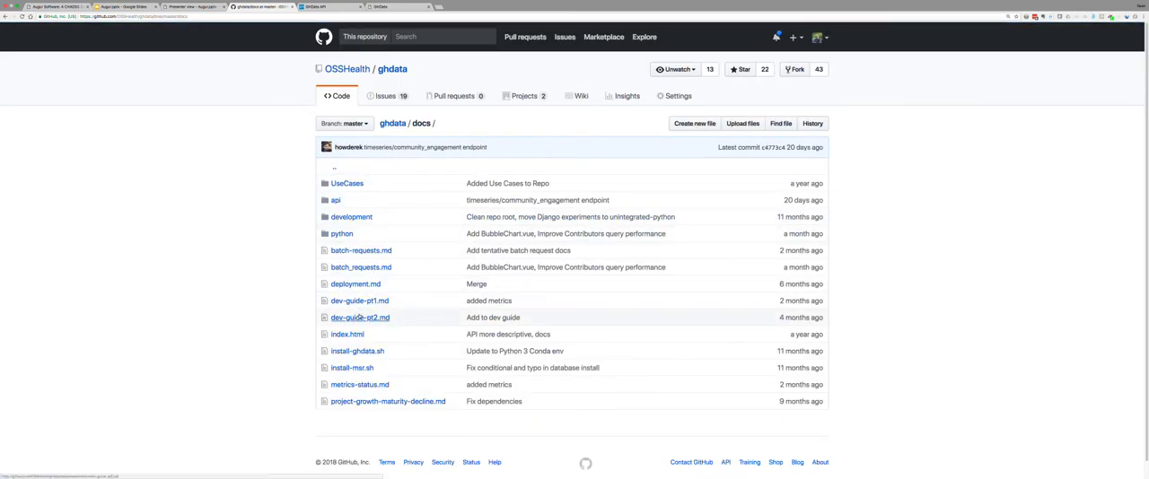
{"action": "left_click", "coordinate": [359, 318]}
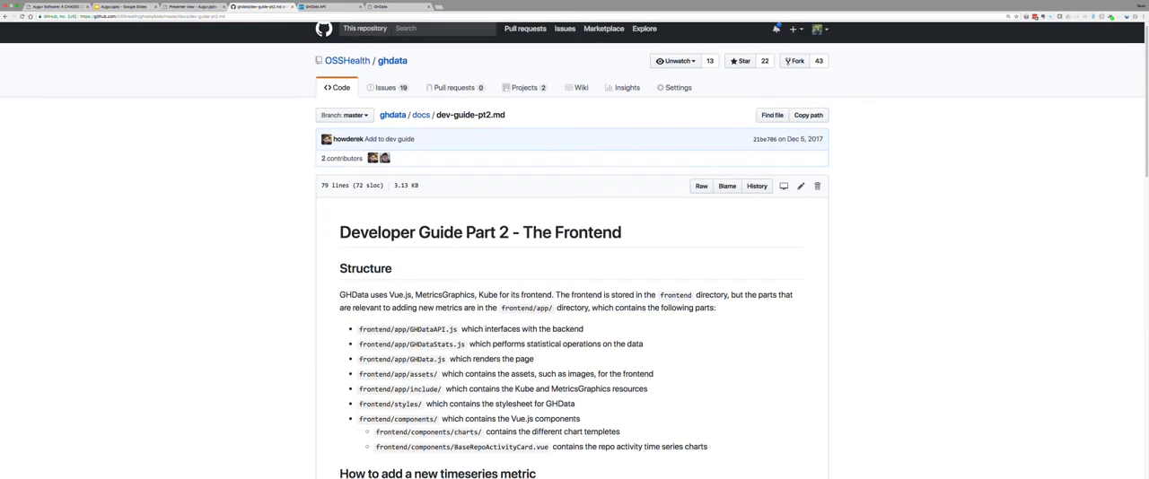
Read Dev Guide Part 2's endpoint, chart and comparison sections, then return to the repository home
{"action": "scroll", "scroll_direction": "down", "scroll_amount": 3}
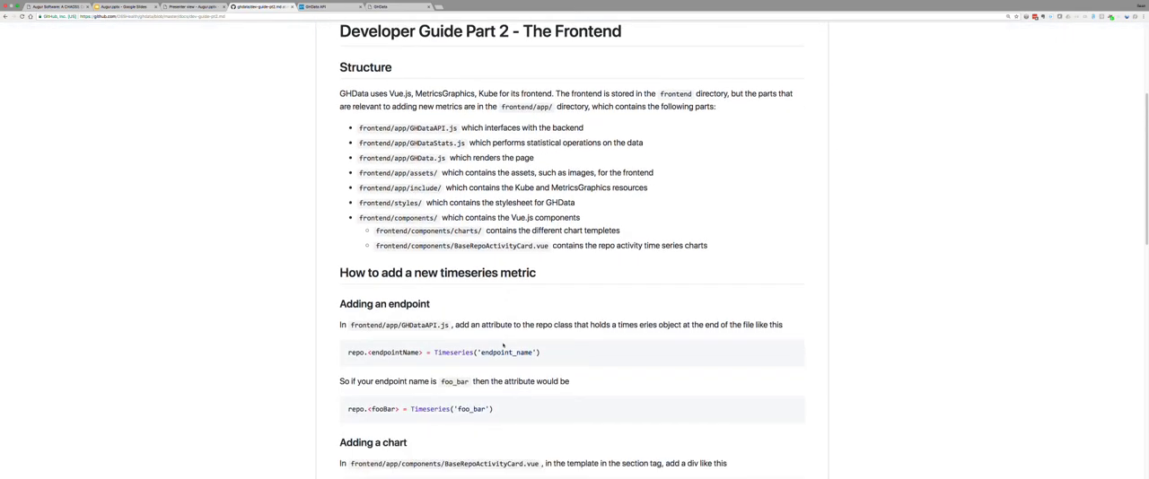
{"action": "scroll", "scroll_direction": "down", "scroll_amount": 3}
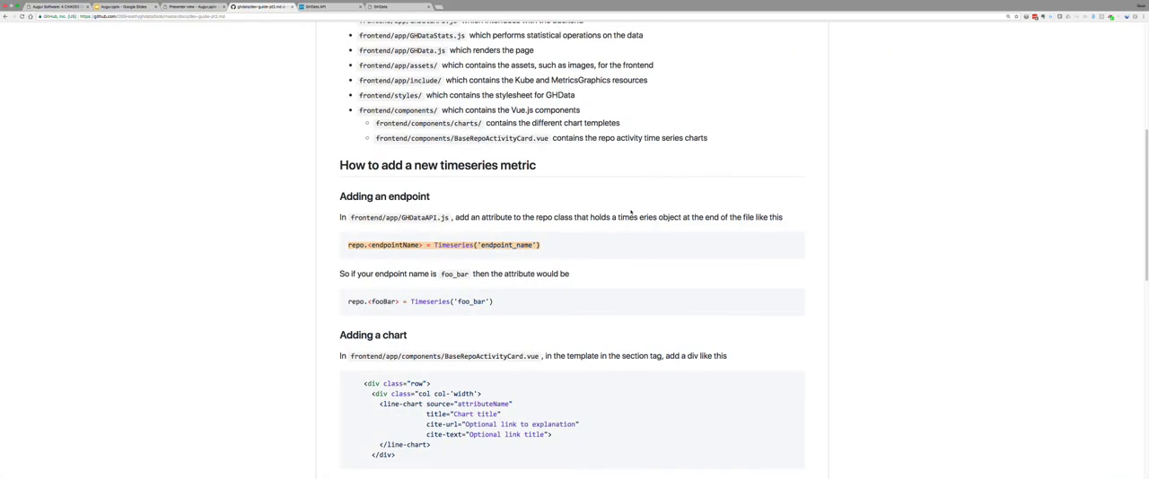
{"action": "scroll", "scroll_direction": "down", "scroll_amount": 3}
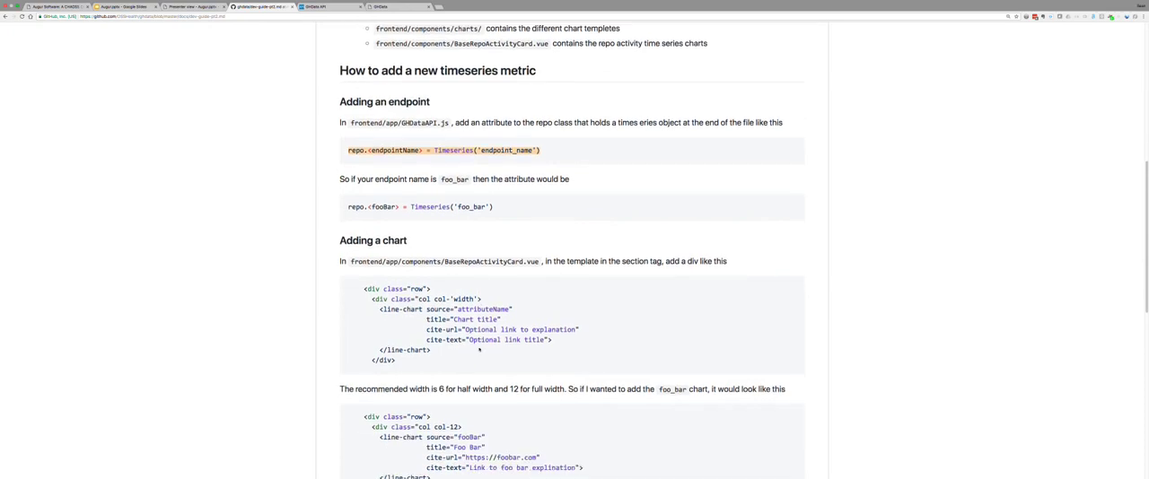
{"action": "scroll", "scroll_direction": "down", "scroll_amount": 3}
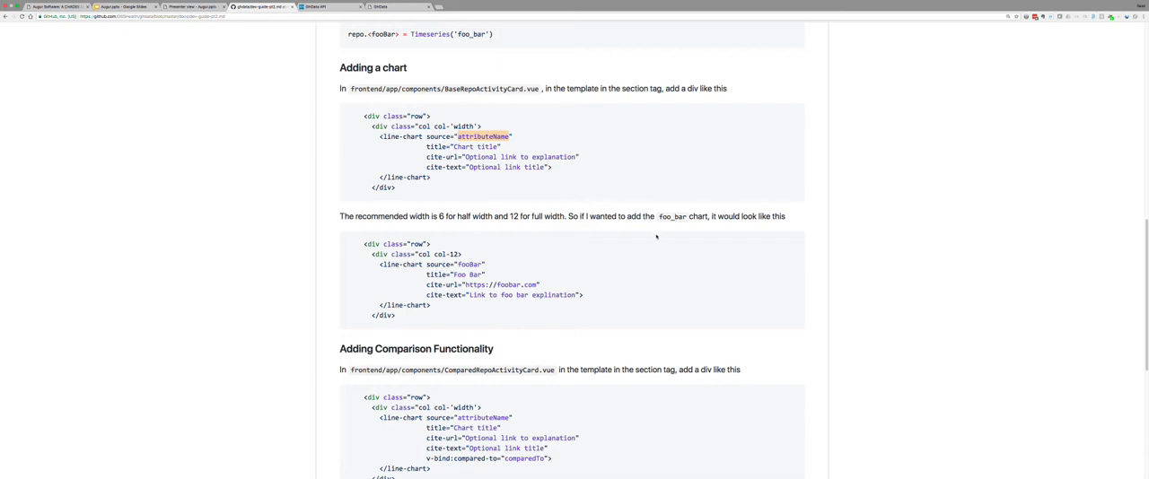
{"action": "scroll", "scroll_direction": "up", "scroll_amount": 3}
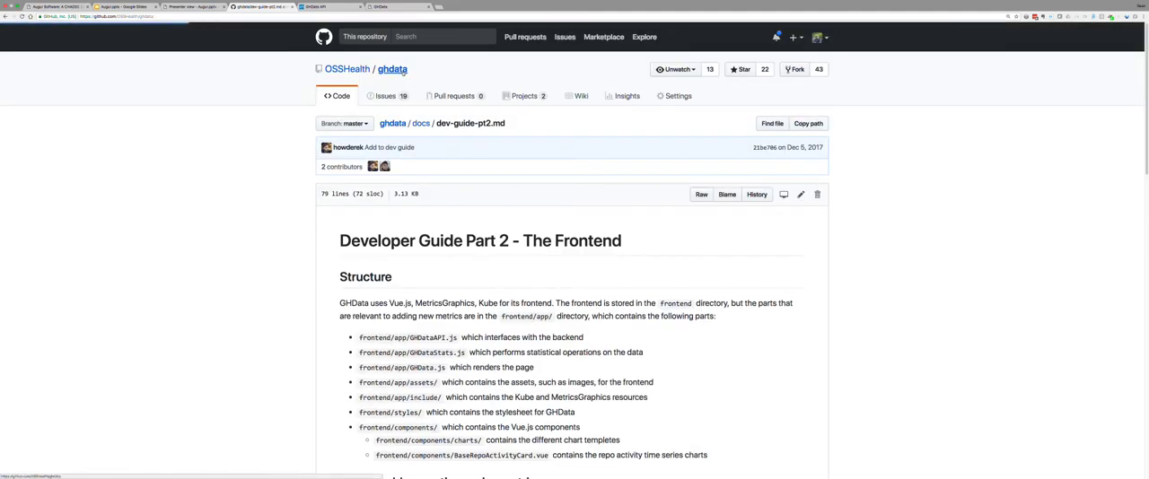
{"action": "left_click", "coordinate": [392, 69]}
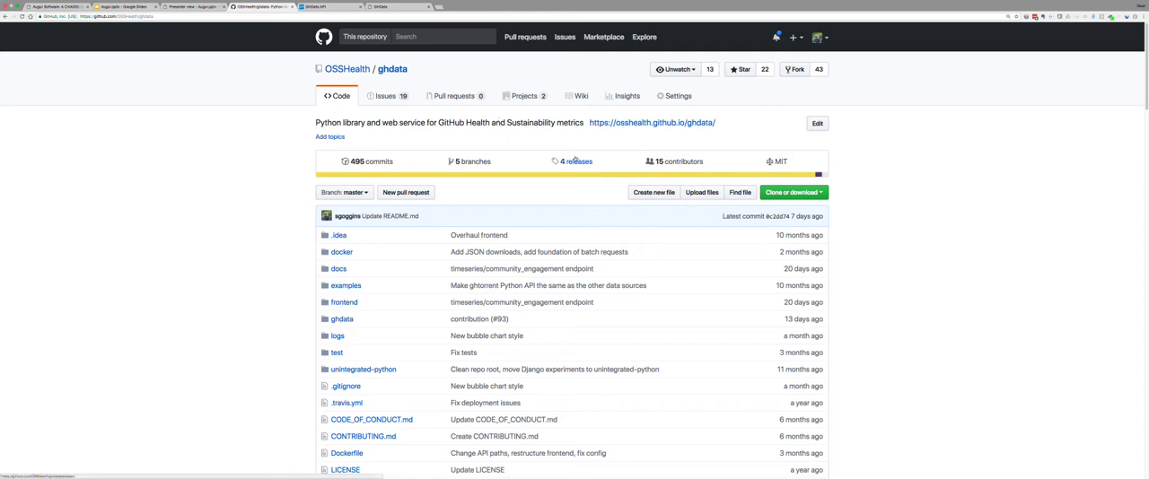
{"action": "mouse_move", "coordinate": [535, 190]}
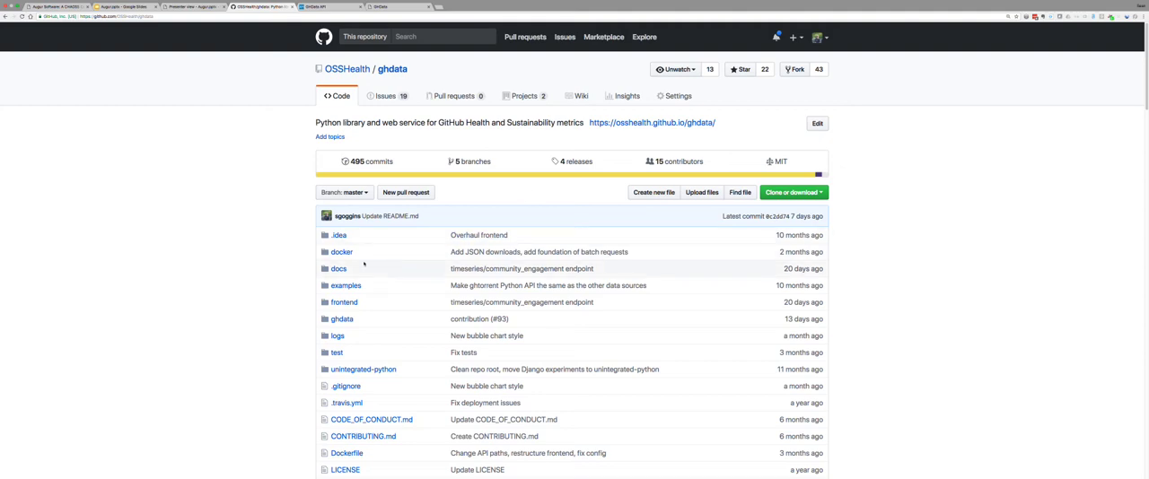
{"action": "mouse_move", "coordinate": [342, 252]}
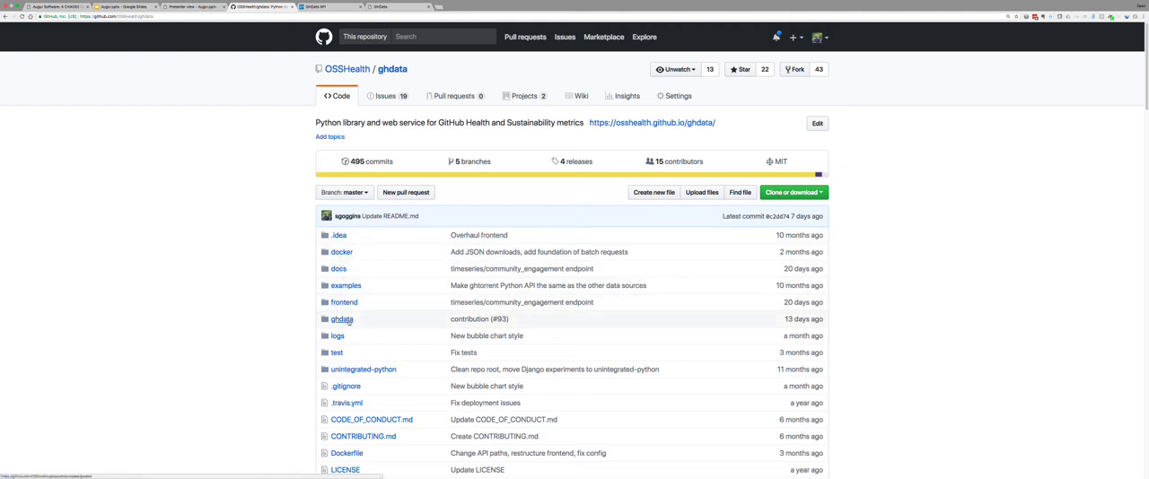
Open the inner ghdata source folder listing ghtorrent.py, githubapi.py and server.py
{"action": "left_click", "coordinate": [342, 319]}
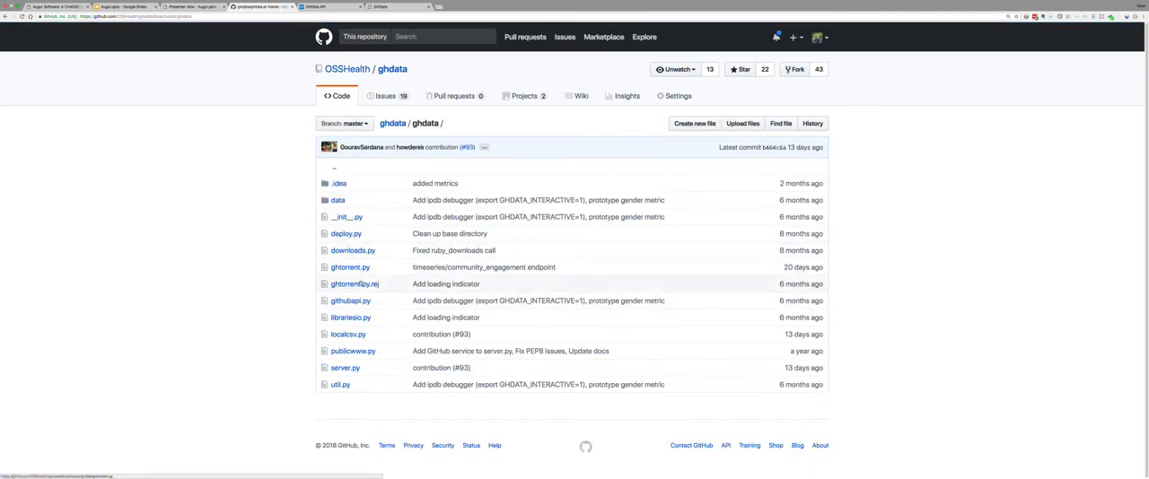
{"action": "mouse_move", "coordinate": [350, 318]}
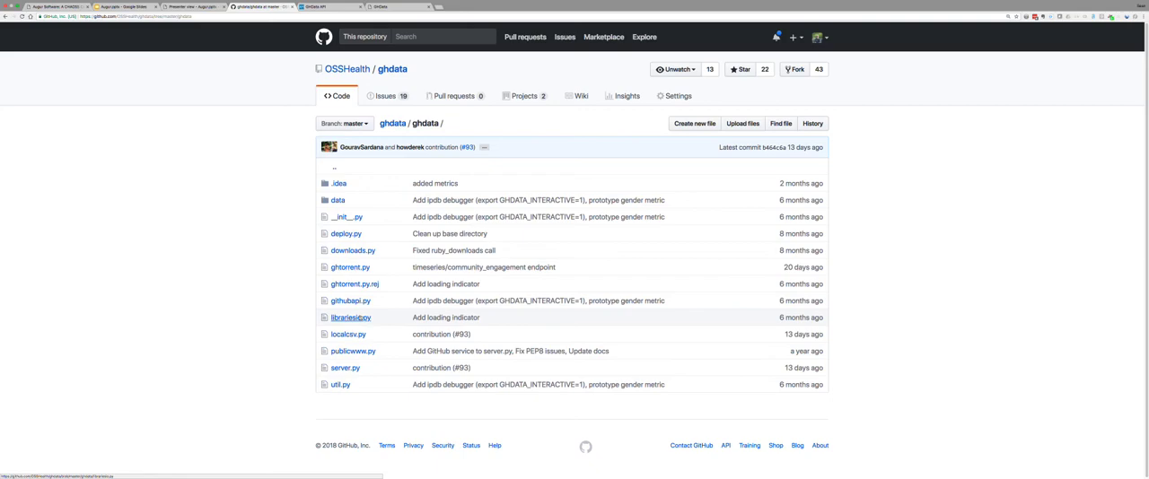
{"action": "mouse_move", "coordinate": [350, 301]}
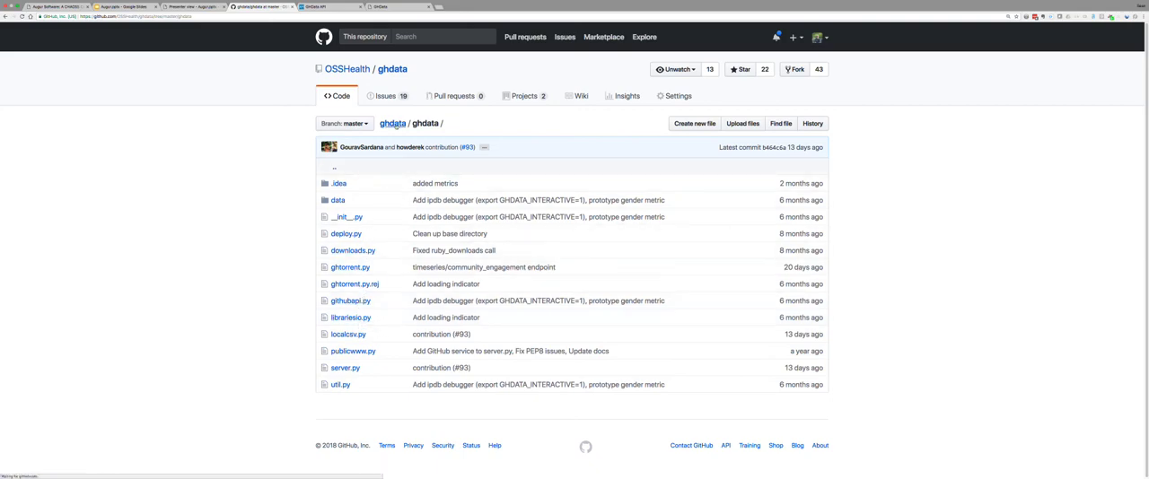
Return to the OSSHealth/ghdata repository root via the ghdata breadcrumb
{"action": "left_click", "coordinate": [392, 123]}
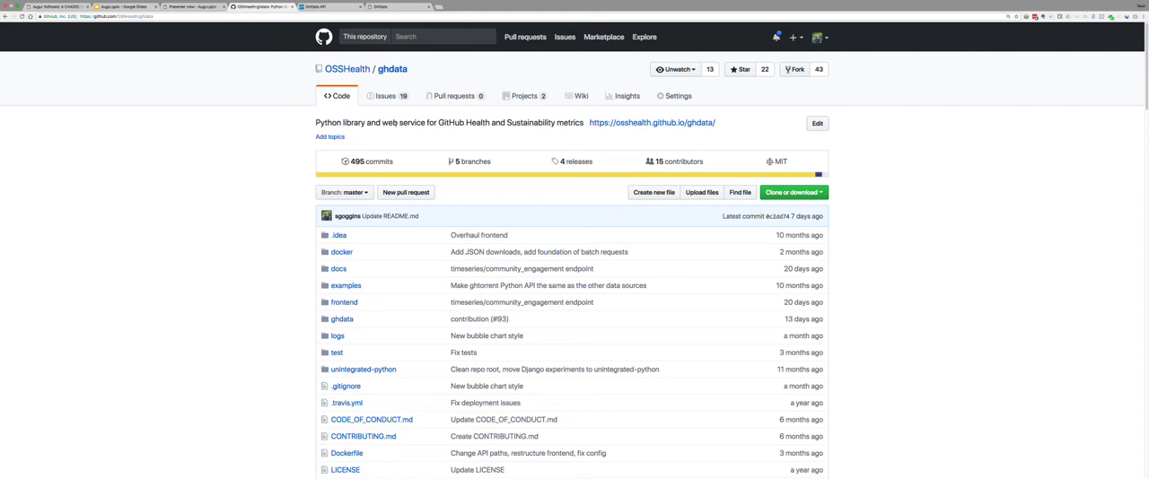
{"action": "mouse_move", "coordinate": [475, 130]}
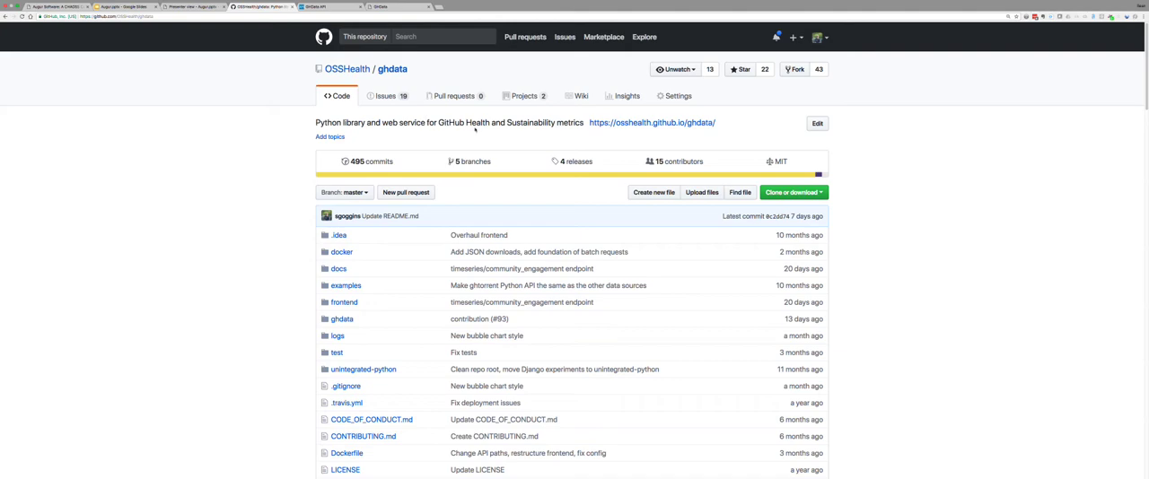
{"action": "mouse_move", "coordinate": [654, 122]}
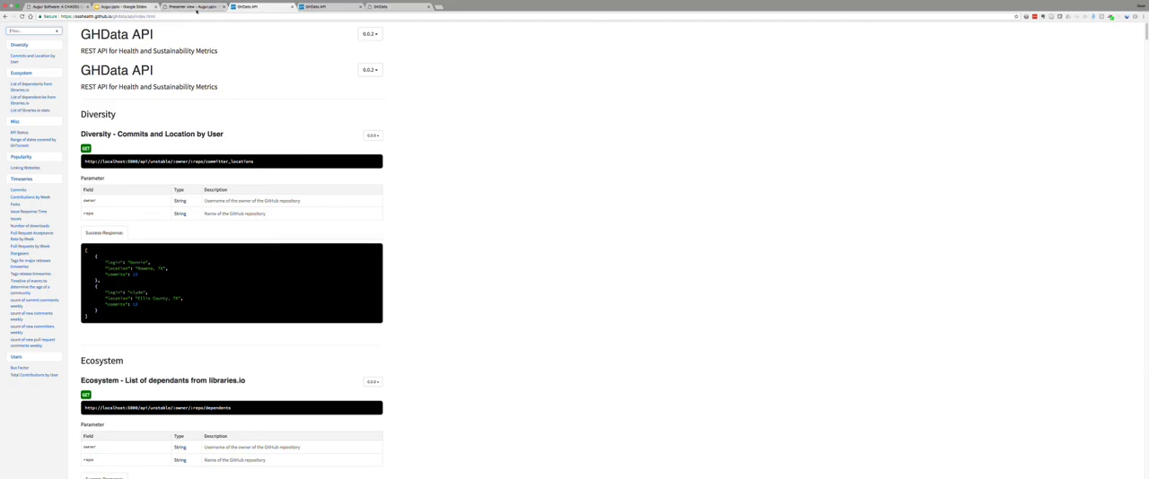
Switch to the presenter view tab, then back to the OSSHealth/ghdata repository tab
{"action": "left_click", "coordinate": [188, 7]}
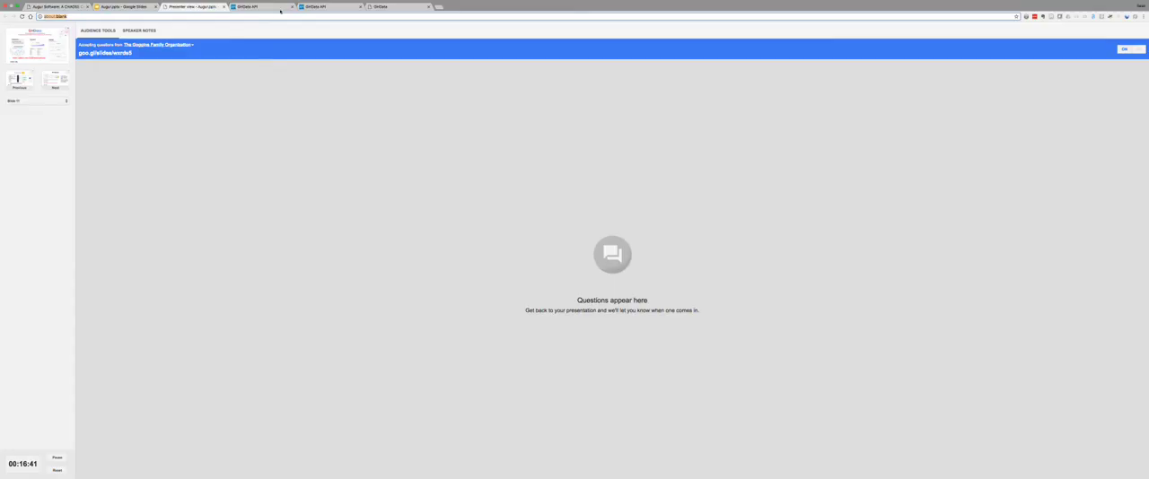
{"action": "left_click", "coordinate": [380, 7]}
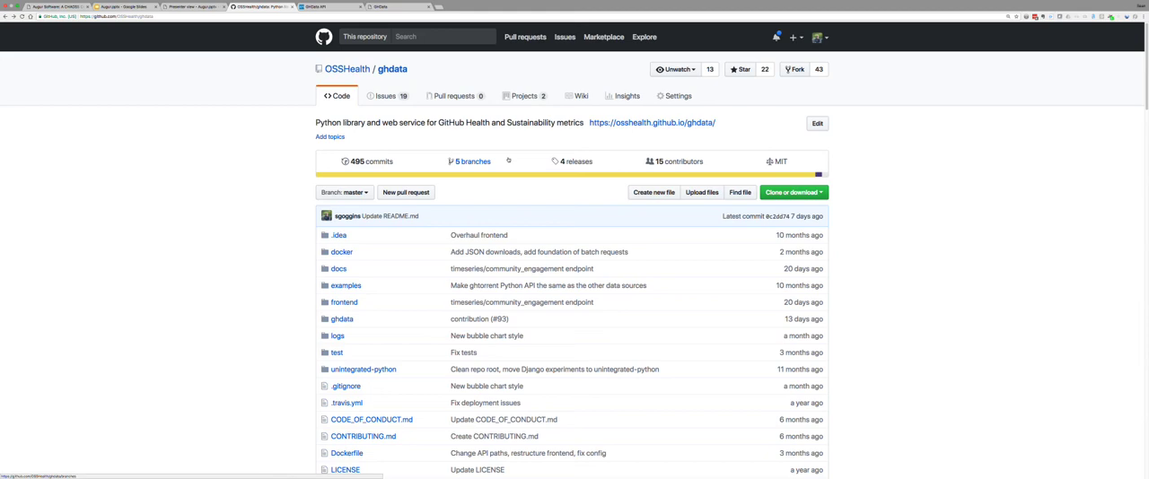
{"action": "mouse_move", "coordinate": [525, 158]}
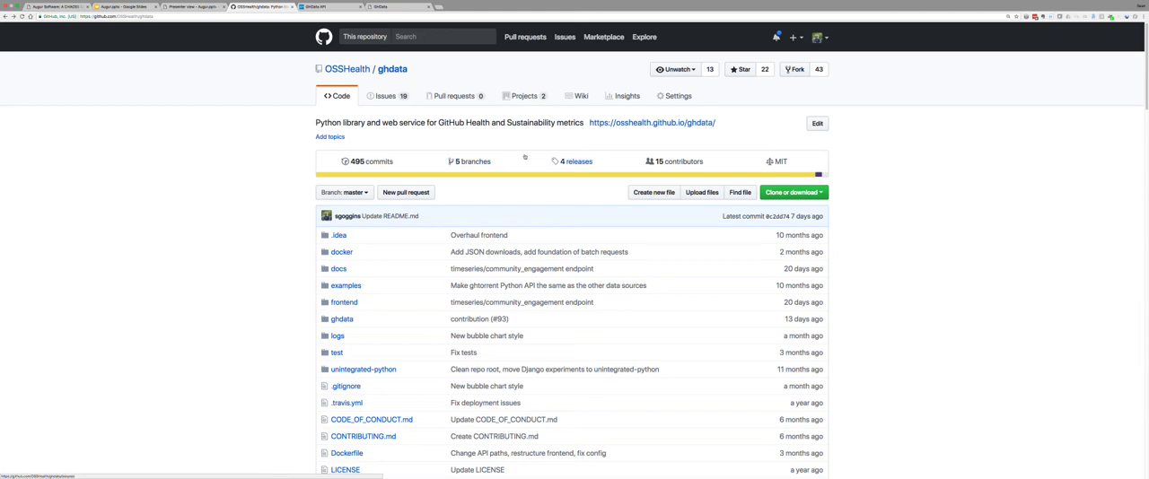